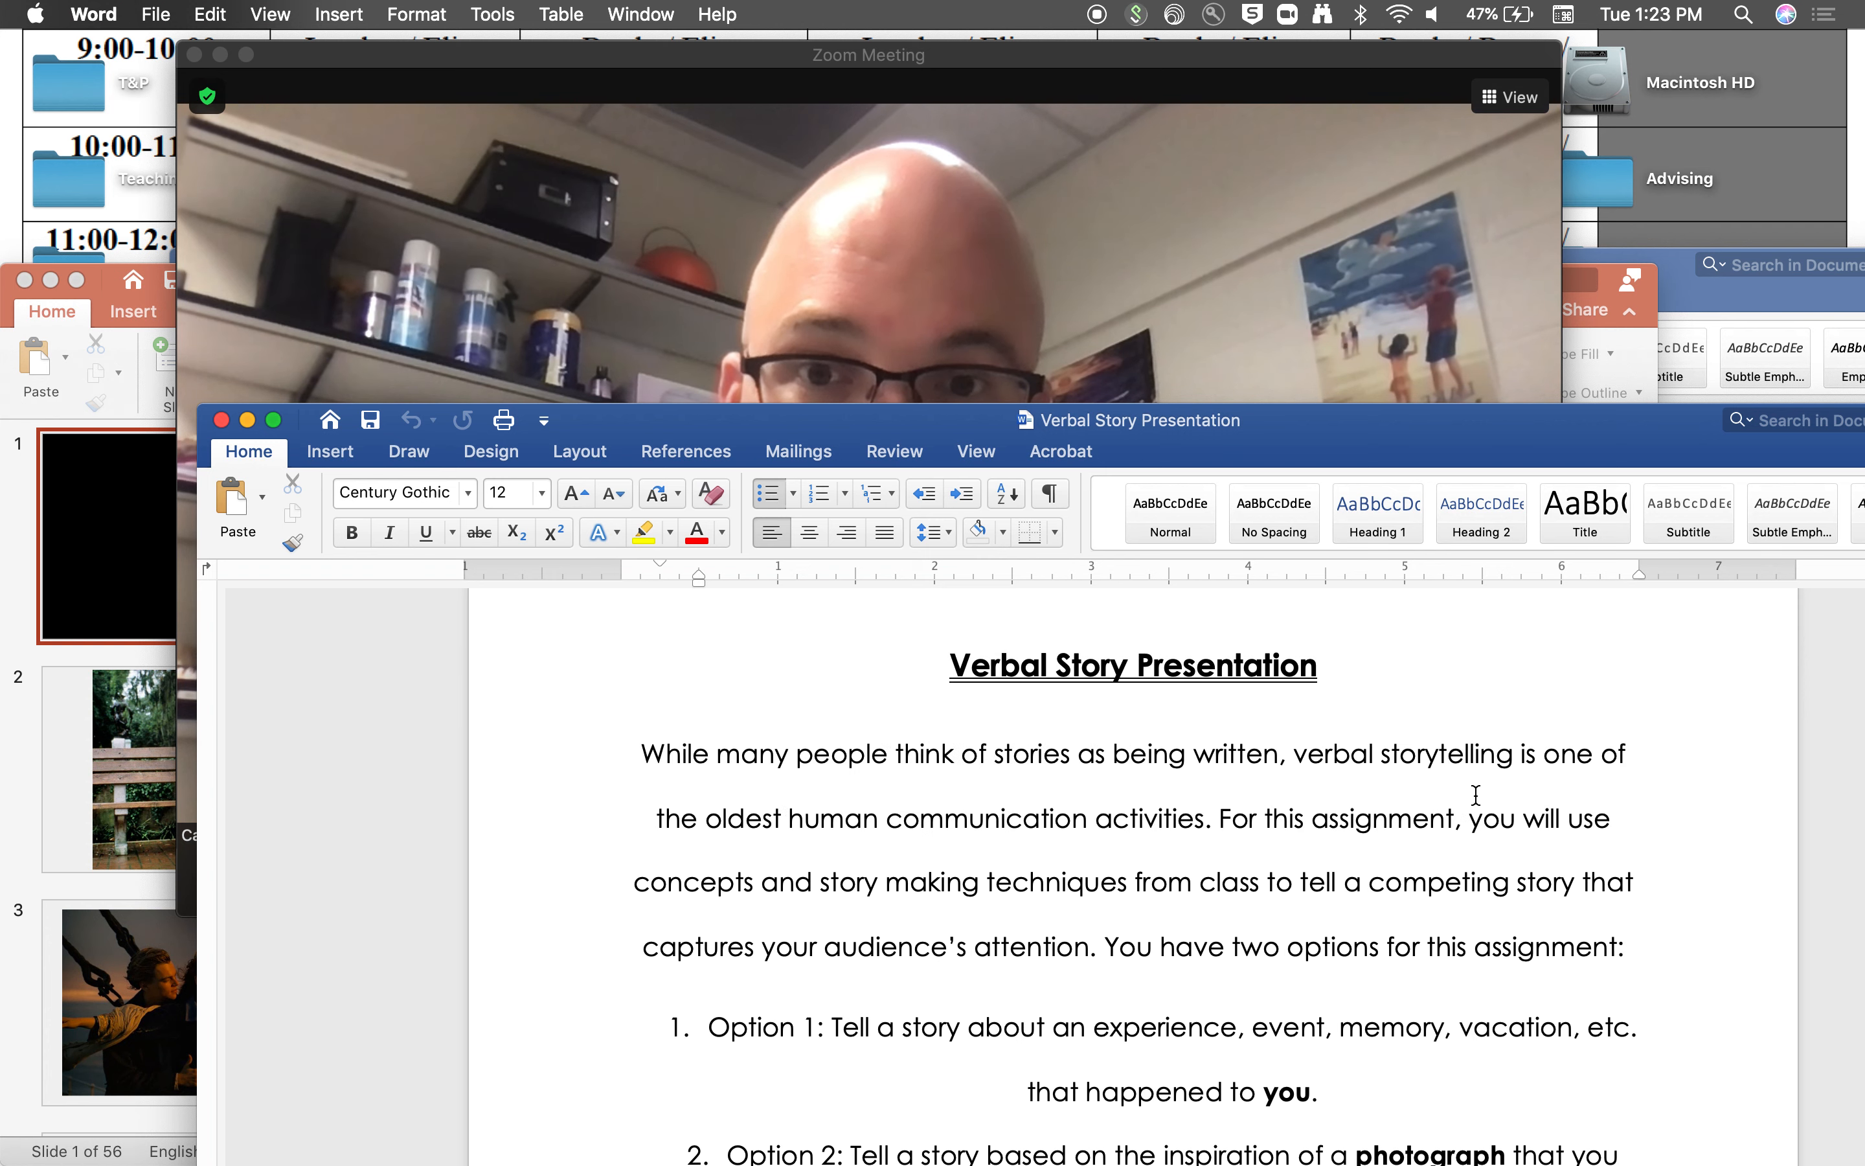
- Scroll down the Verbal Story Presentation assignment to read its two story options
scroll(down, 3)
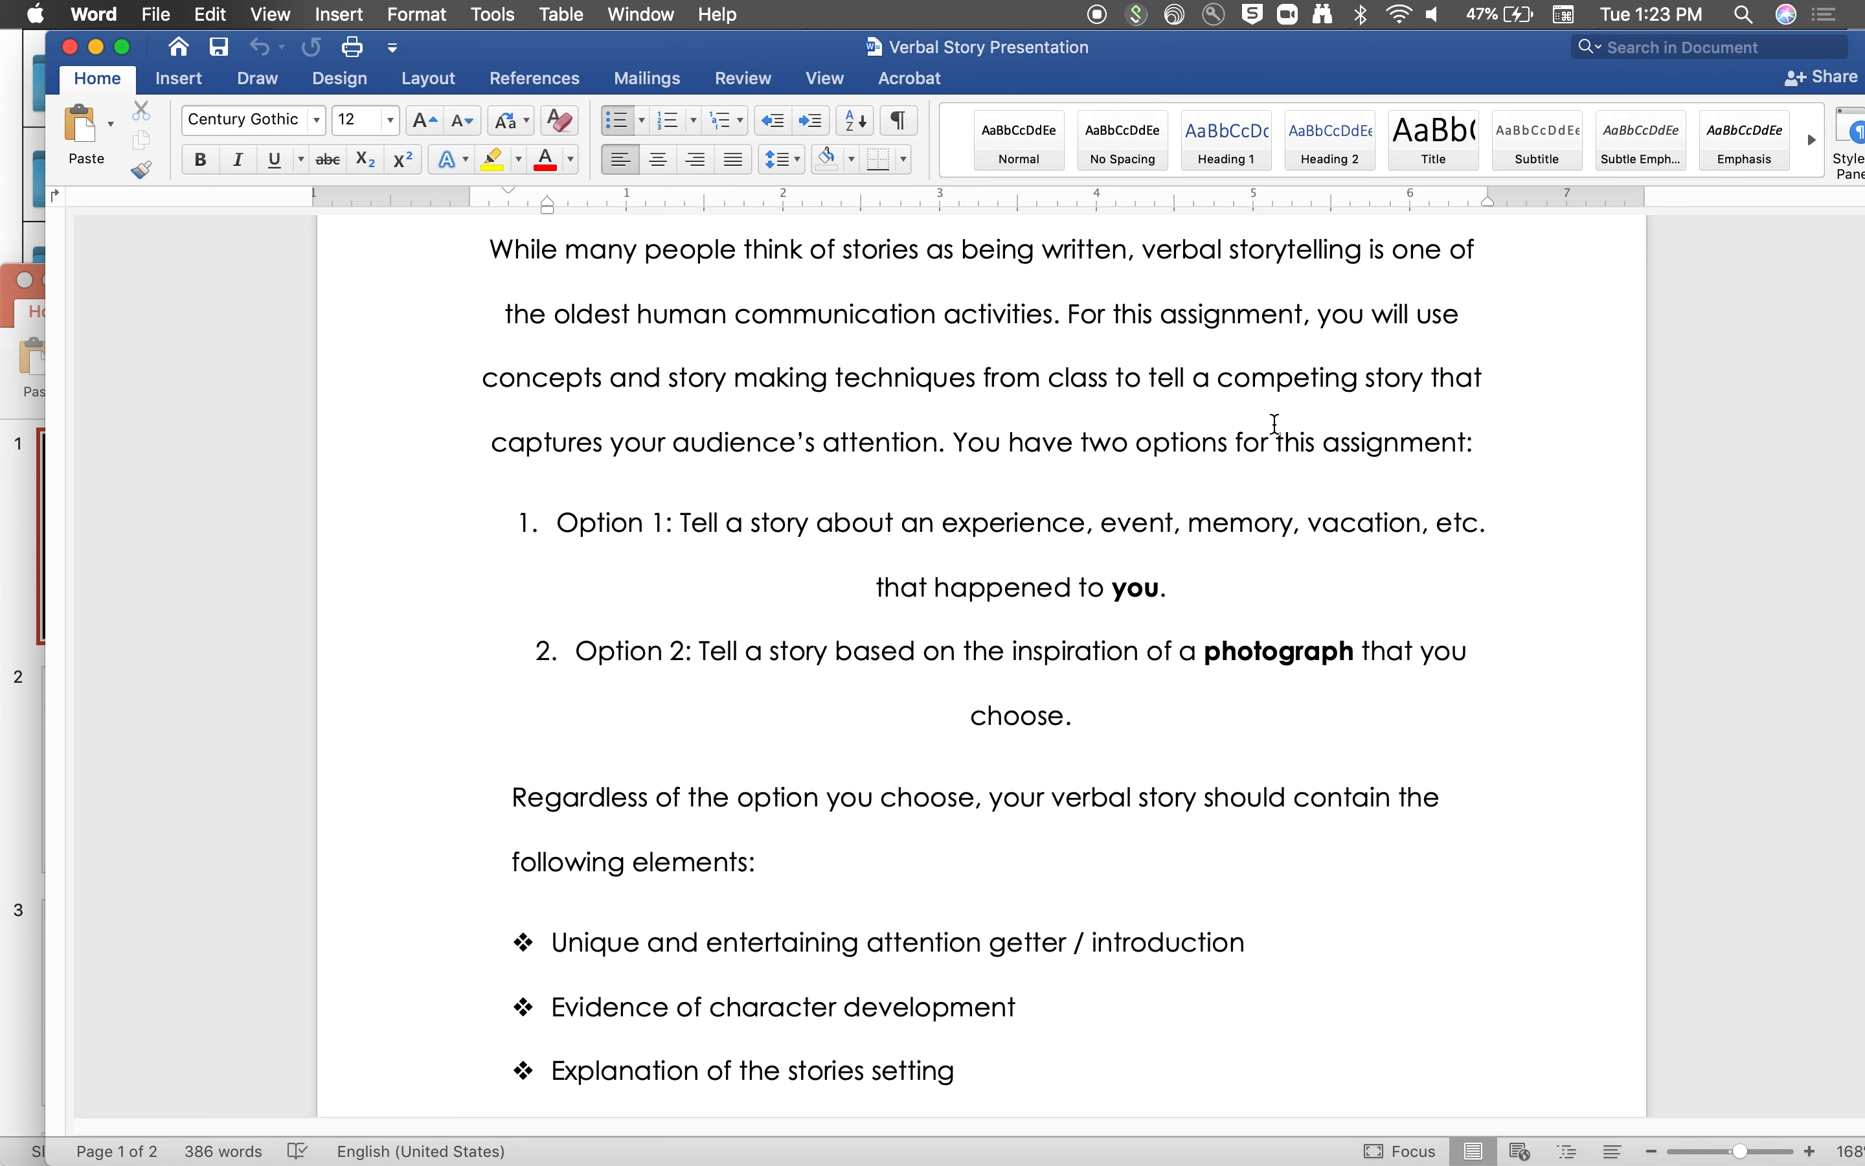
mouse_move(1395, 288)
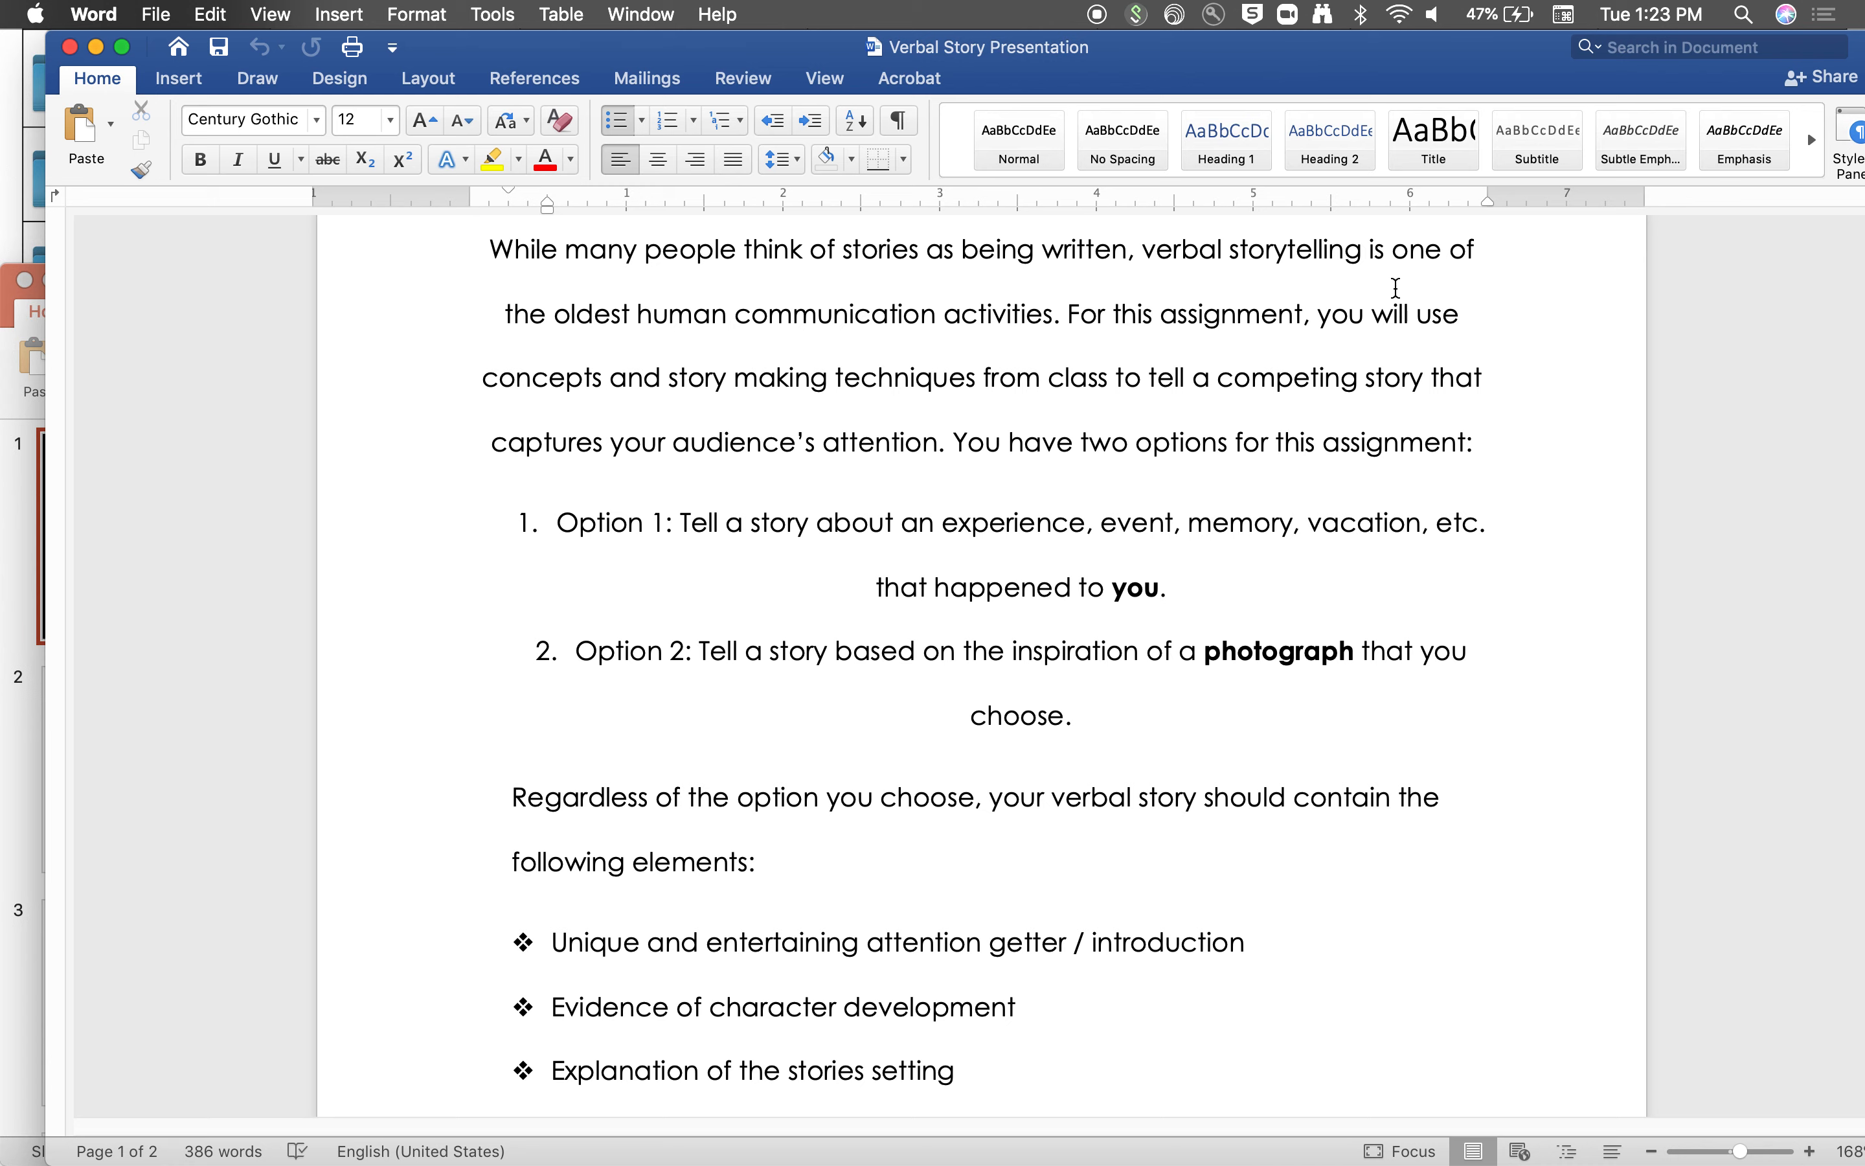
mouse_move(663, 545)
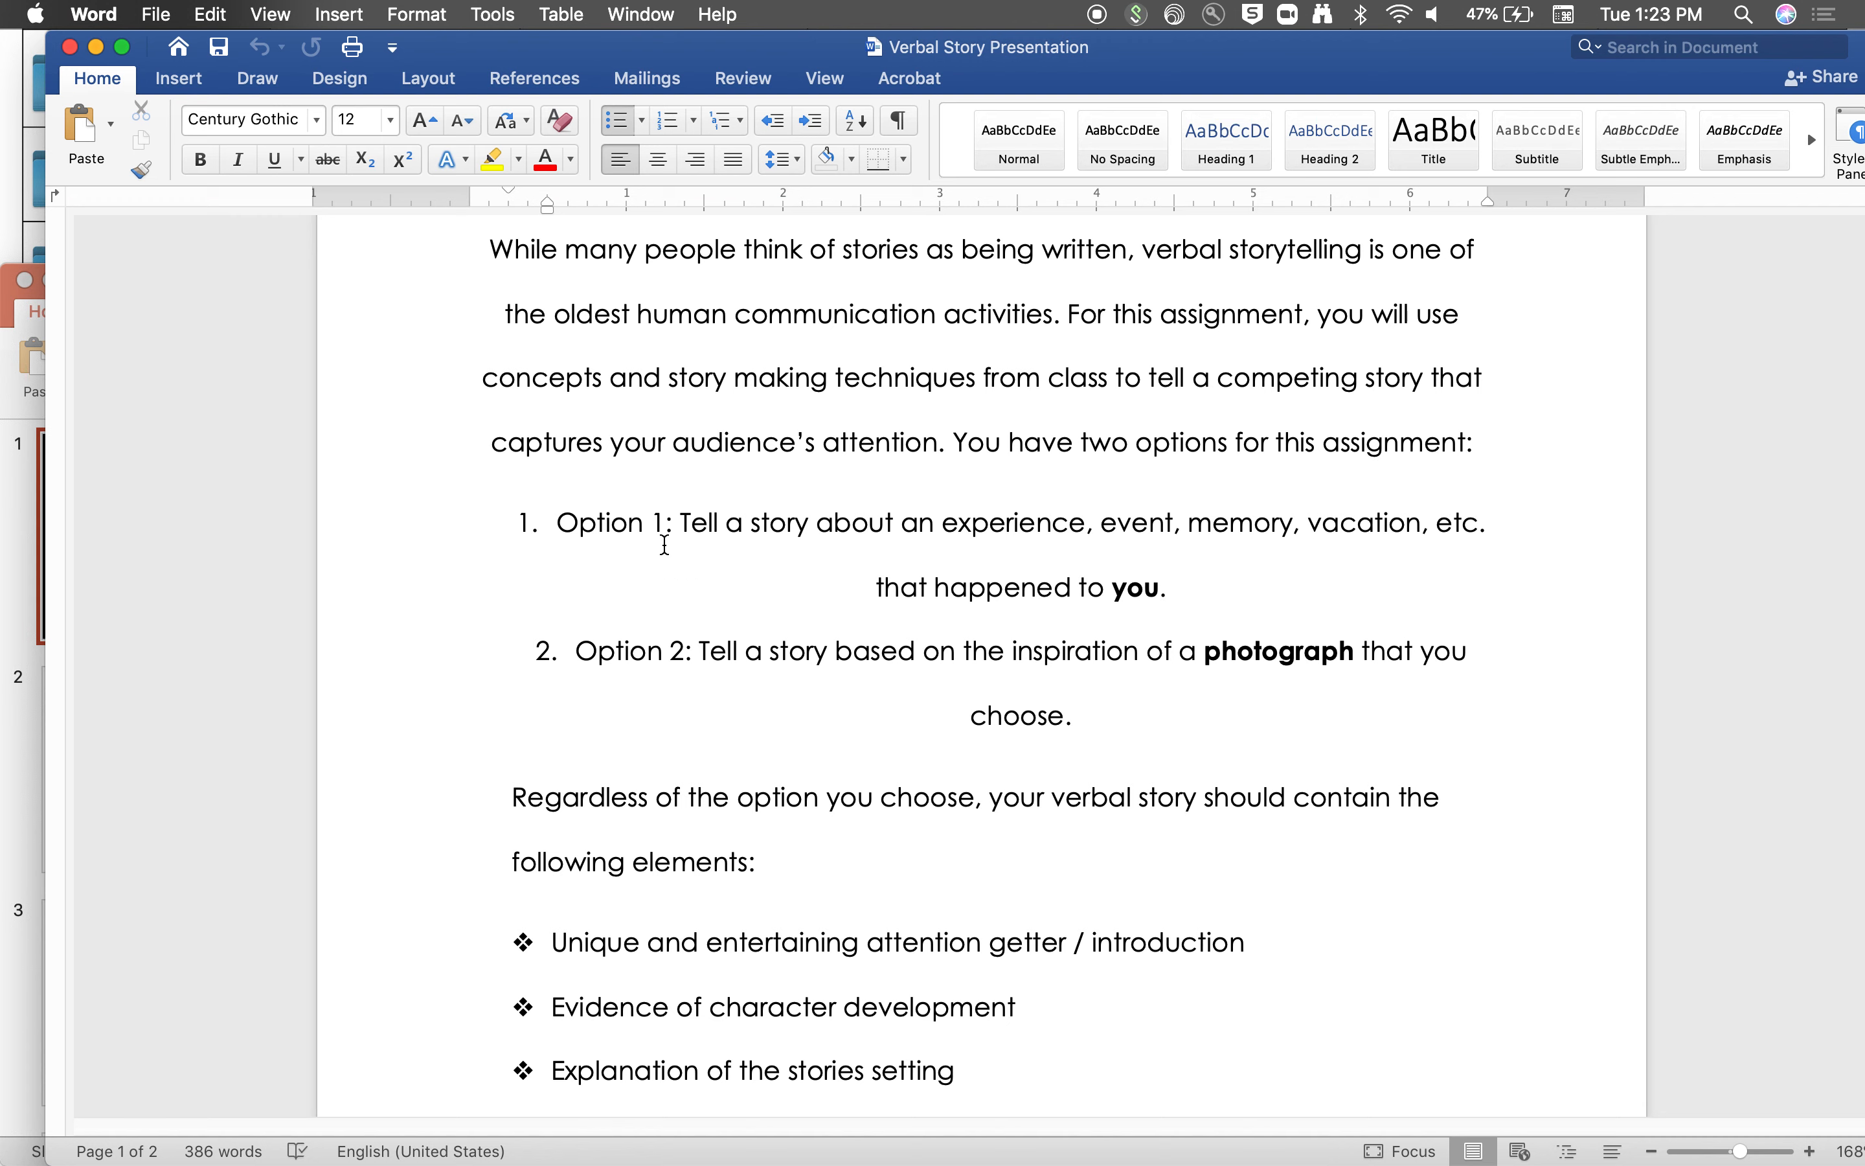
mouse_move(472, 488)
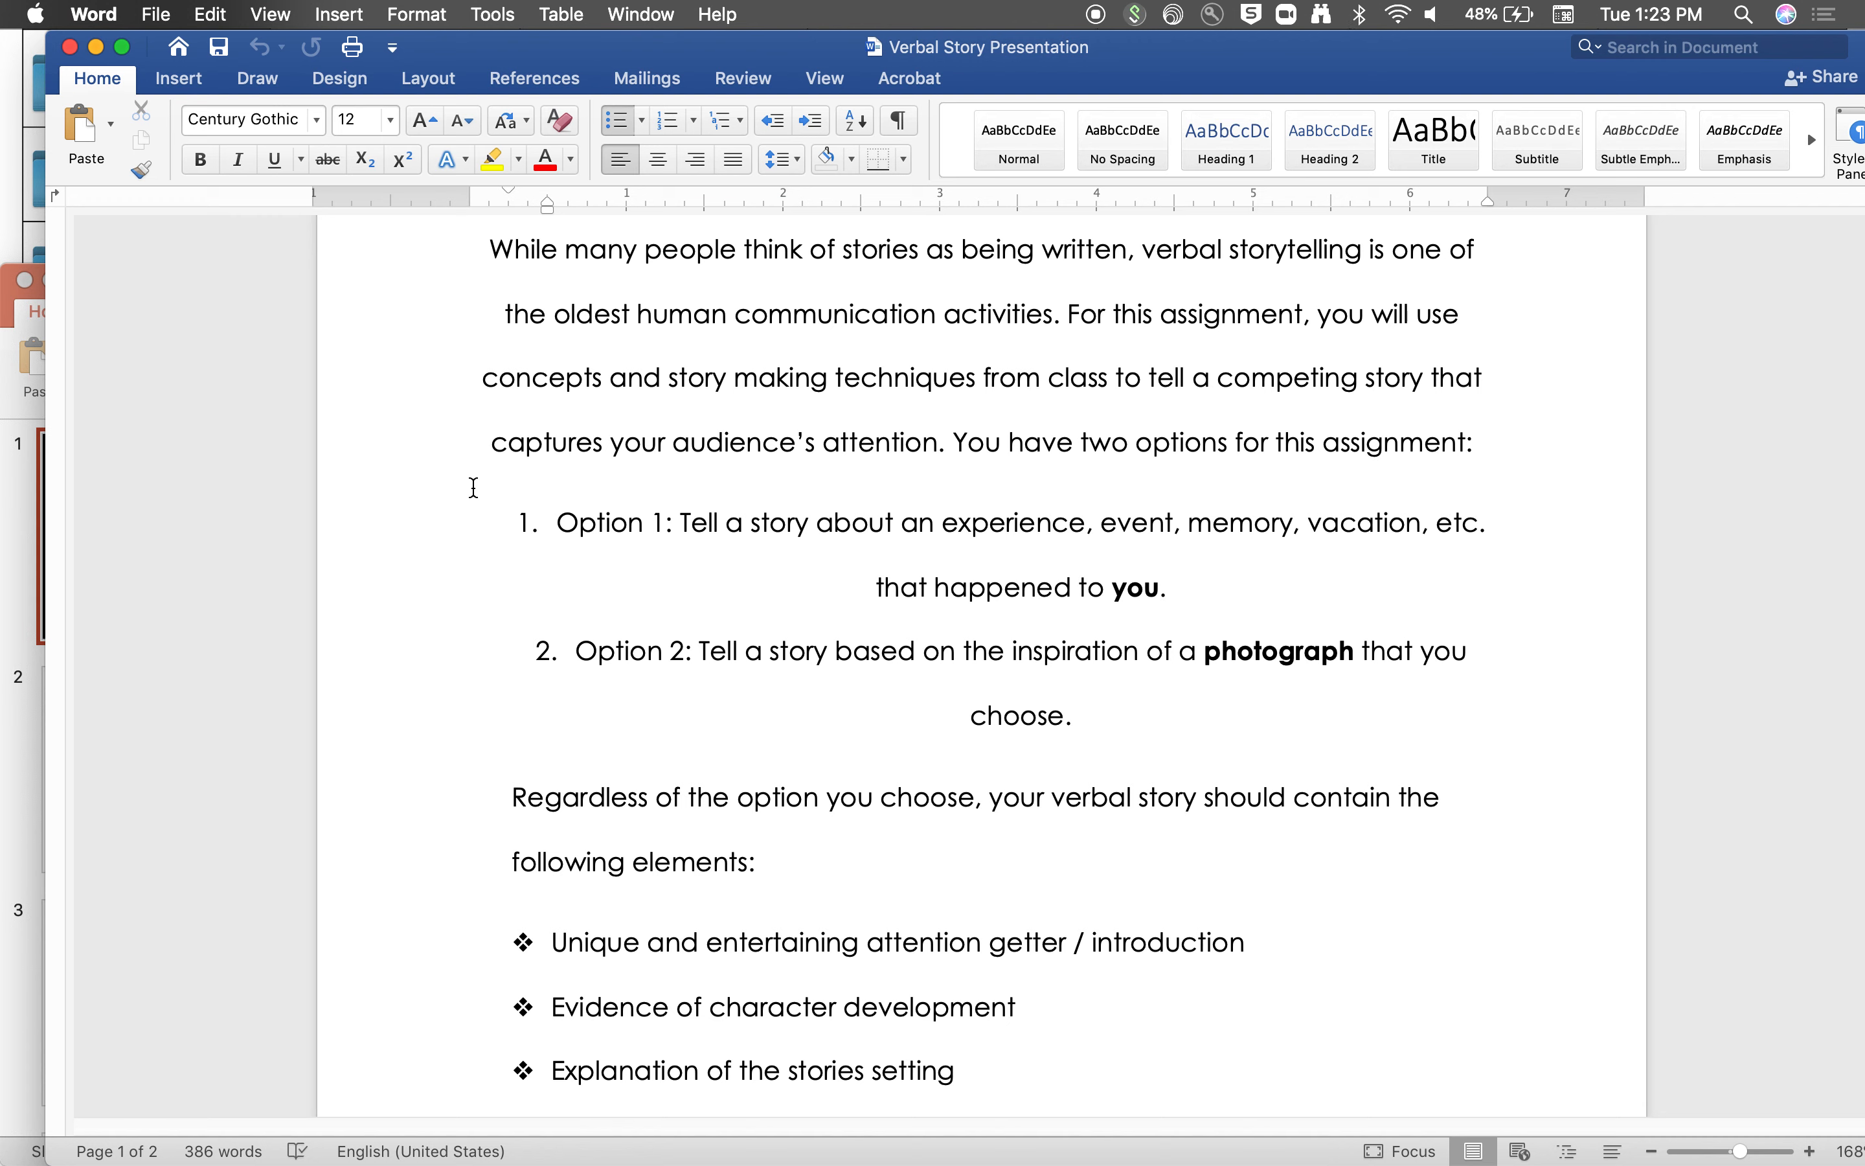
mouse_move(456, 576)
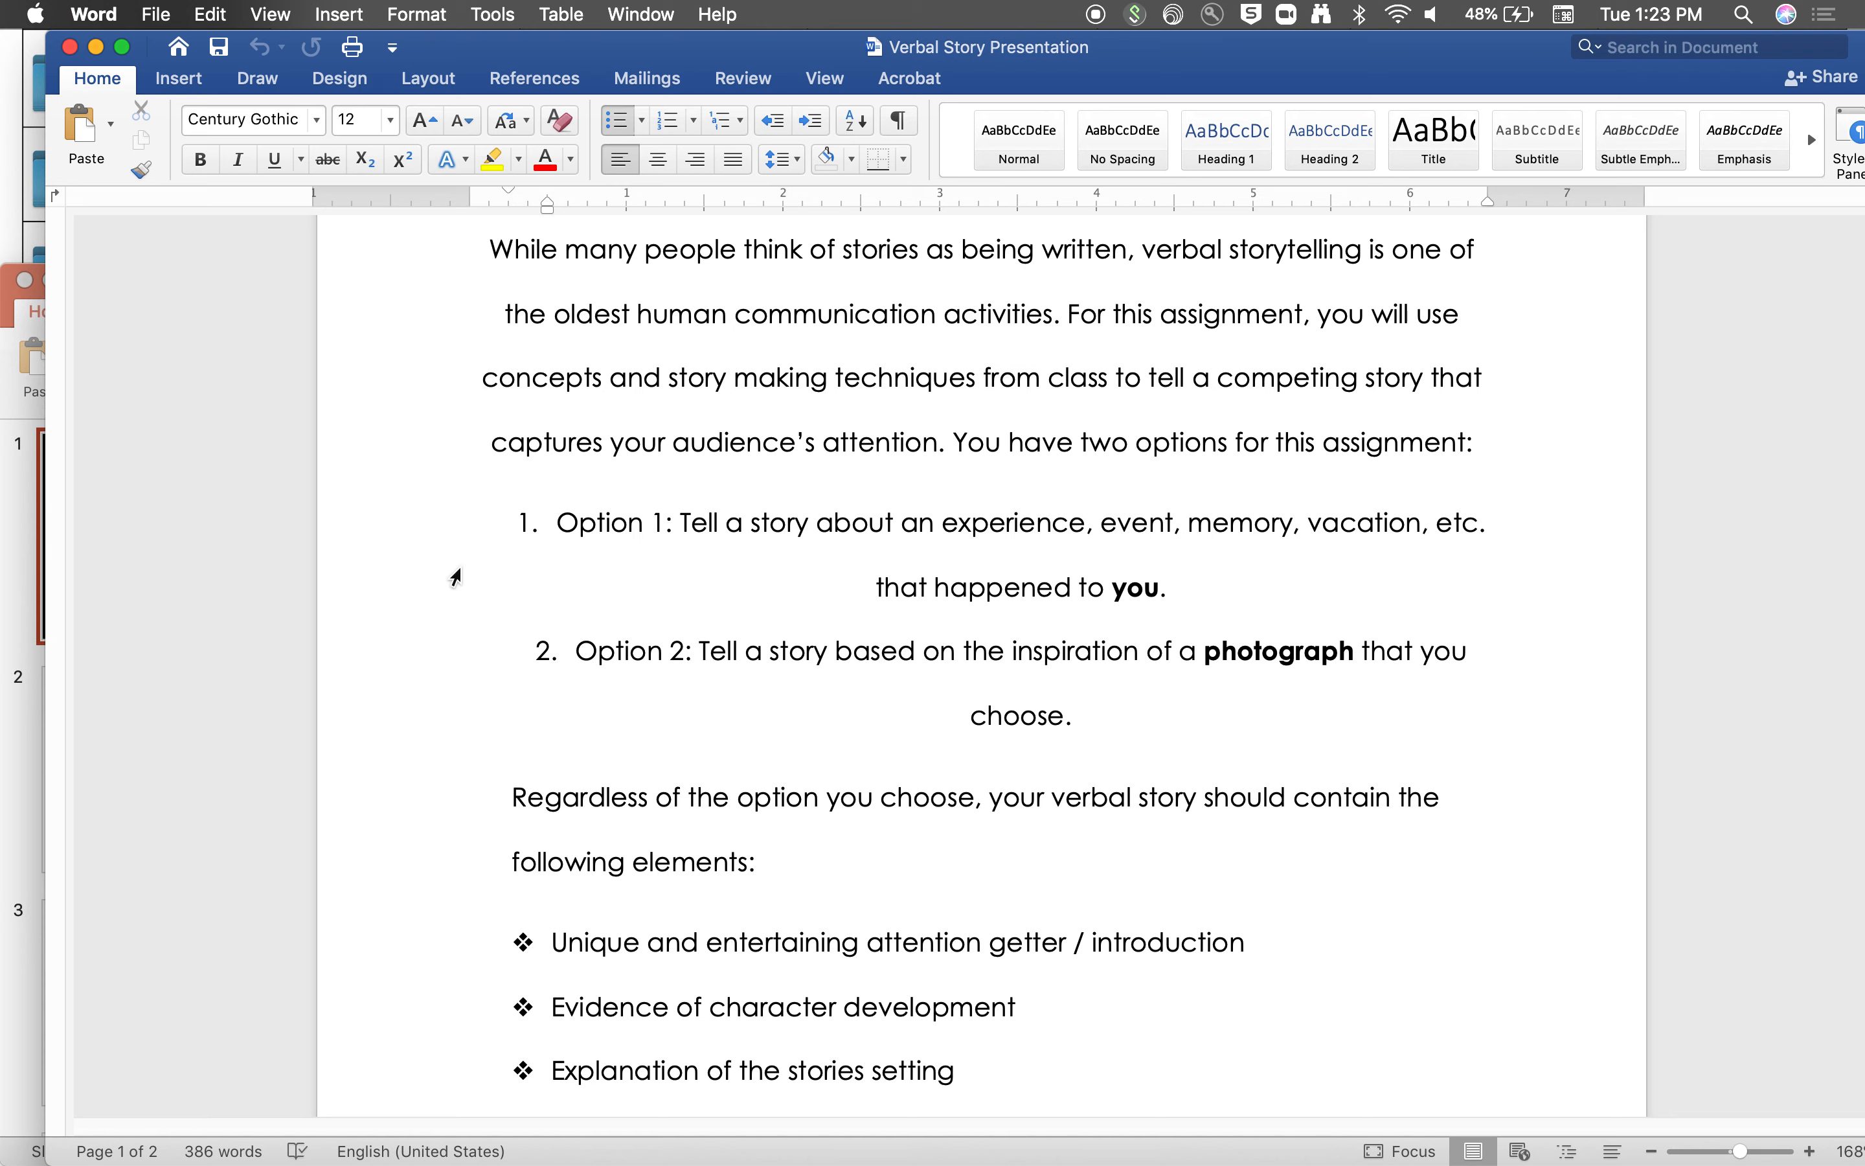
mouse_move(764, 616)
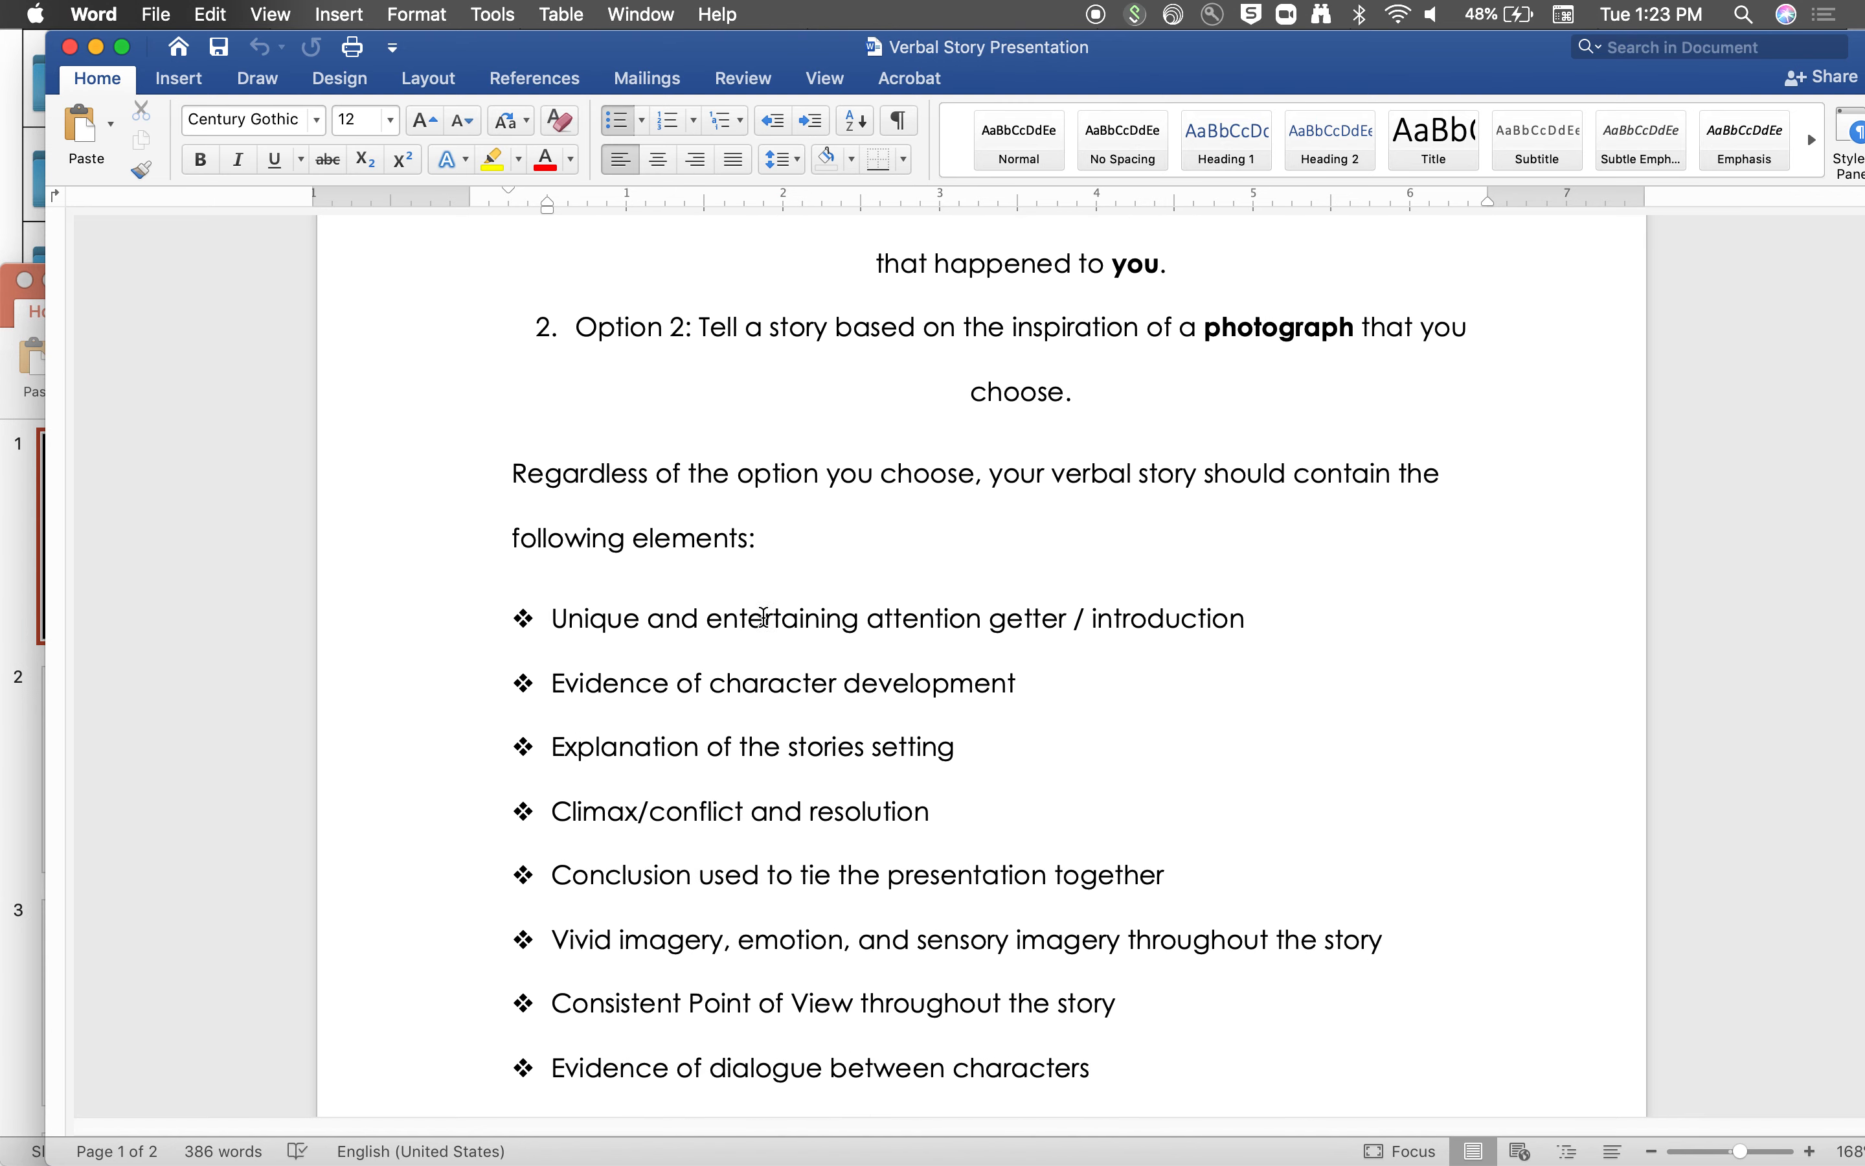
scroll(down, 3)
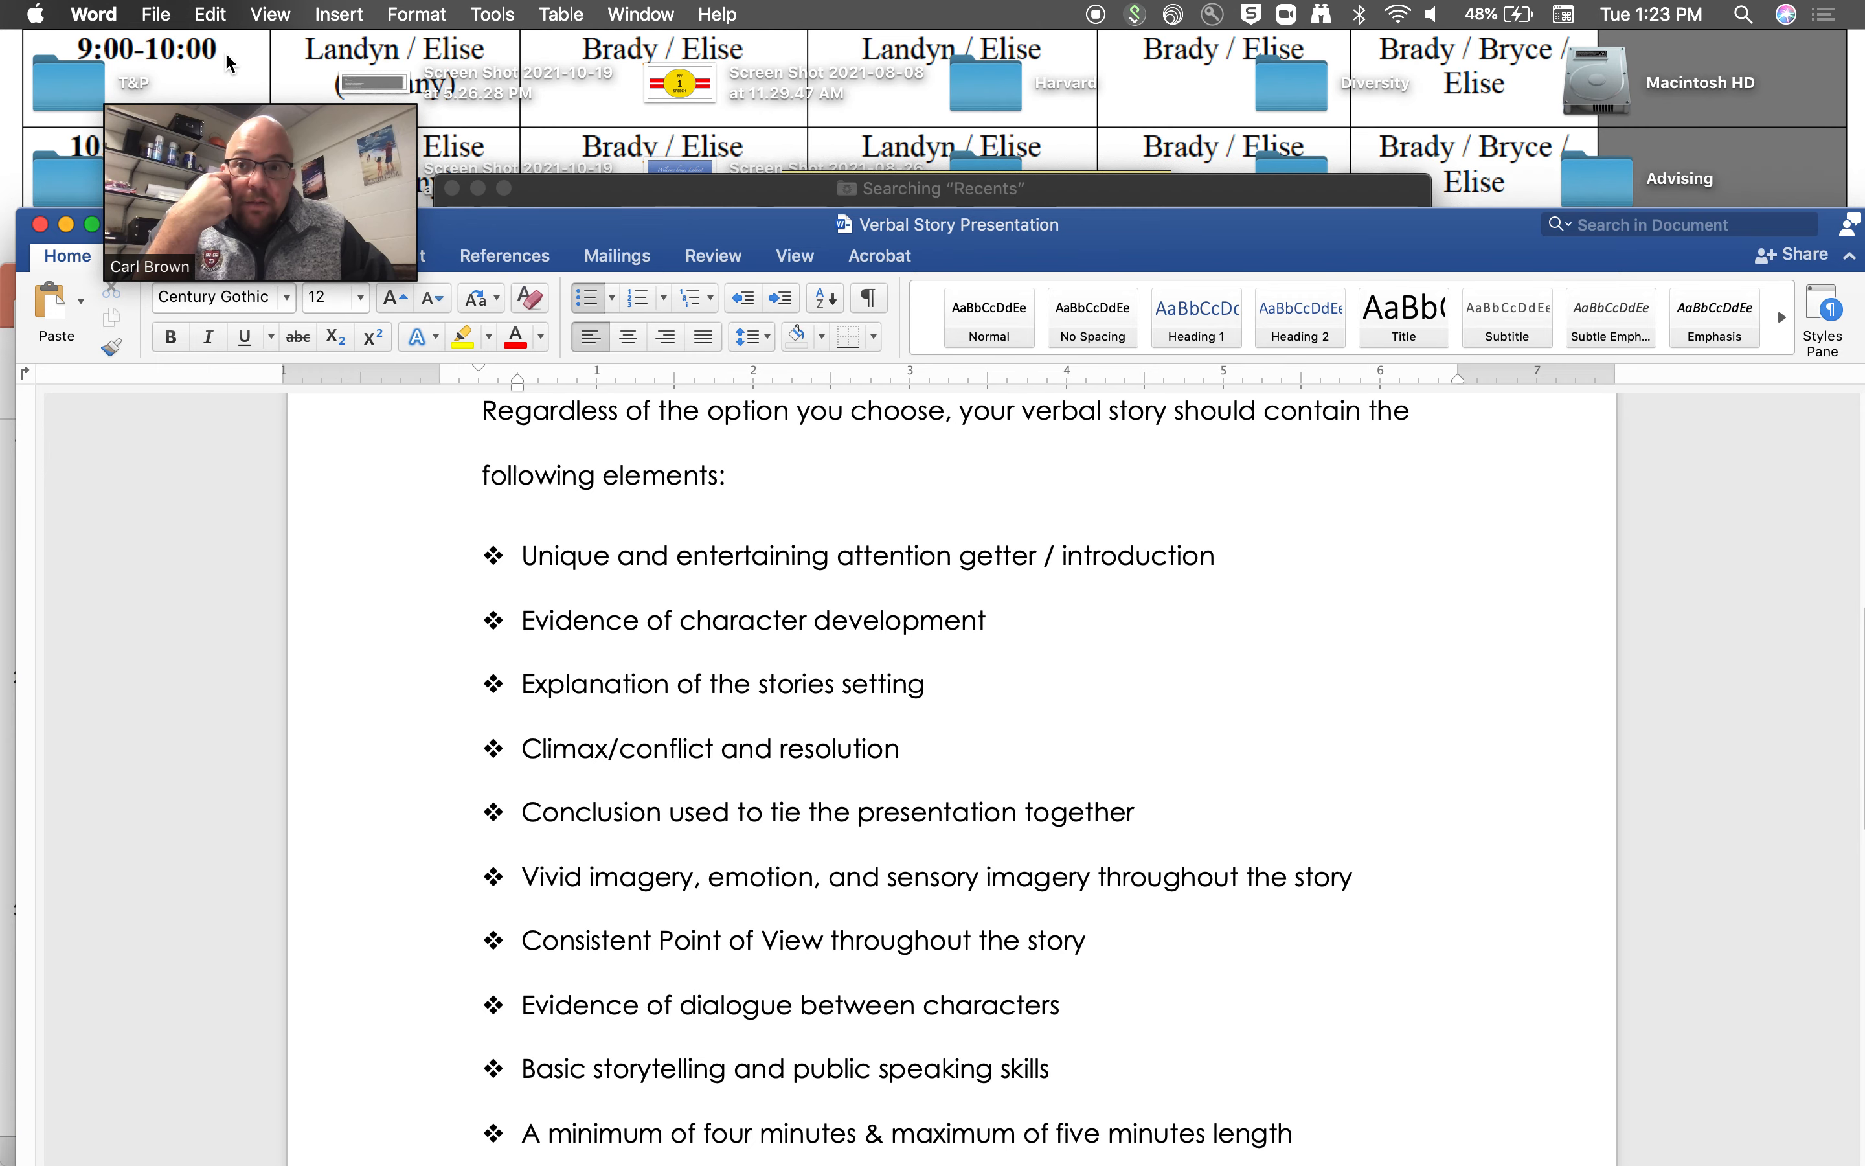
mouse_move(1010, 158)
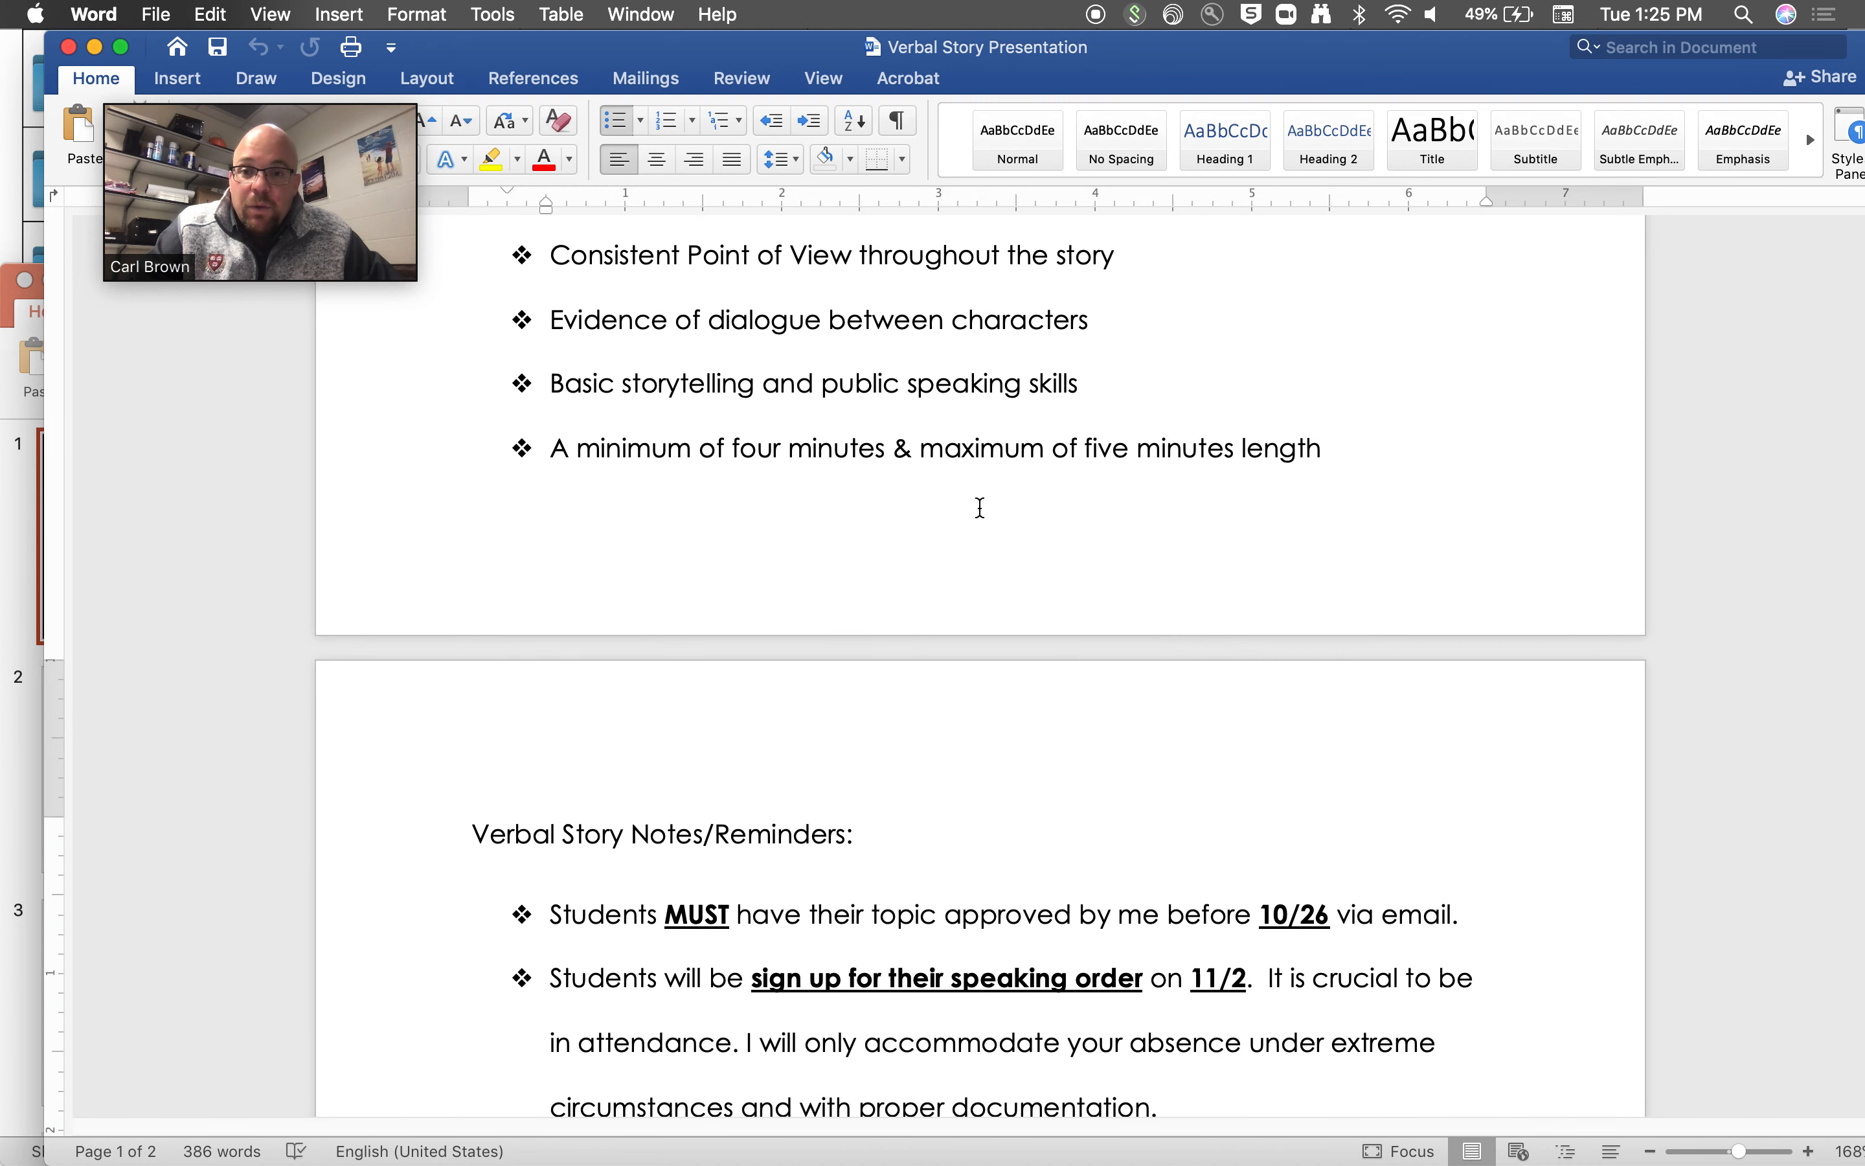
- Scroll through the Notes/Reminders page down to the Verbal Story Rubric content criteria
scroll(down, 3)
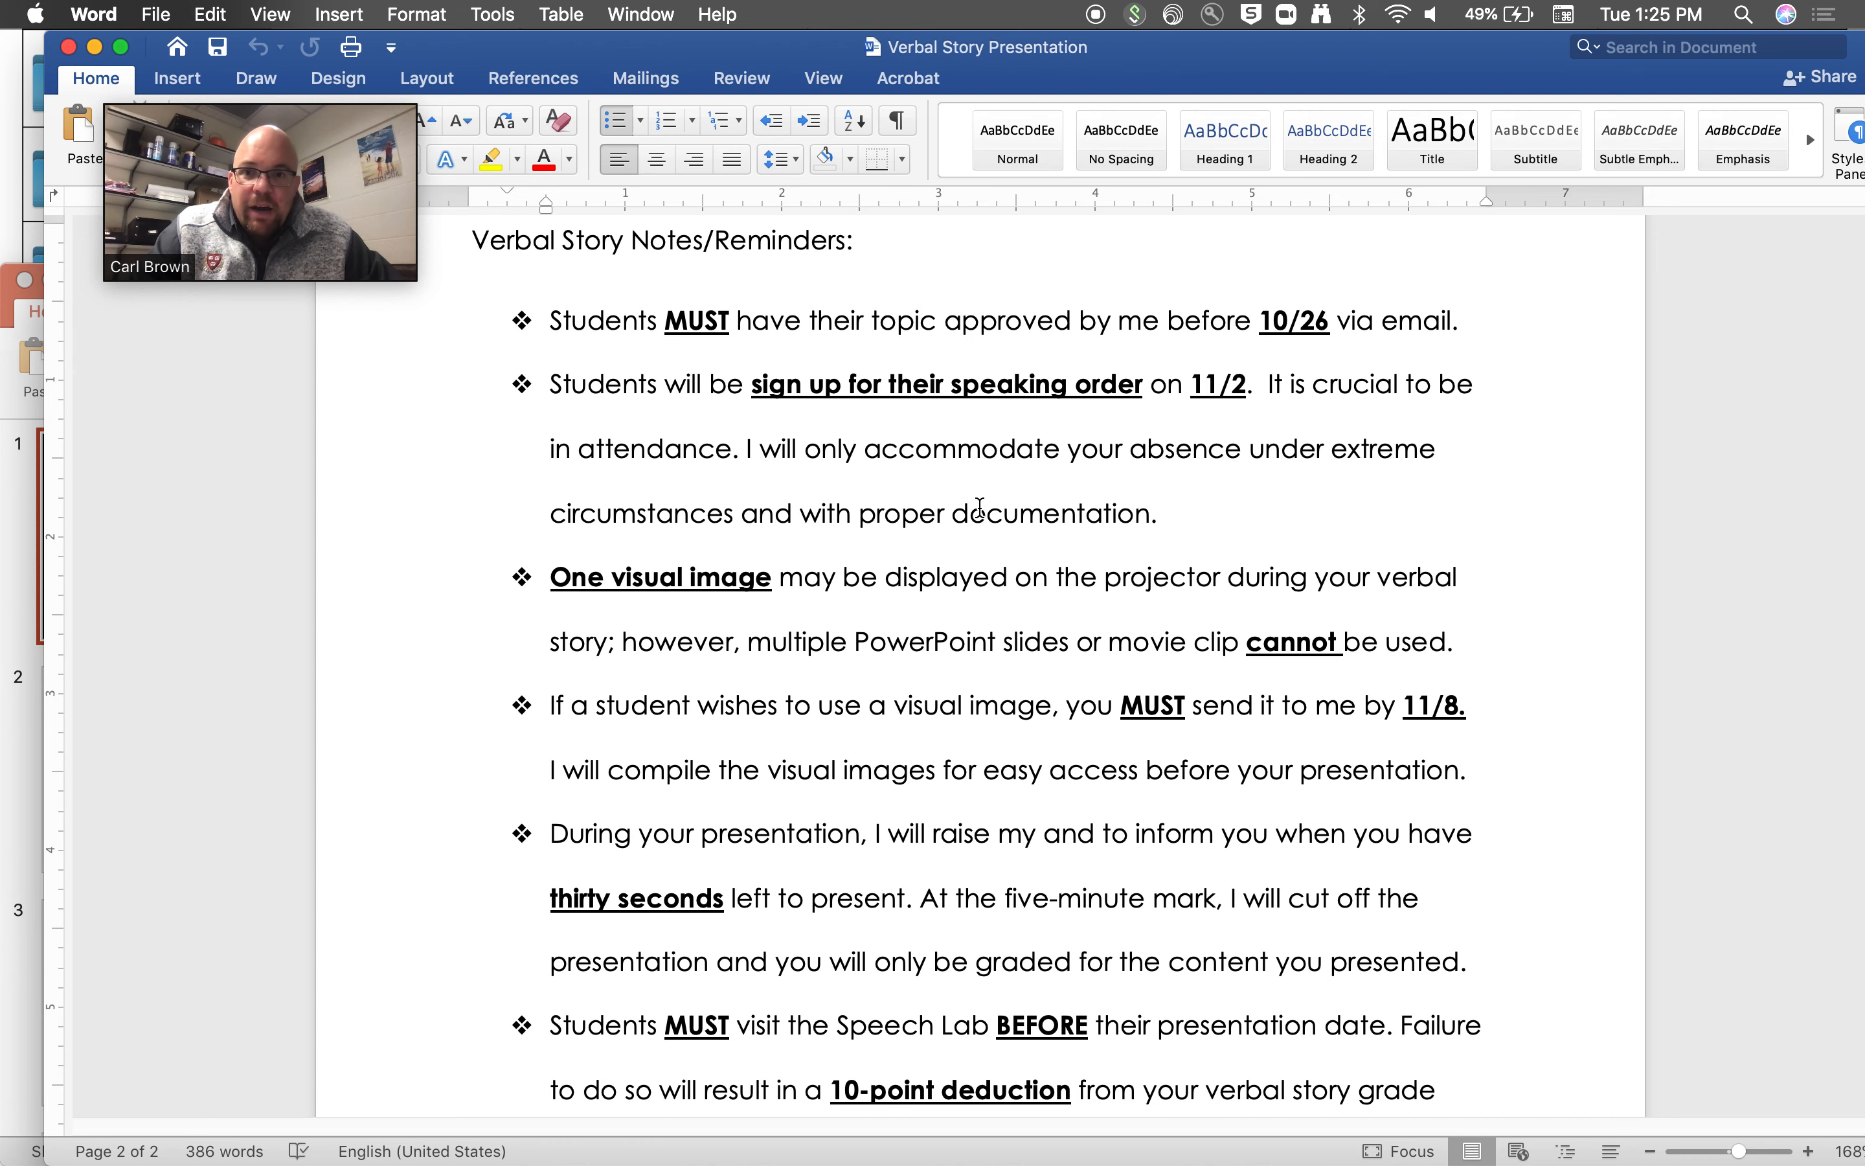
scroll(down, 3)
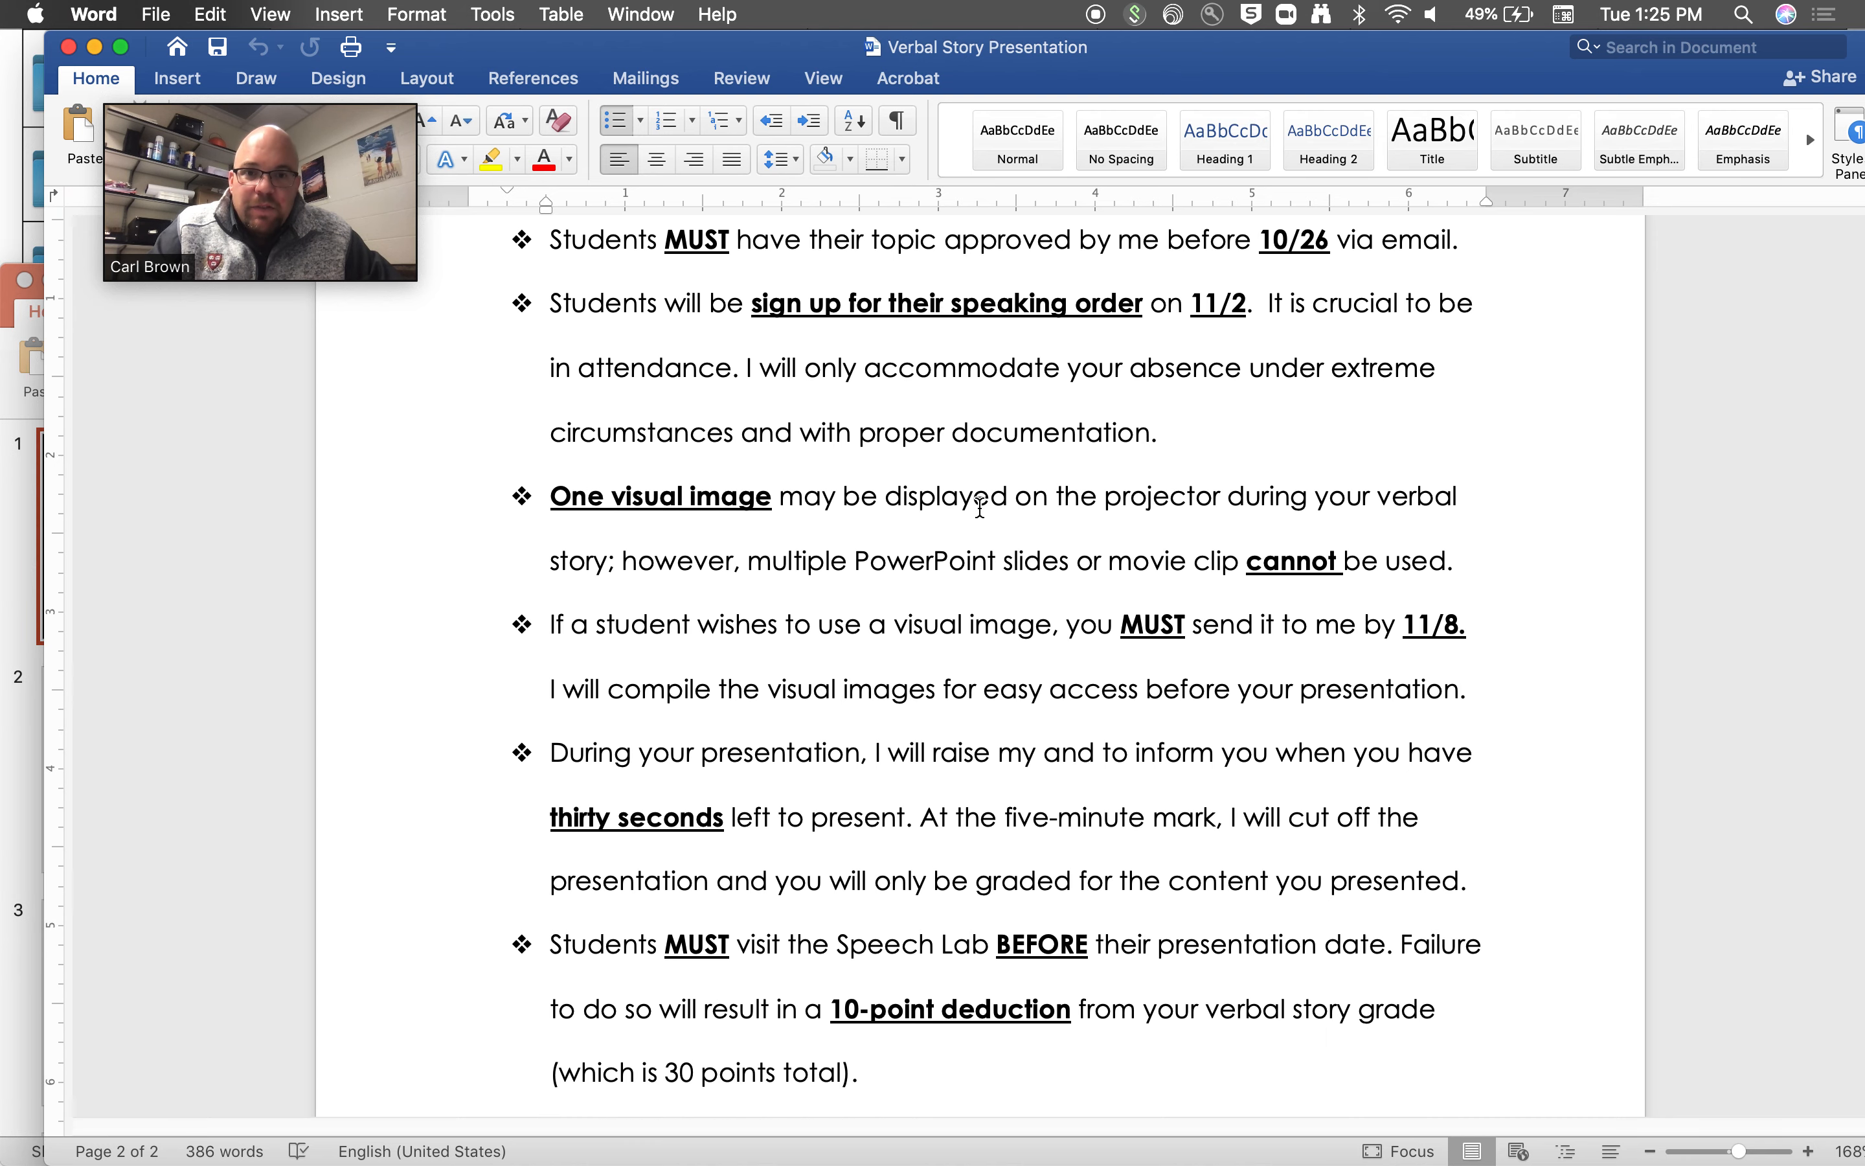
scroll(down, 3)
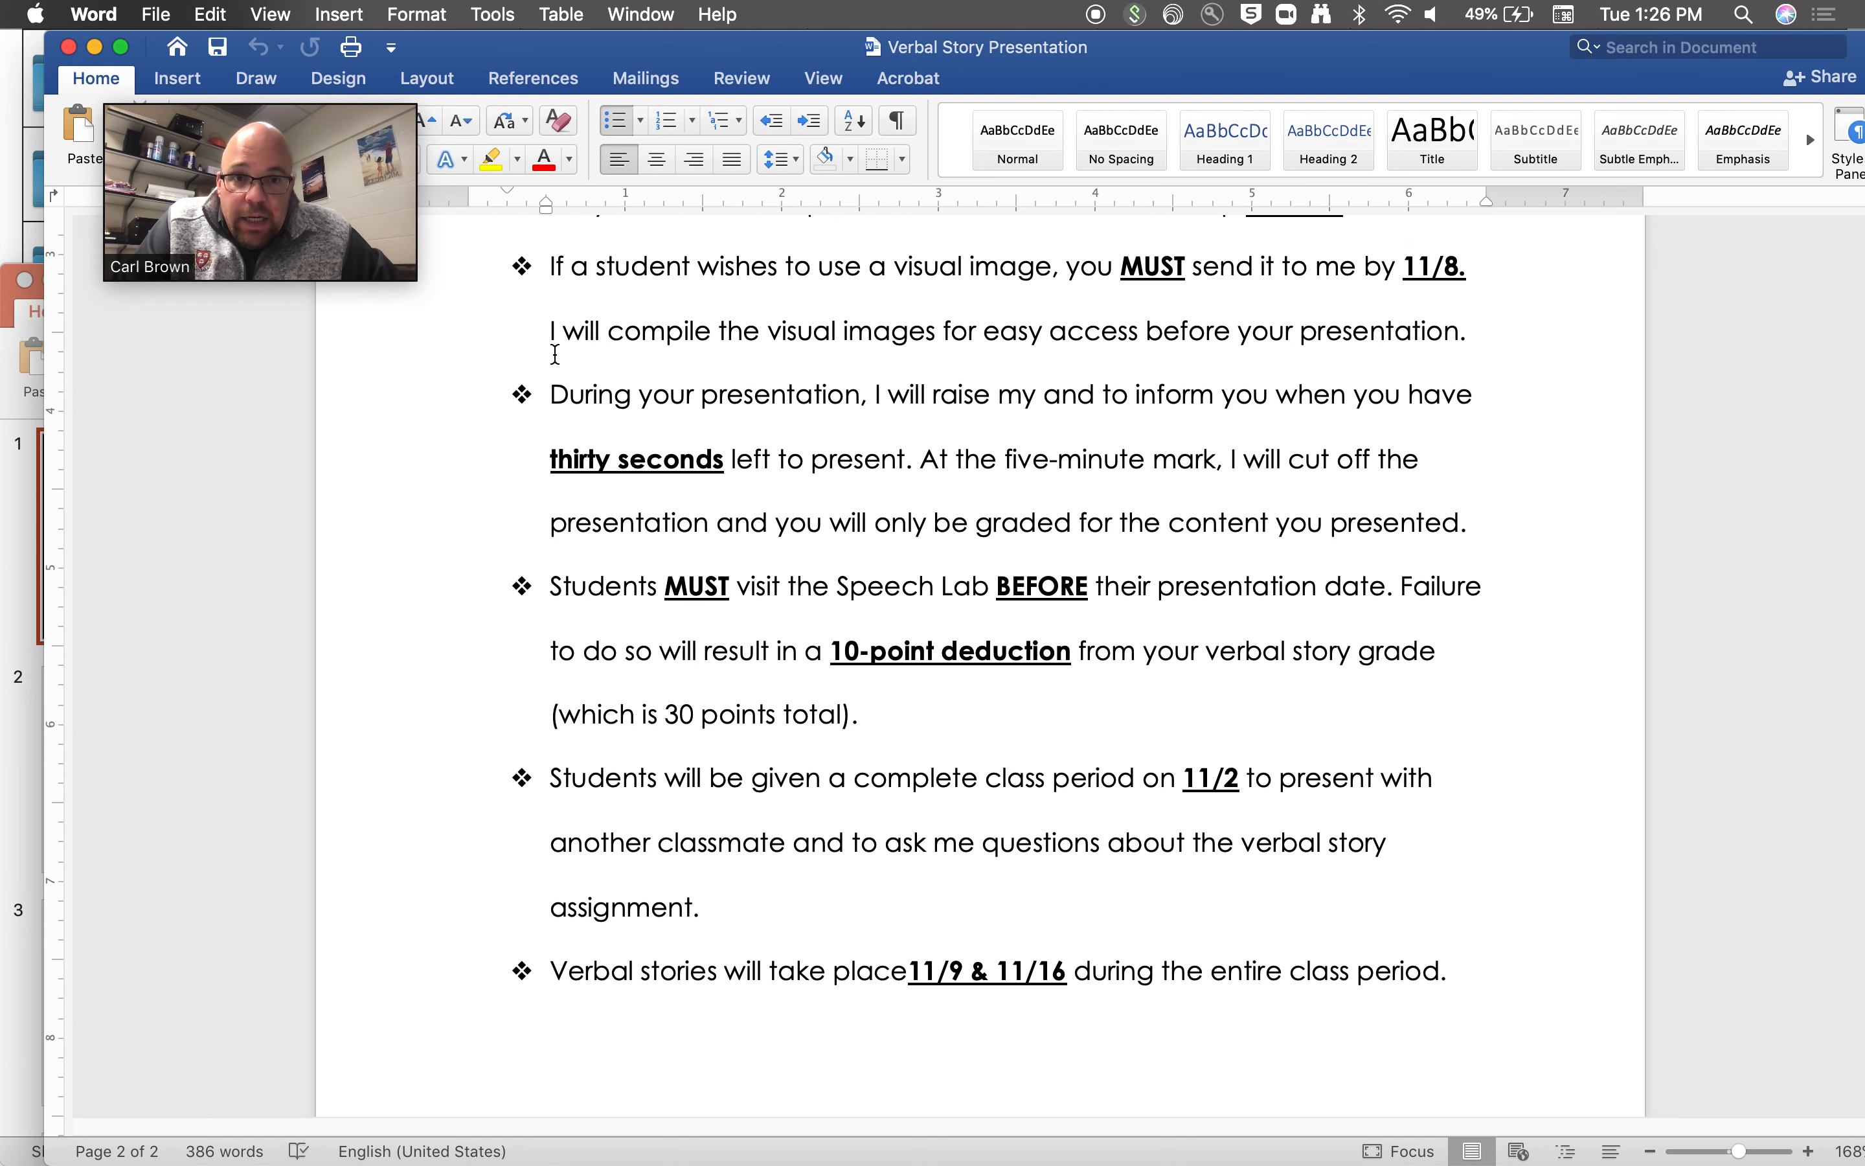
scroll(down, 3)
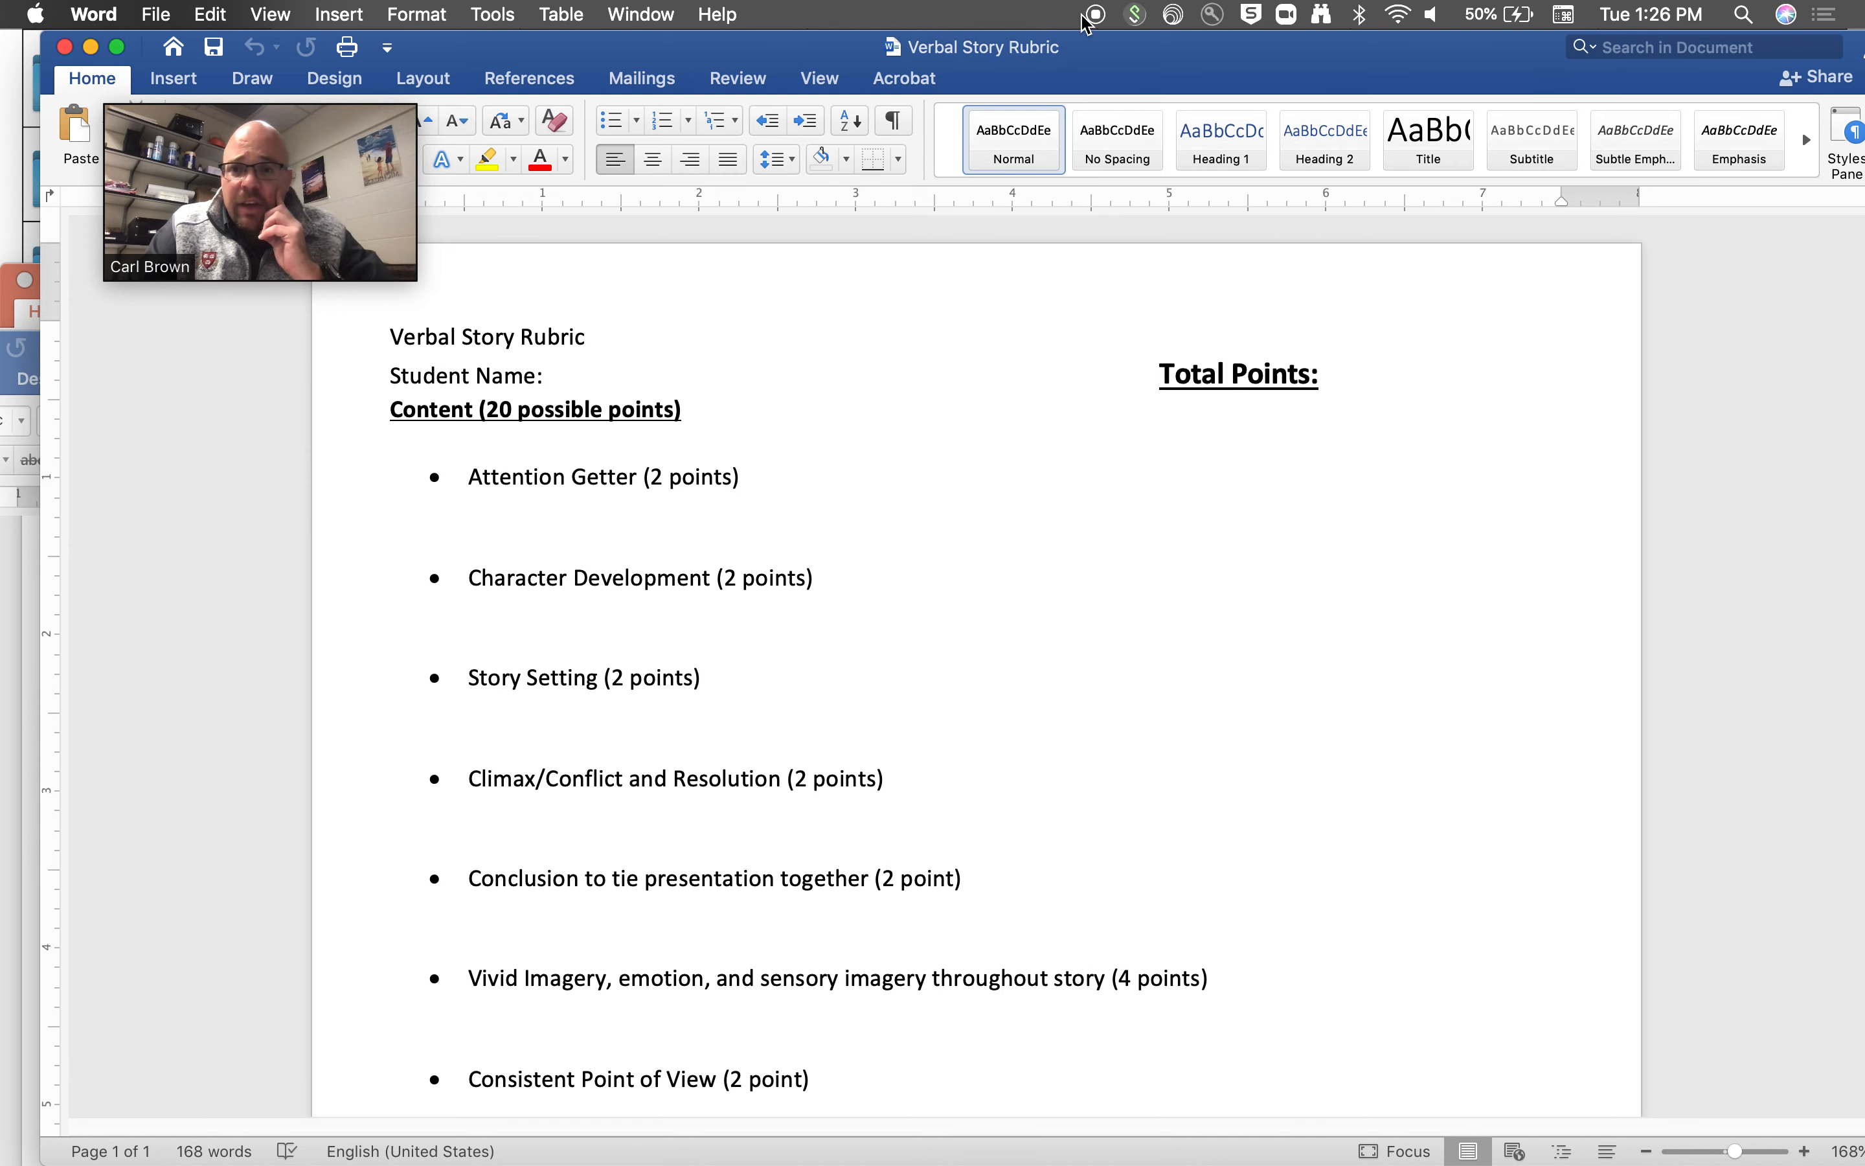
- Focus the Verbal Story Rubric and scroll through its content points and delivery table
click(392, 609)
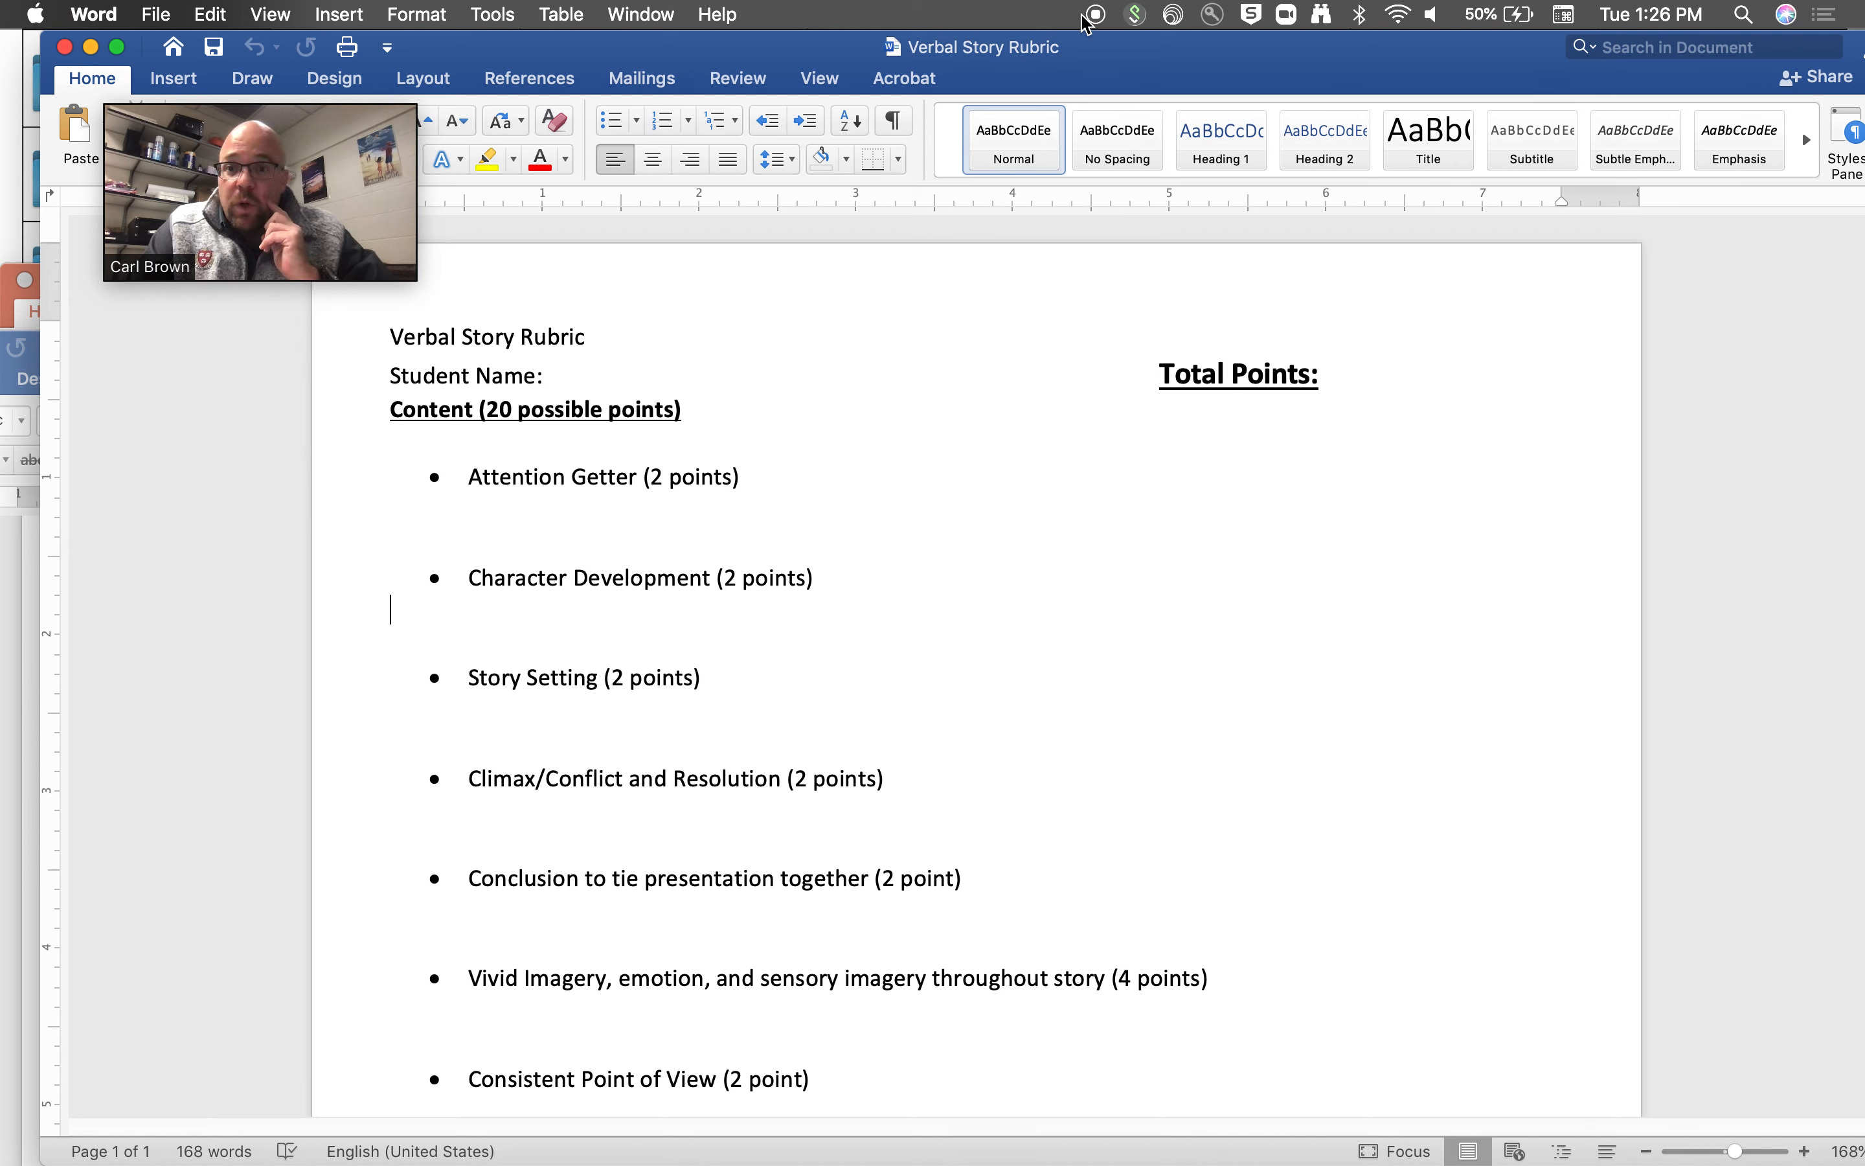
mouse_move(561, 904)
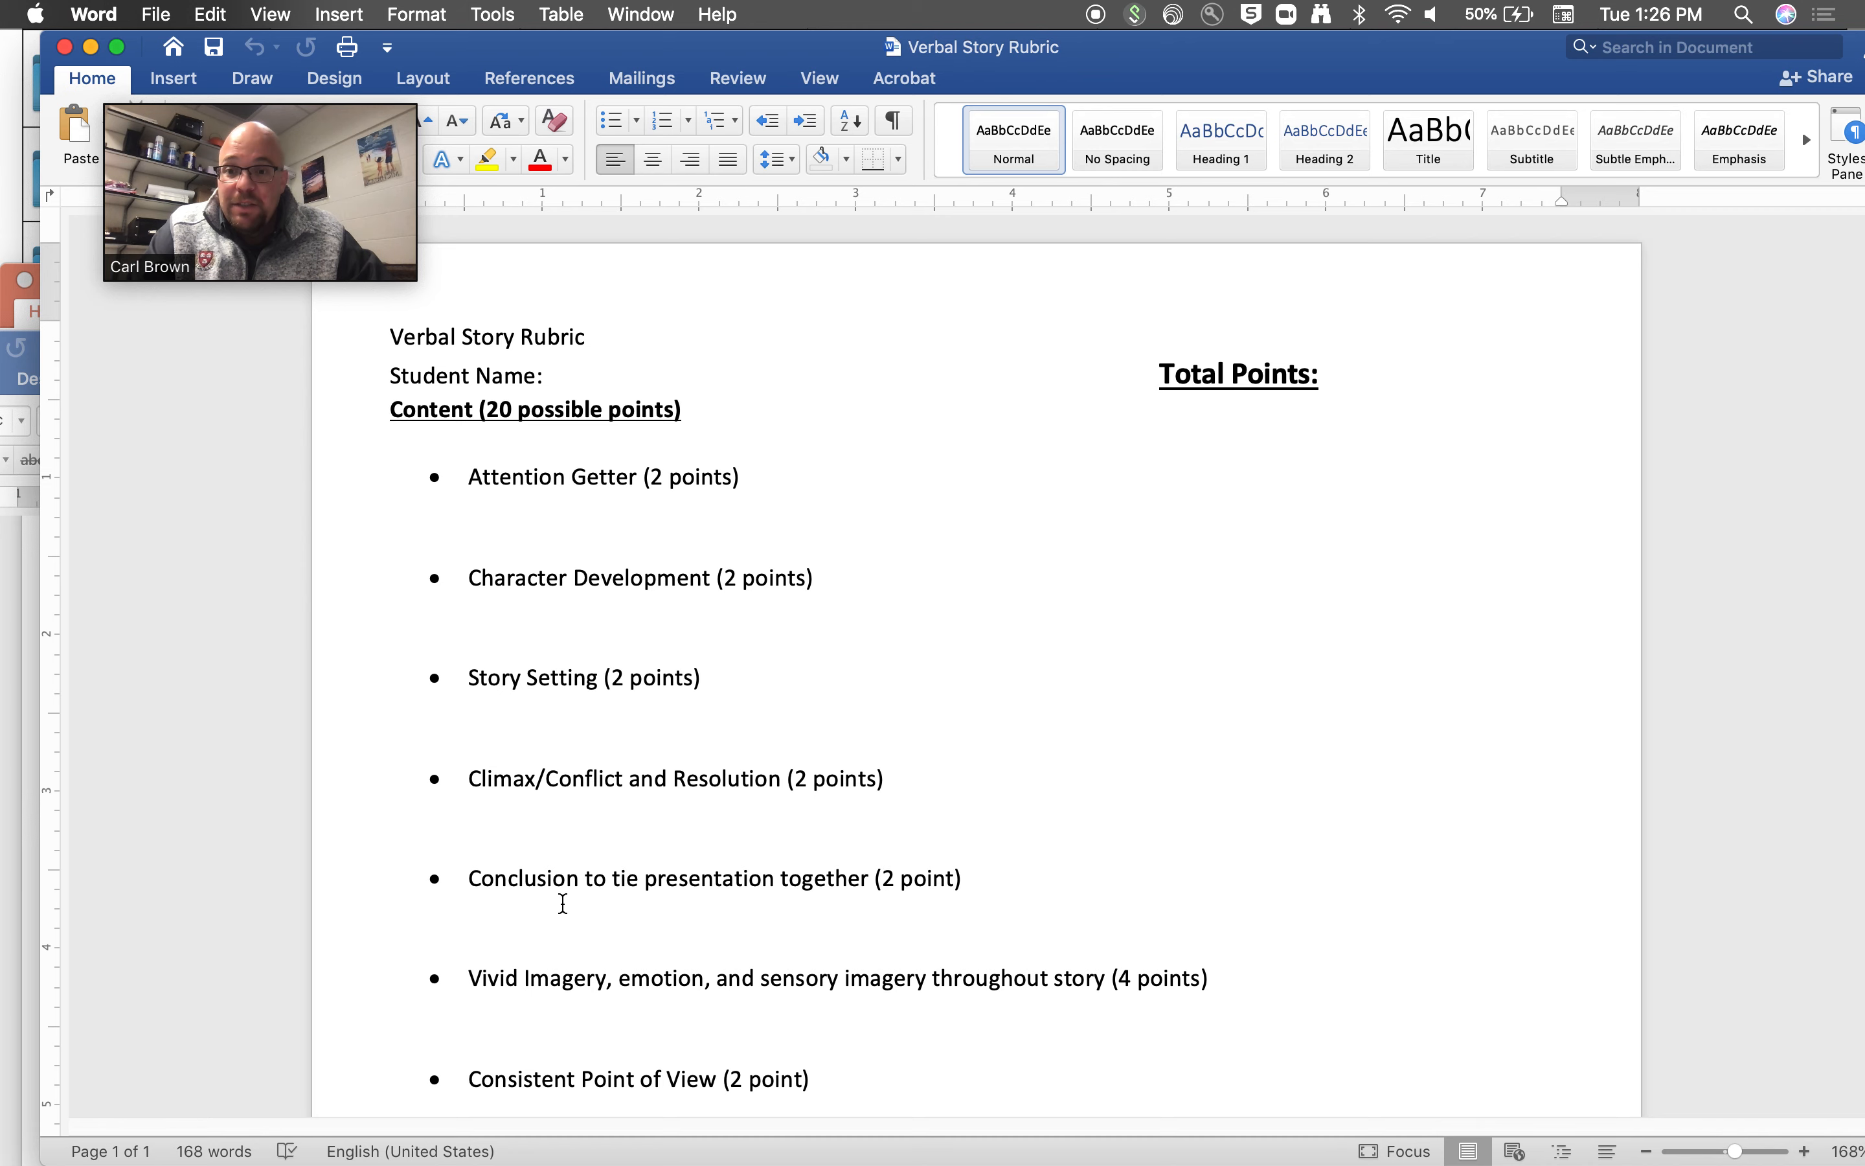
scroll(down, 3)
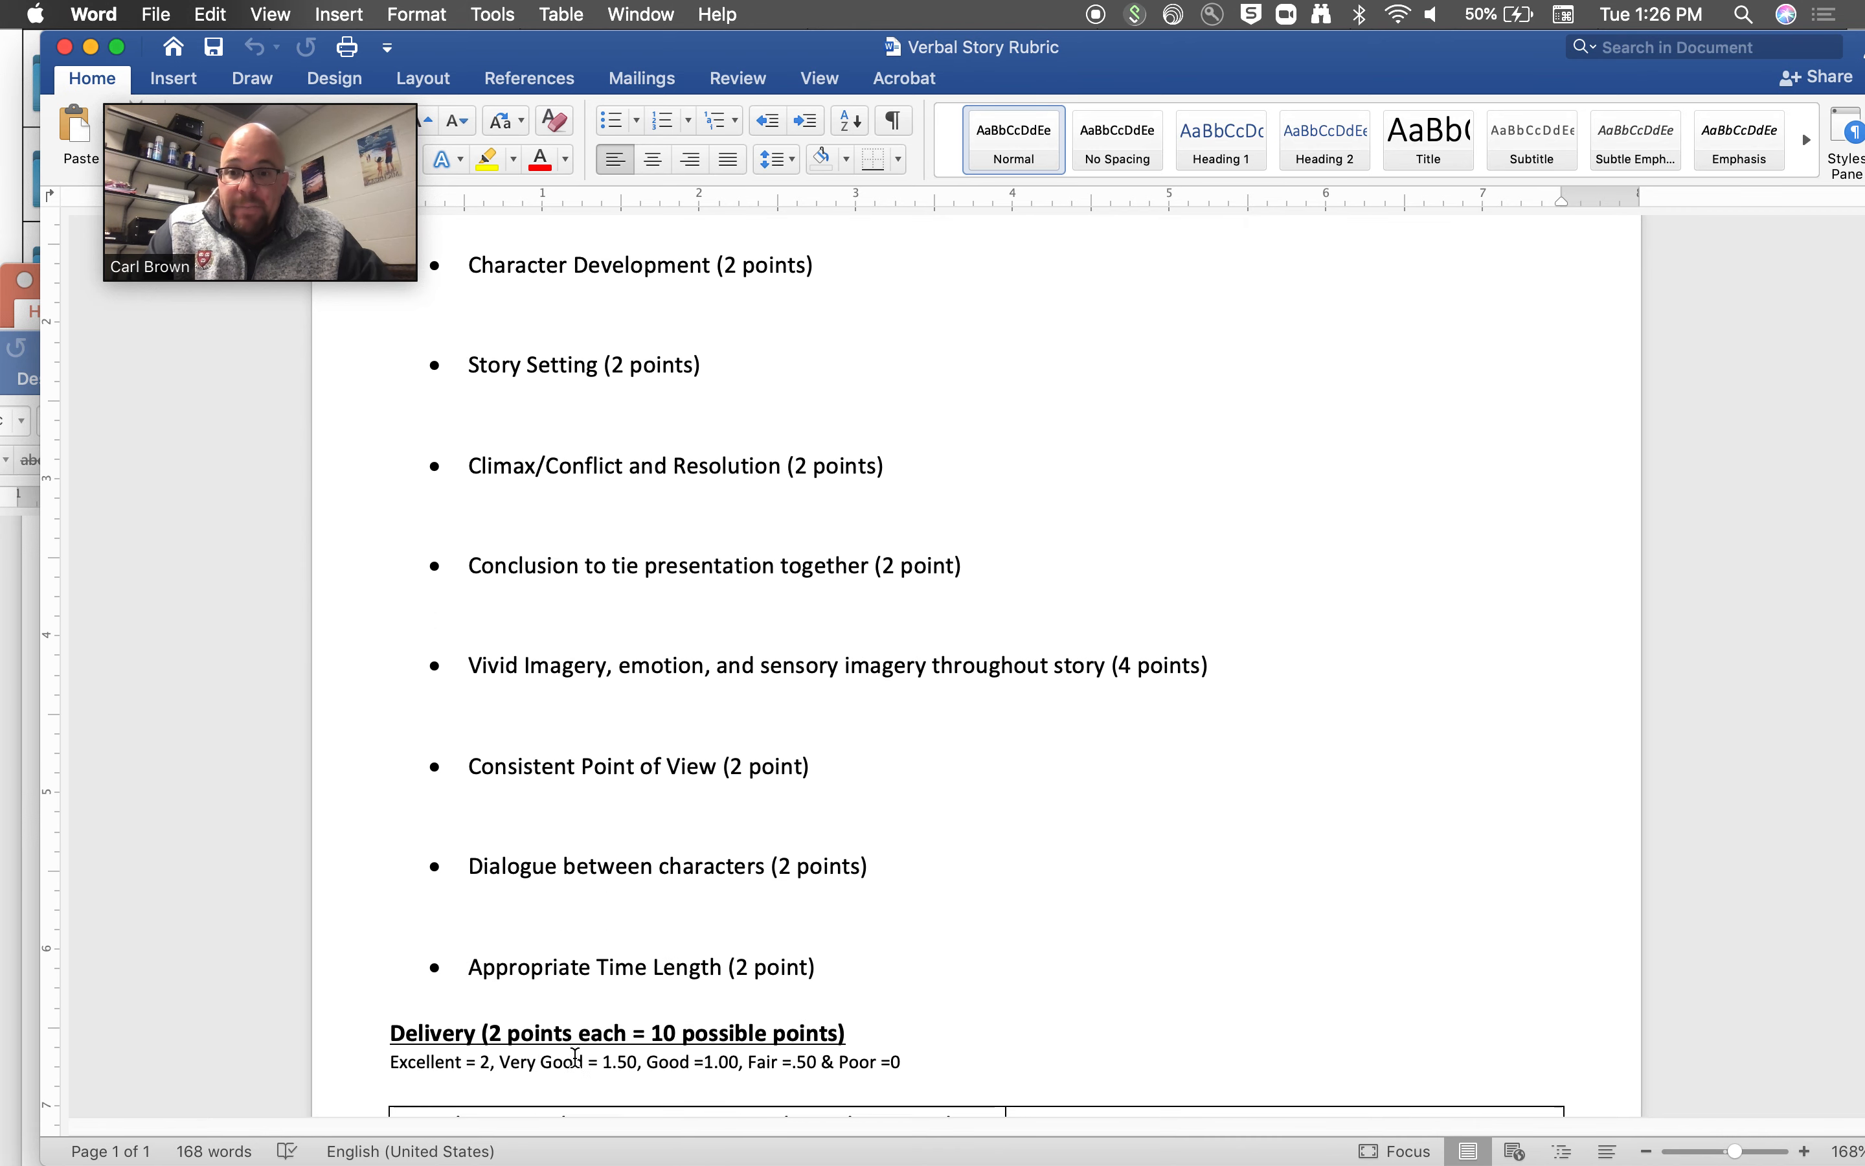
scroll(down, 3)
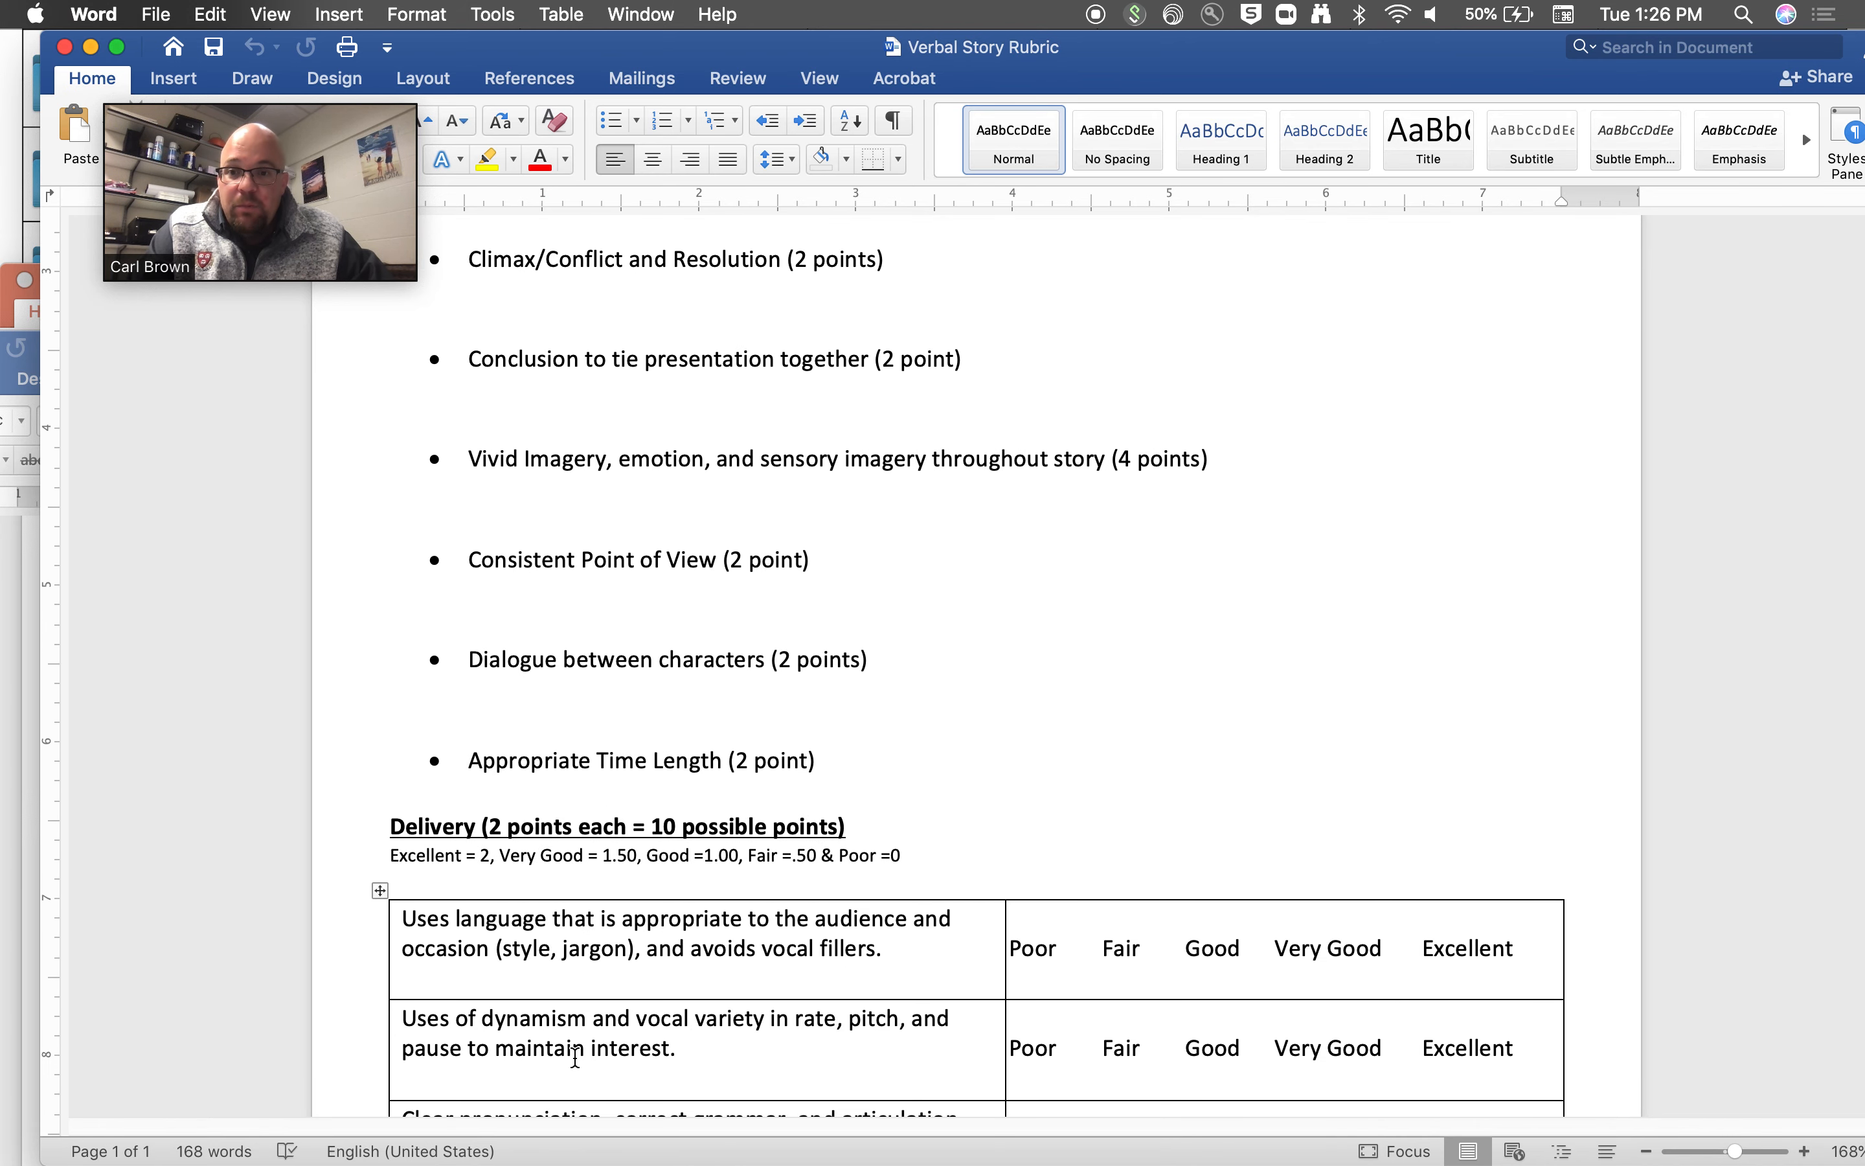
scroll(down, 3)
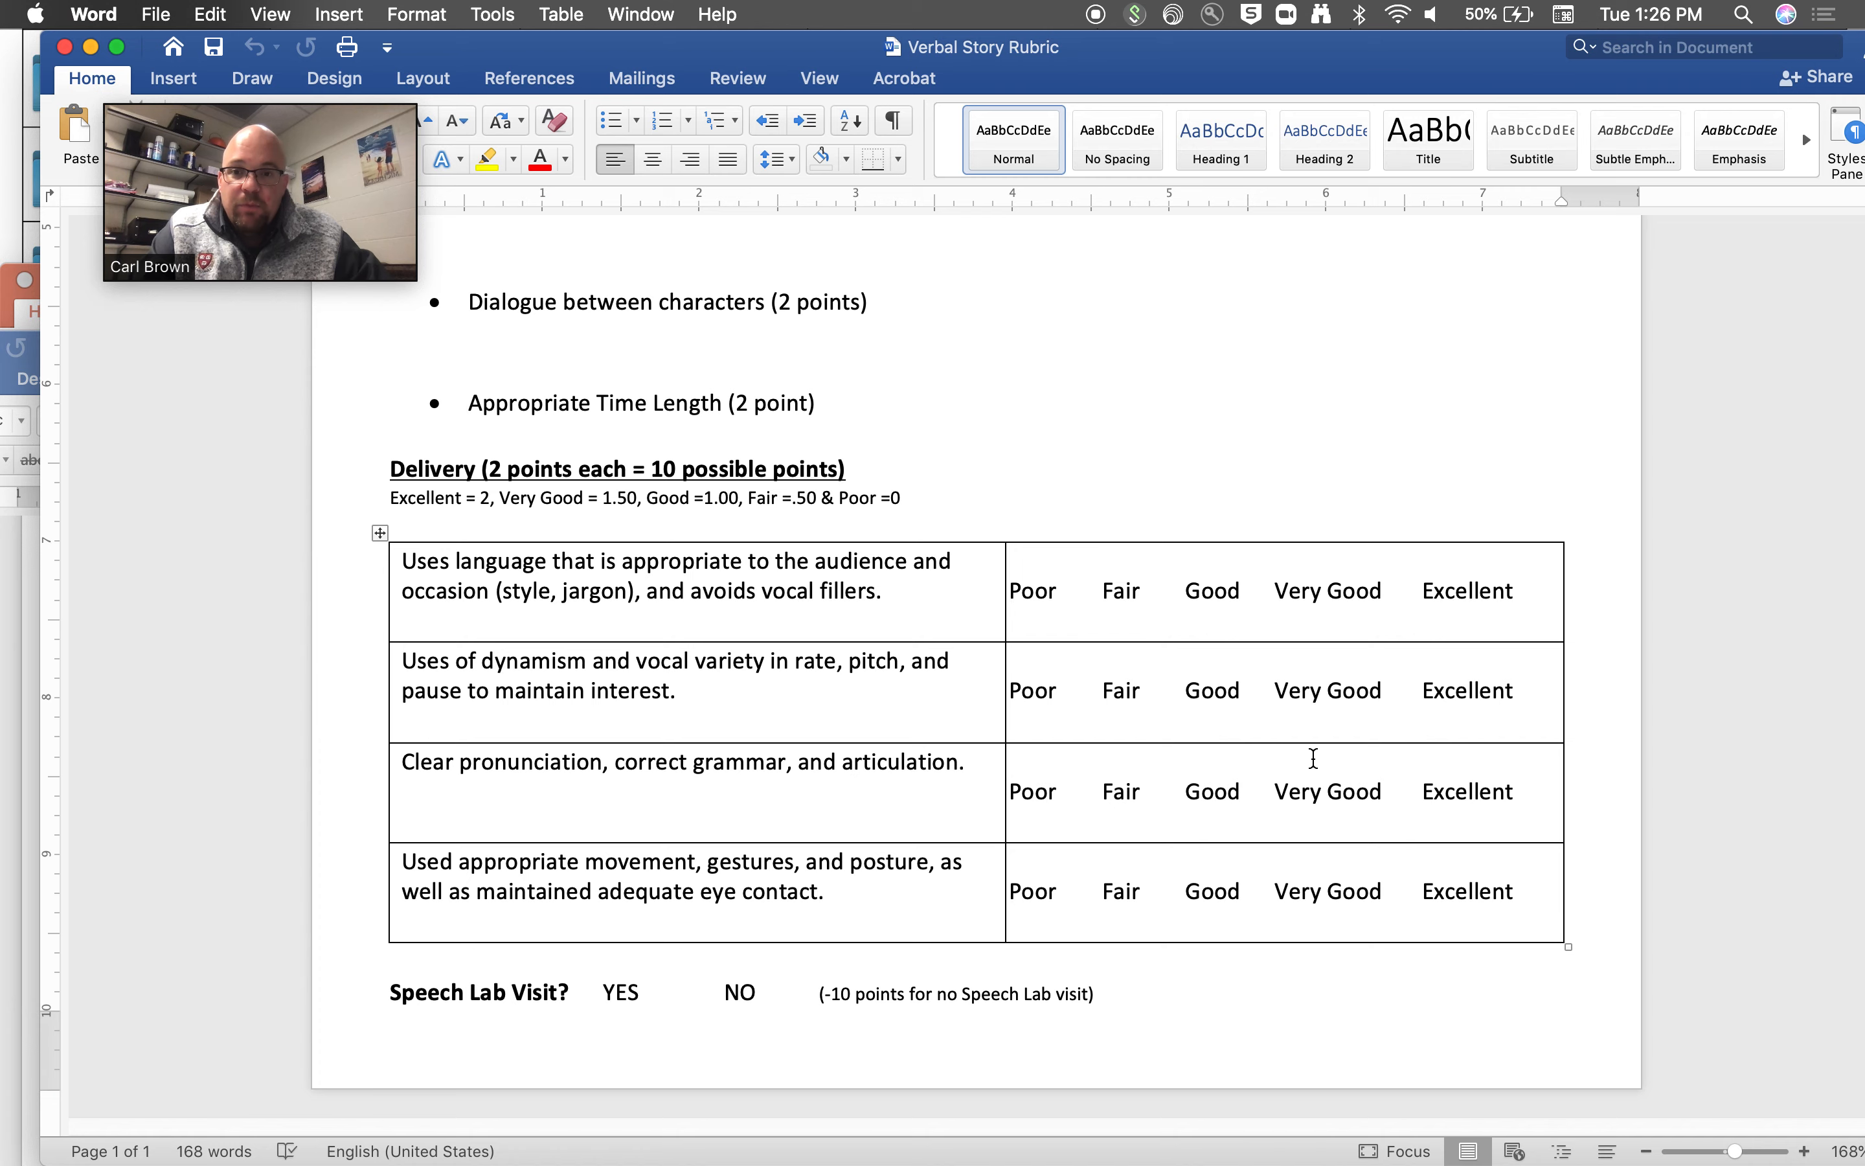
mouse_move(747, 500)
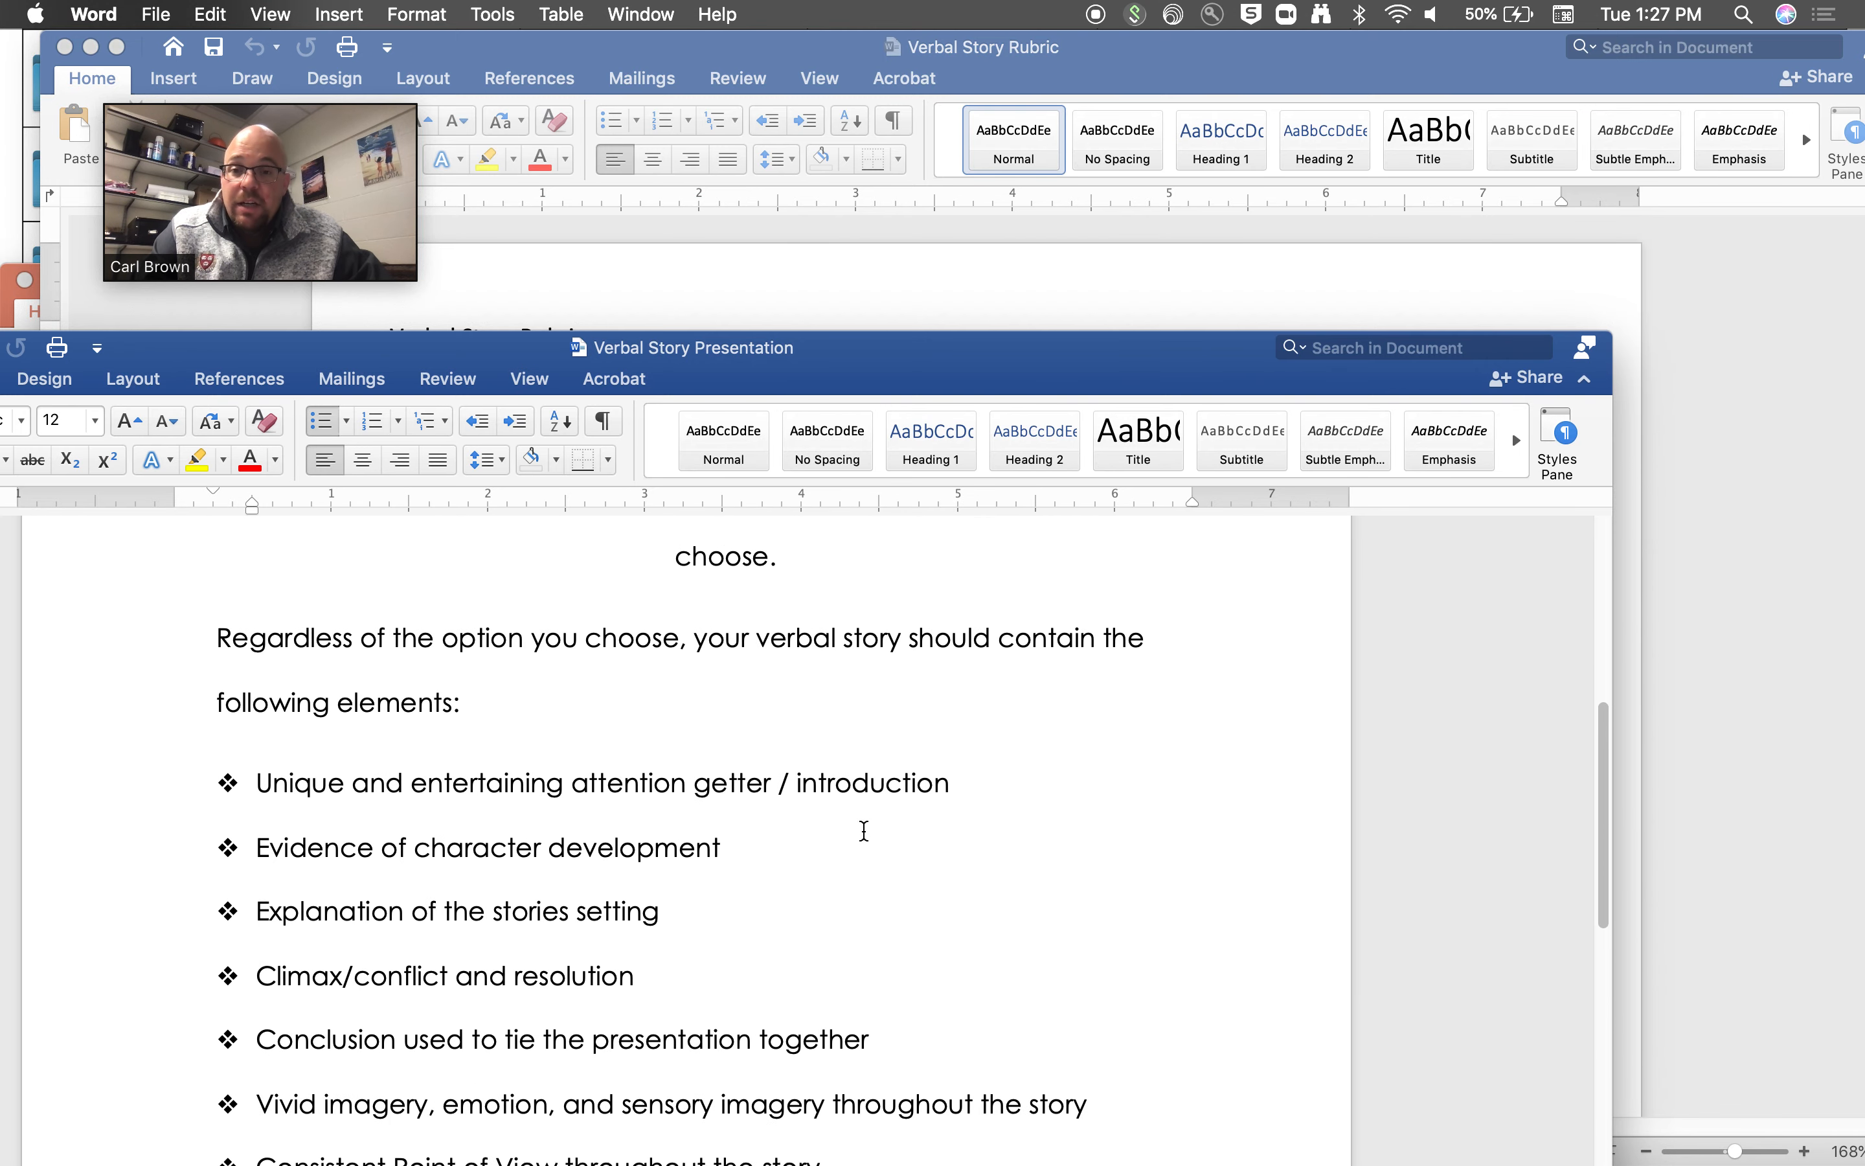
scroll(down, 3)
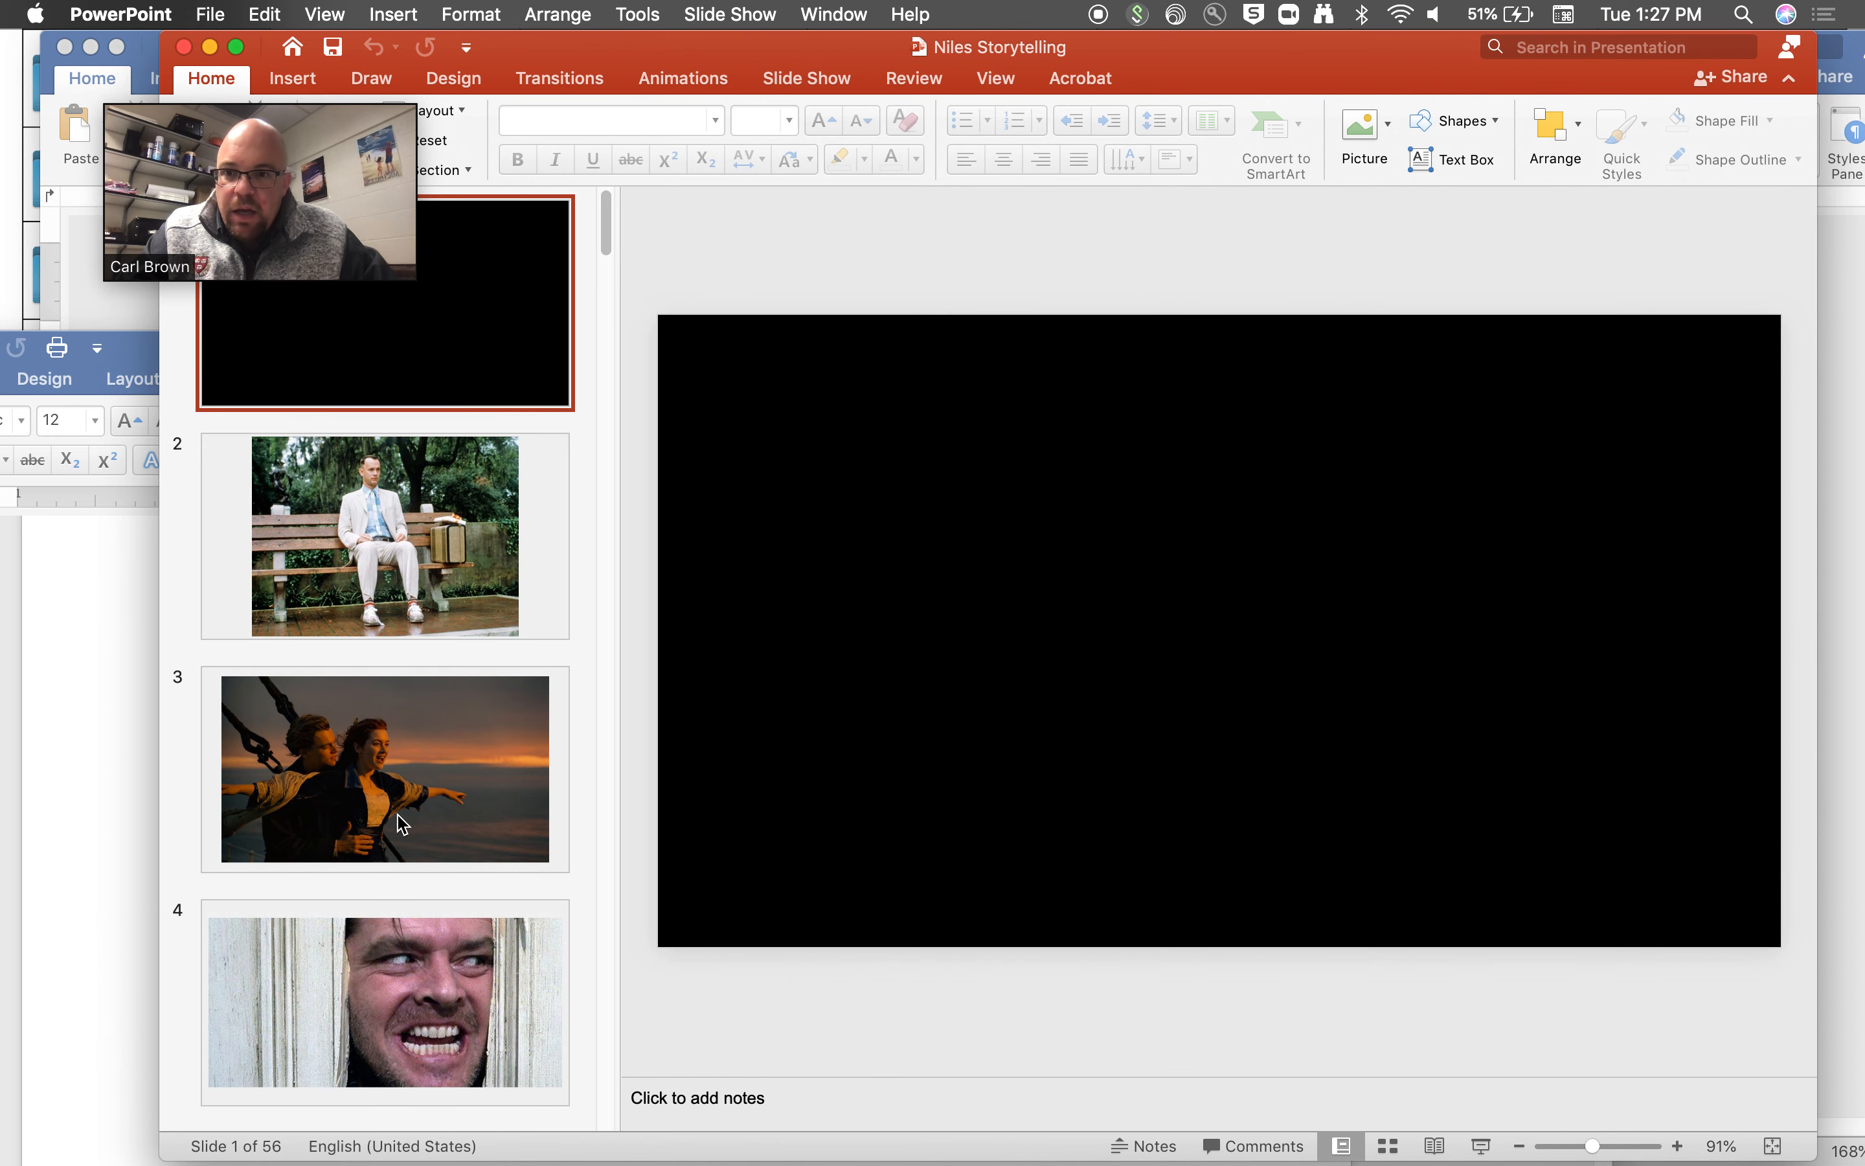
scroll(down, 3)
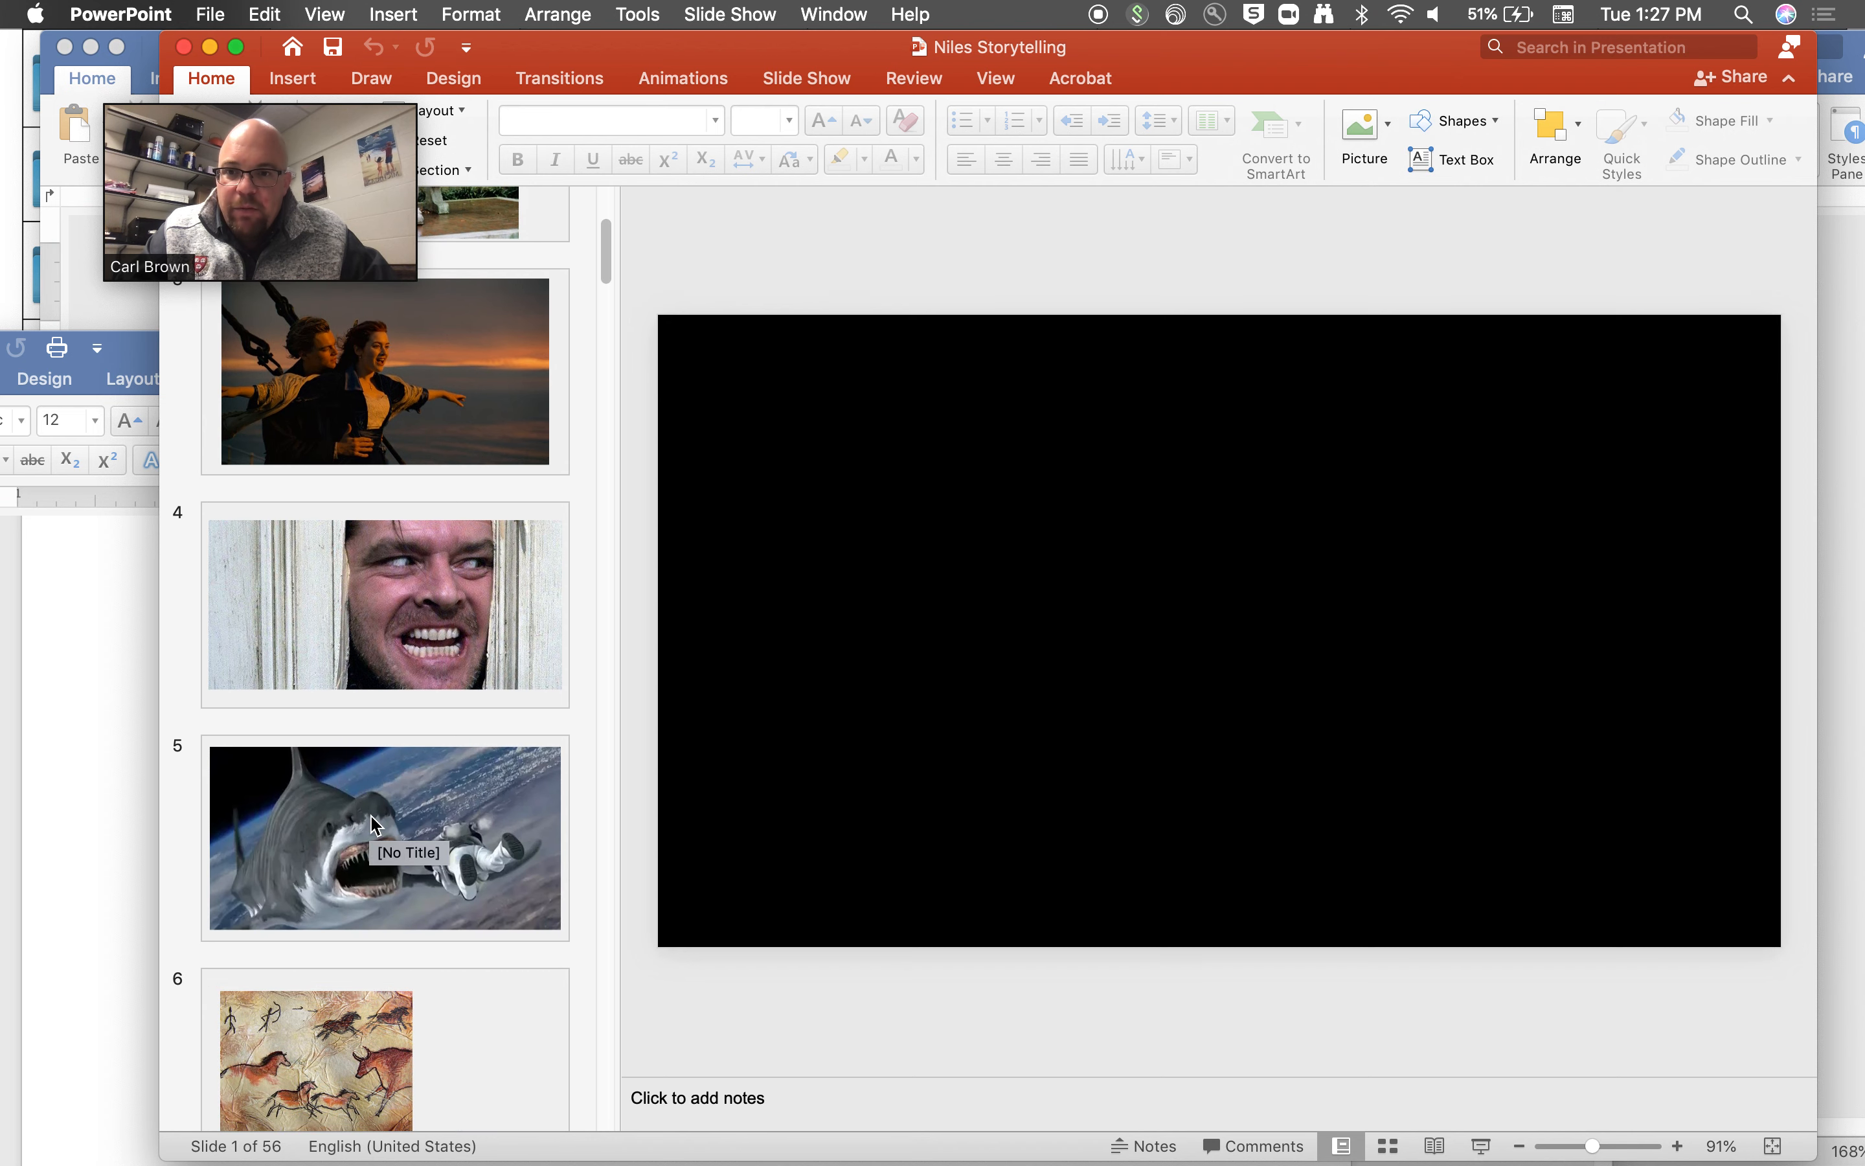
click(385, 838)
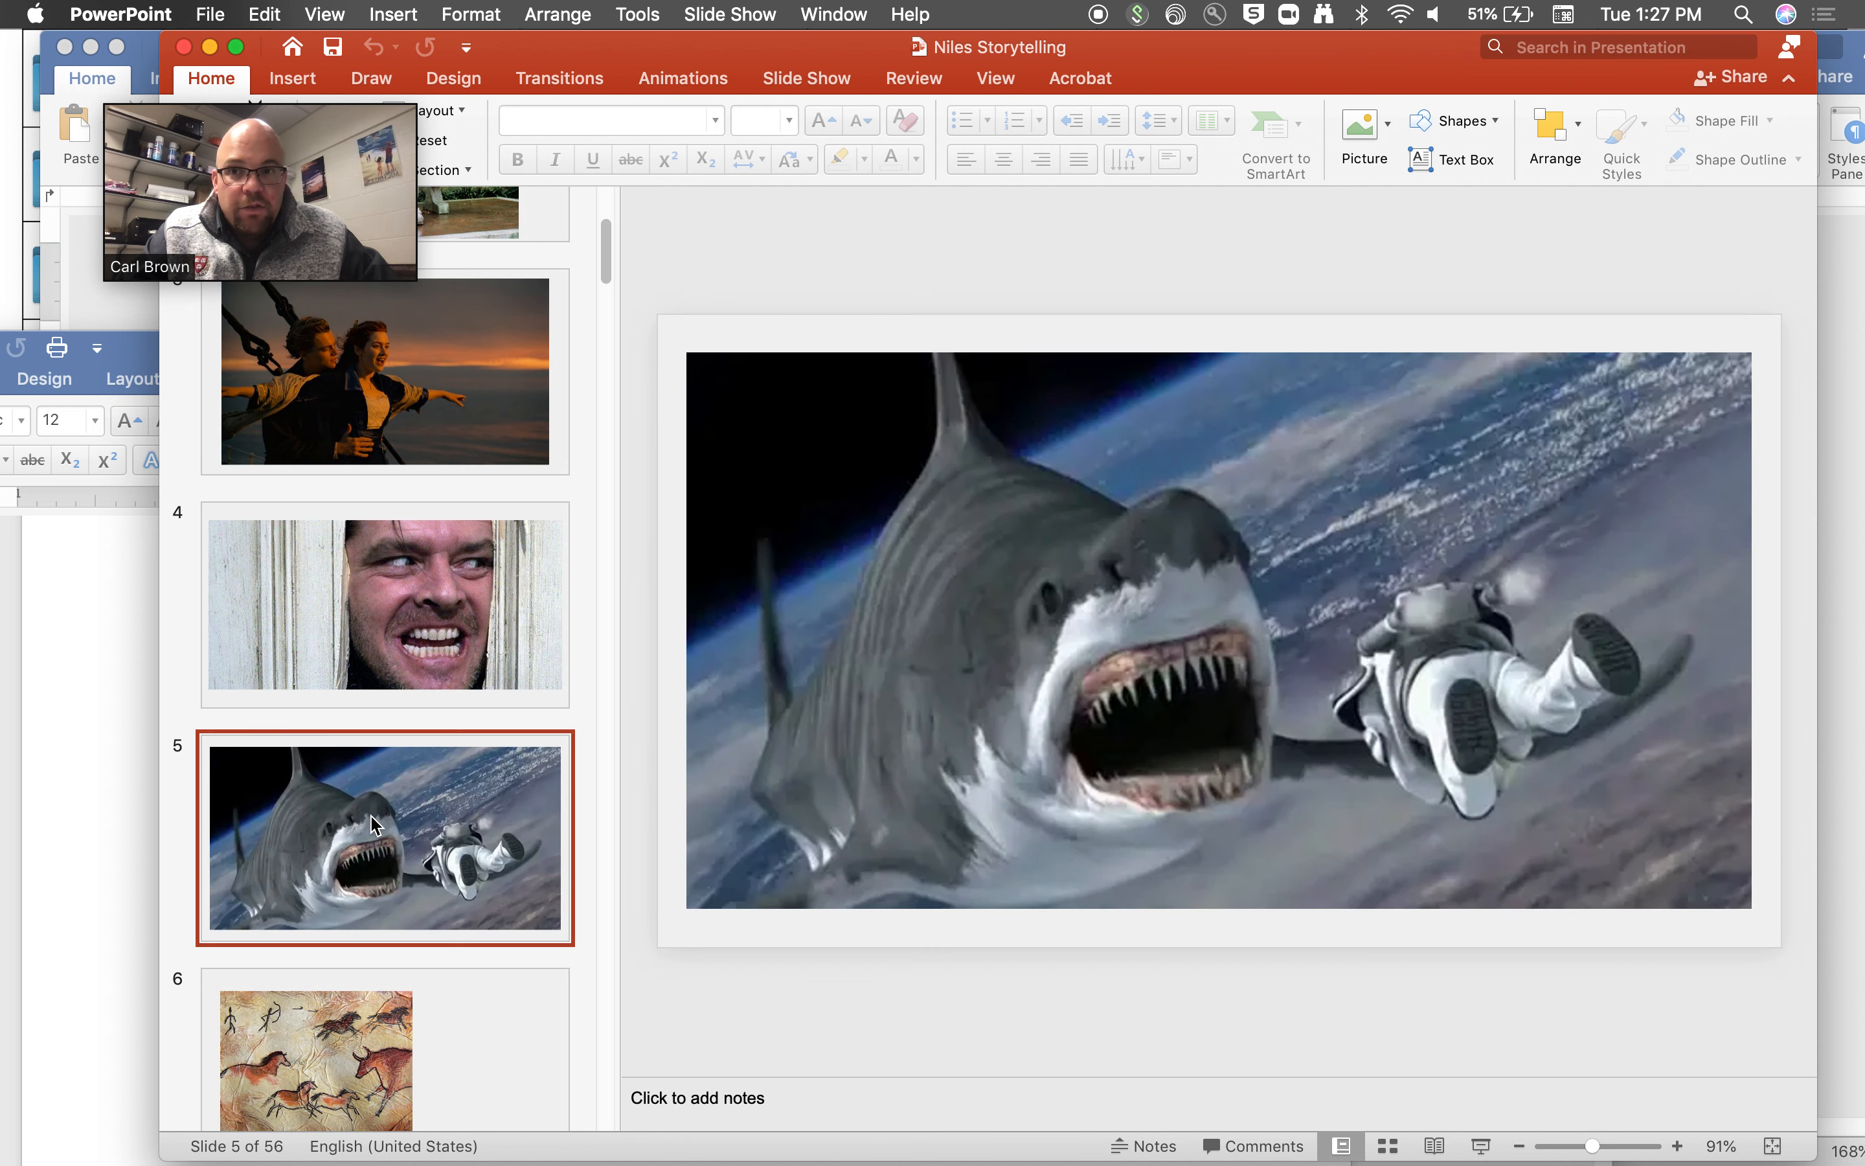
scroll(down, 3)
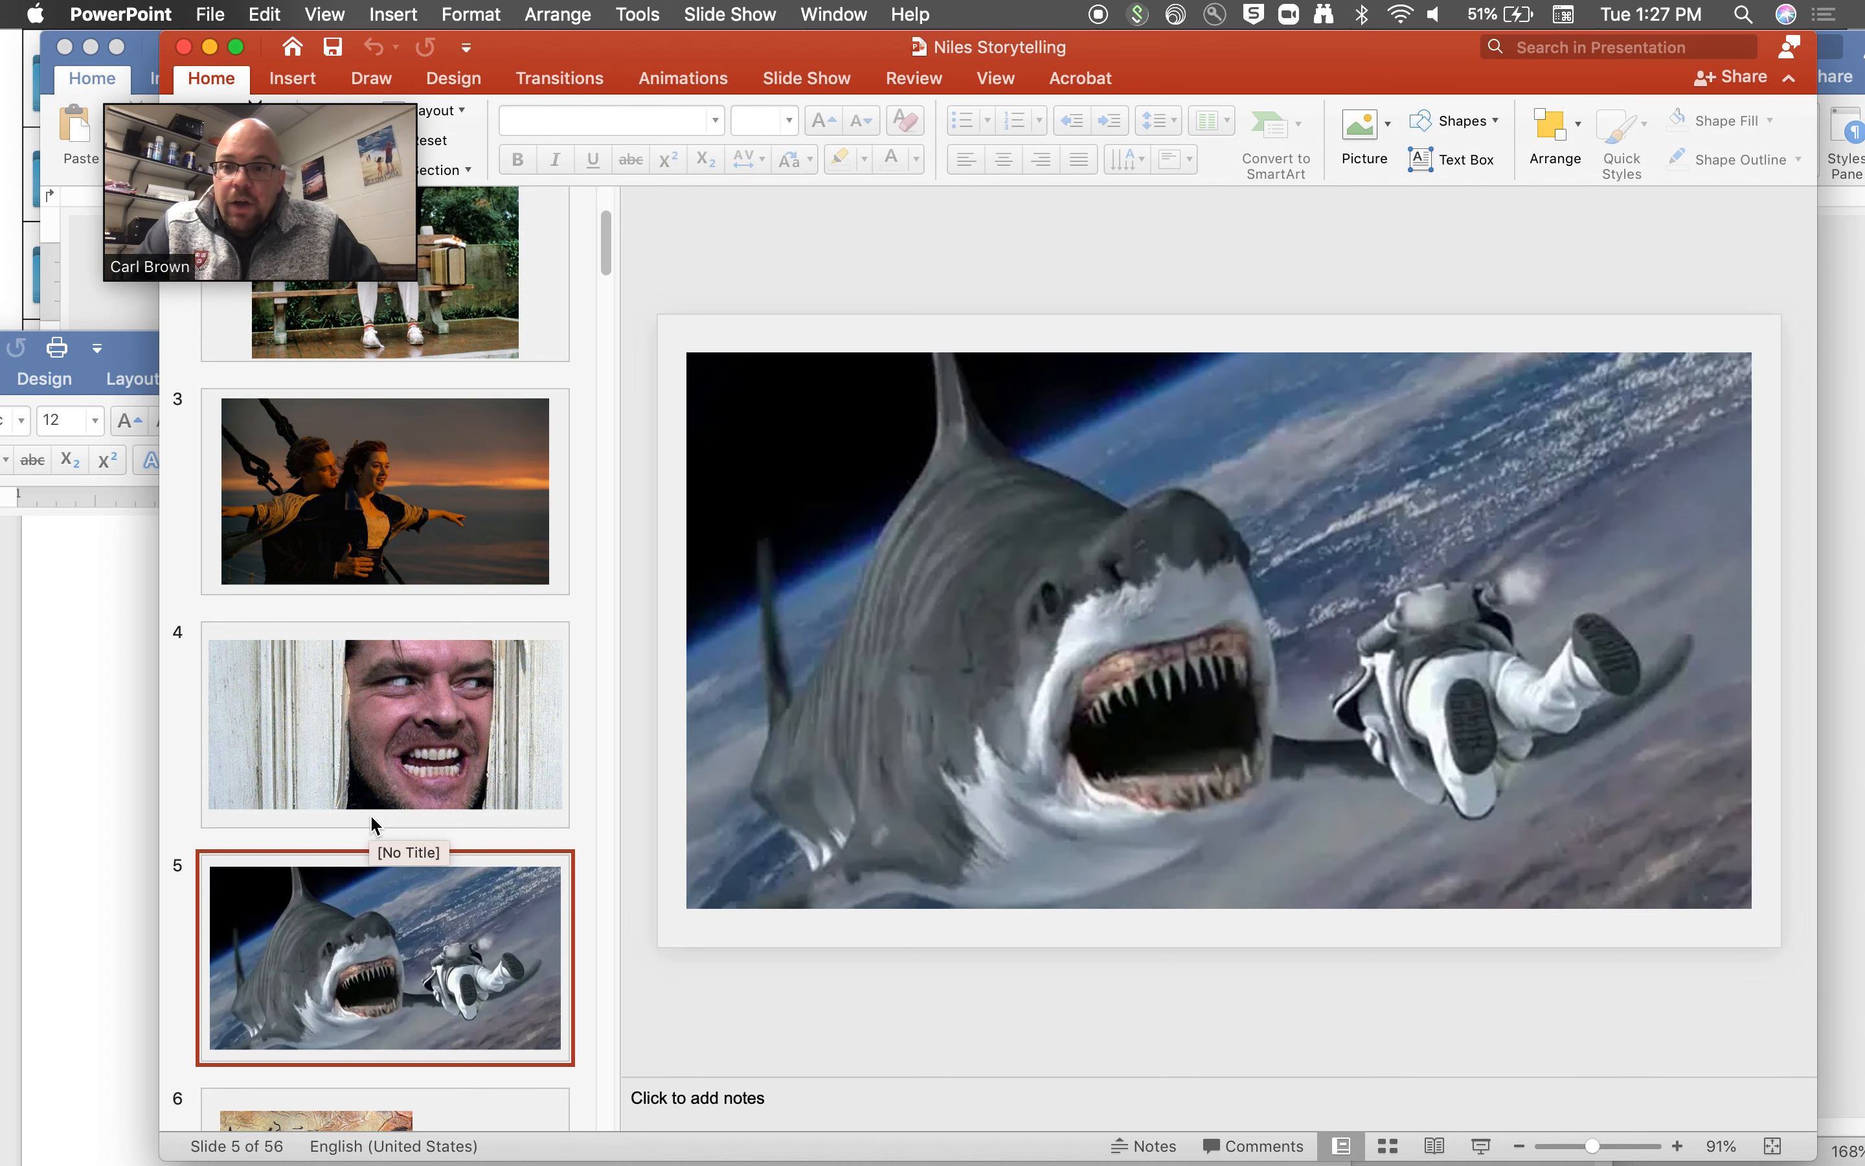
scroll(down, 3)
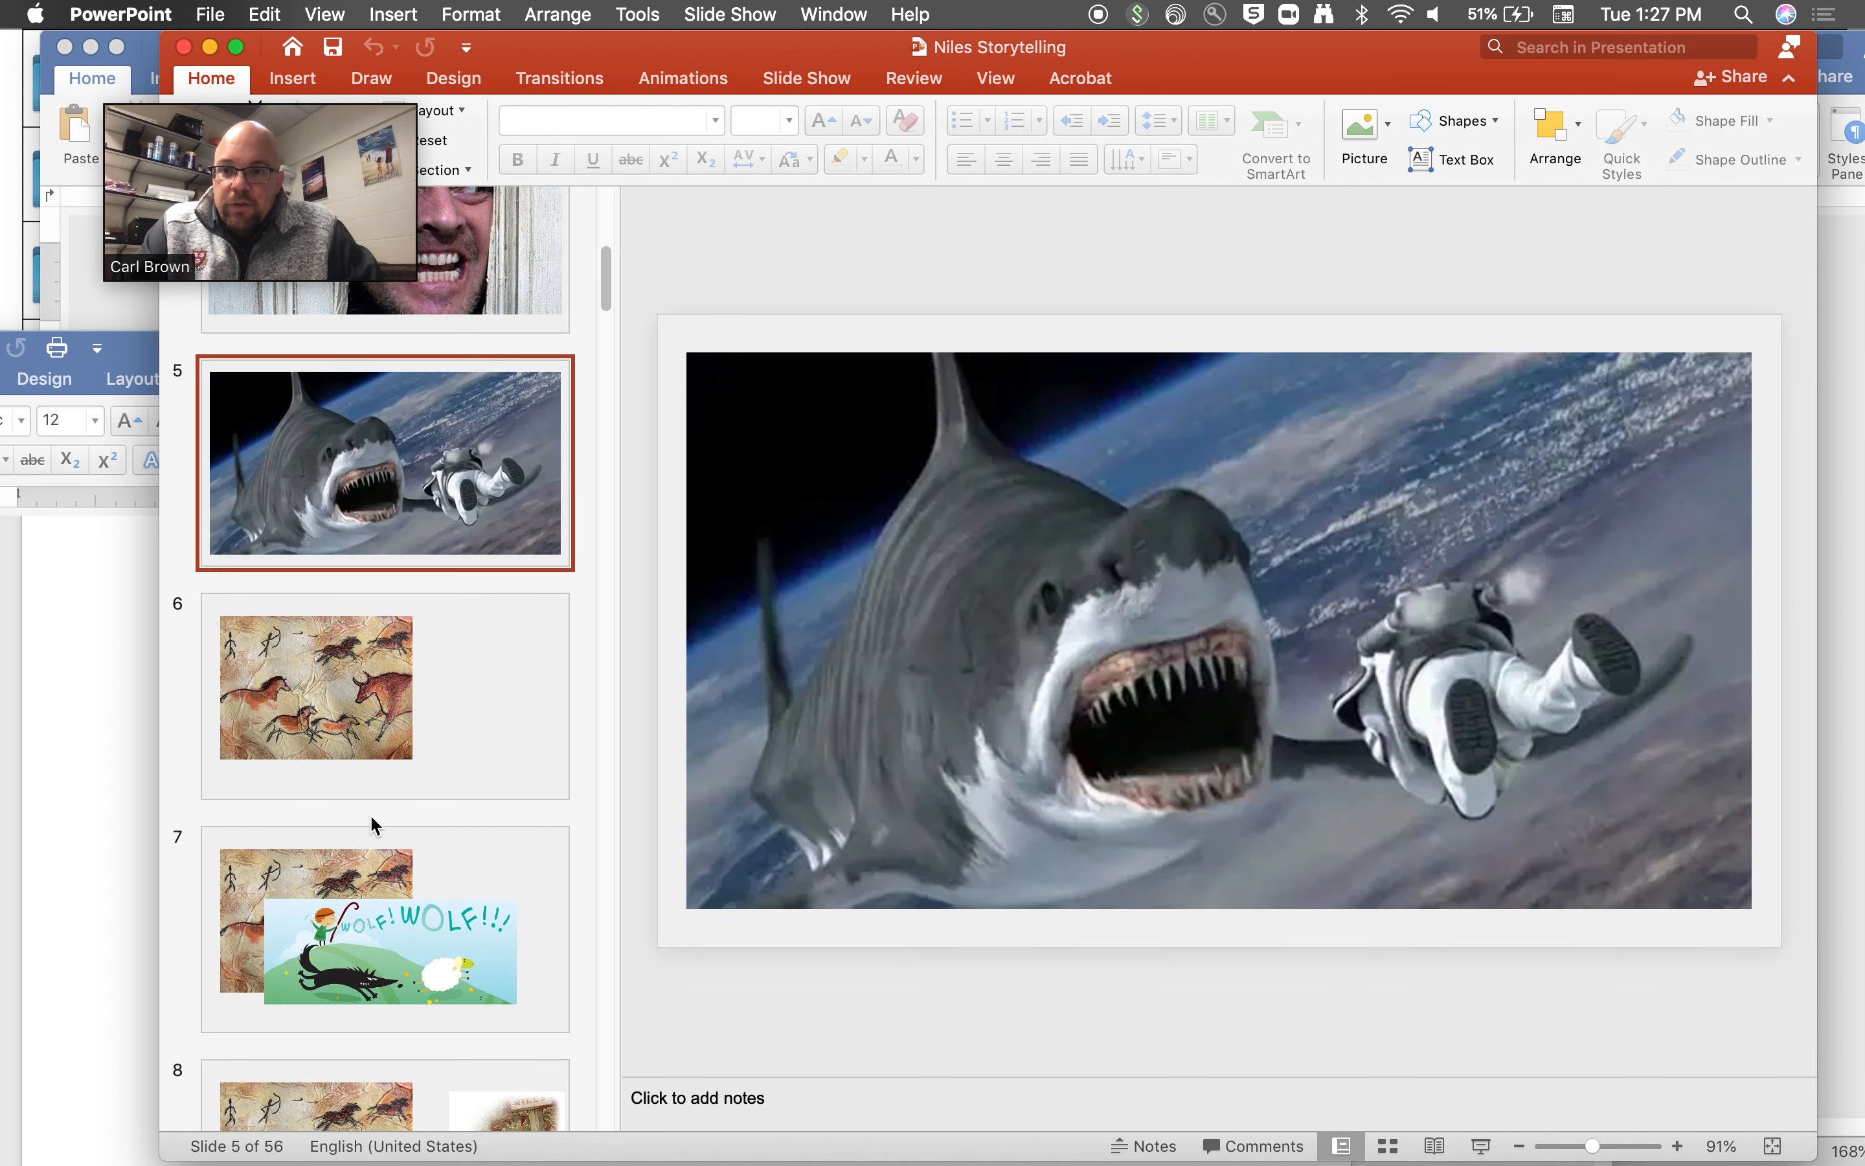
scroll(down, 3)
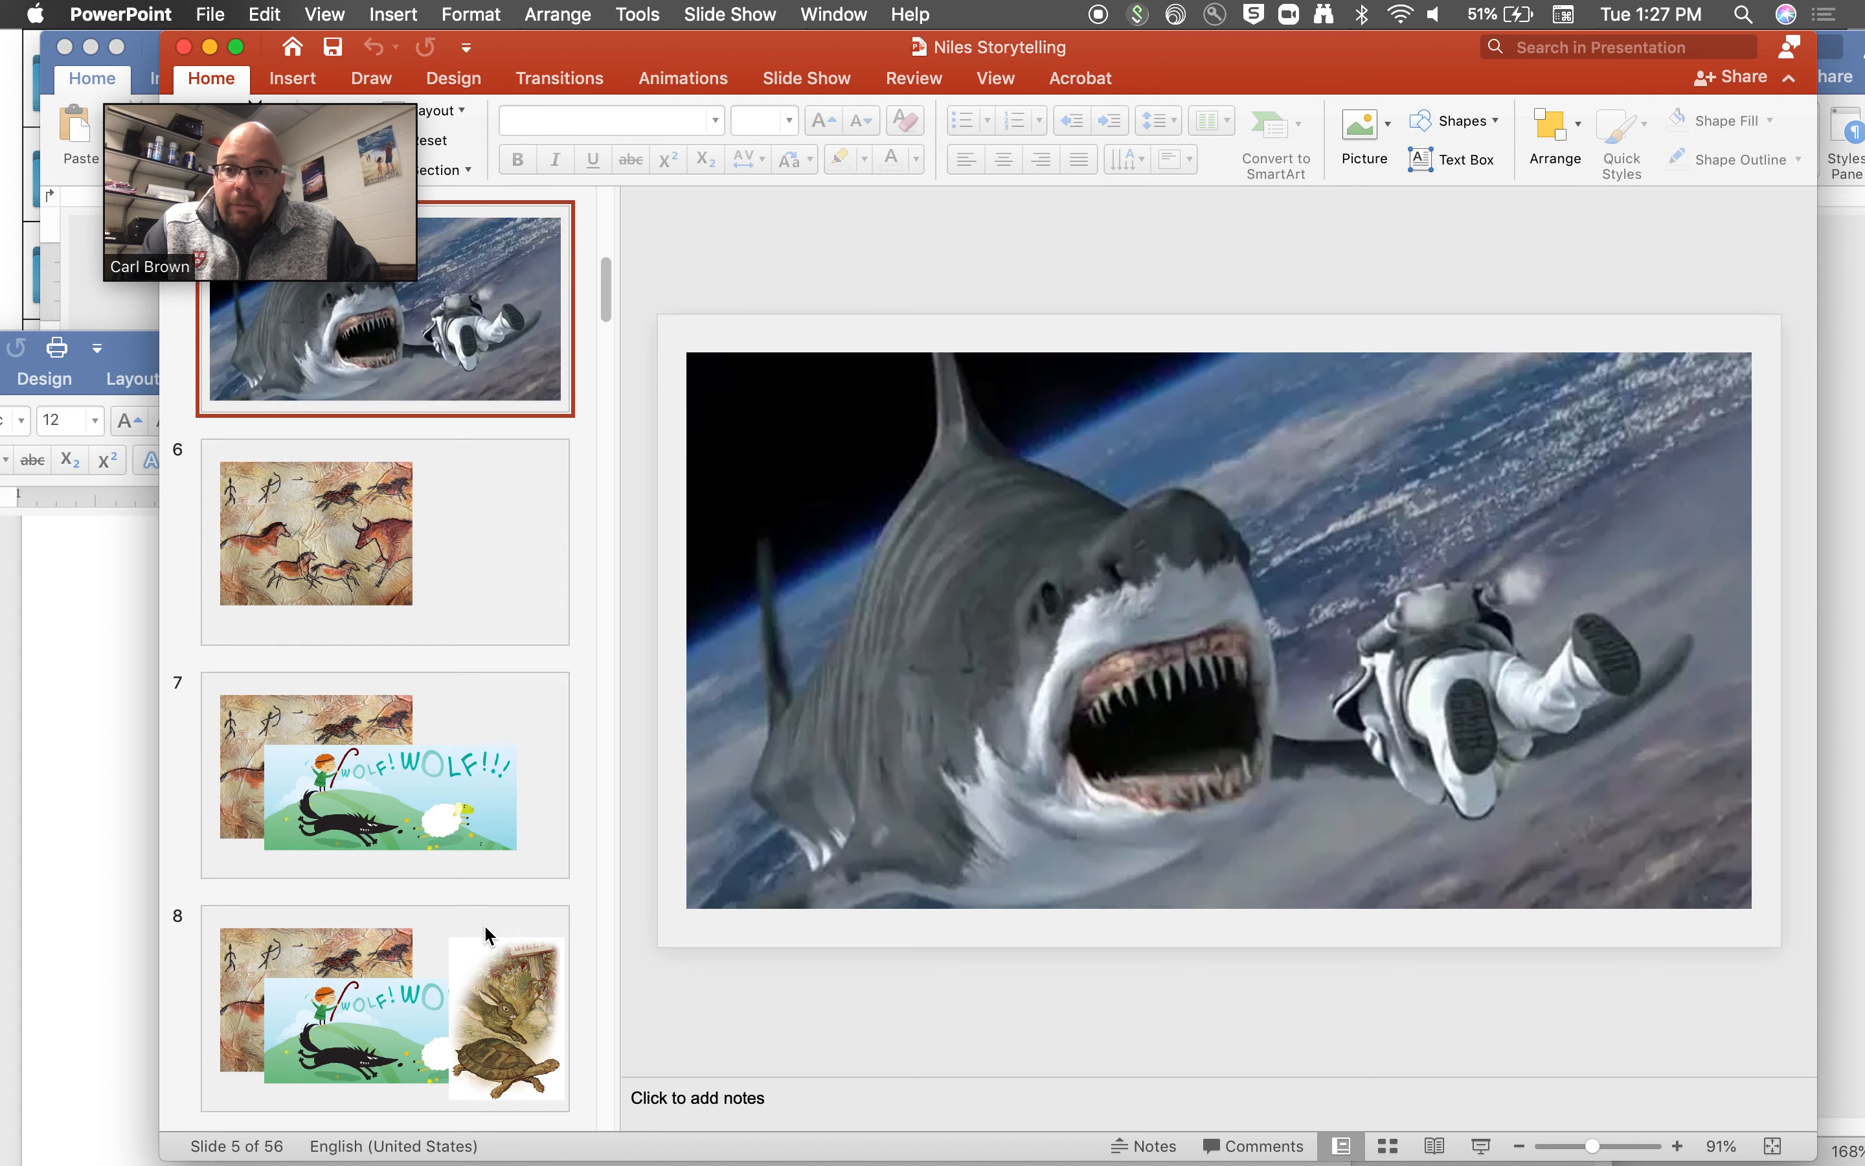
scroll(down, 3)
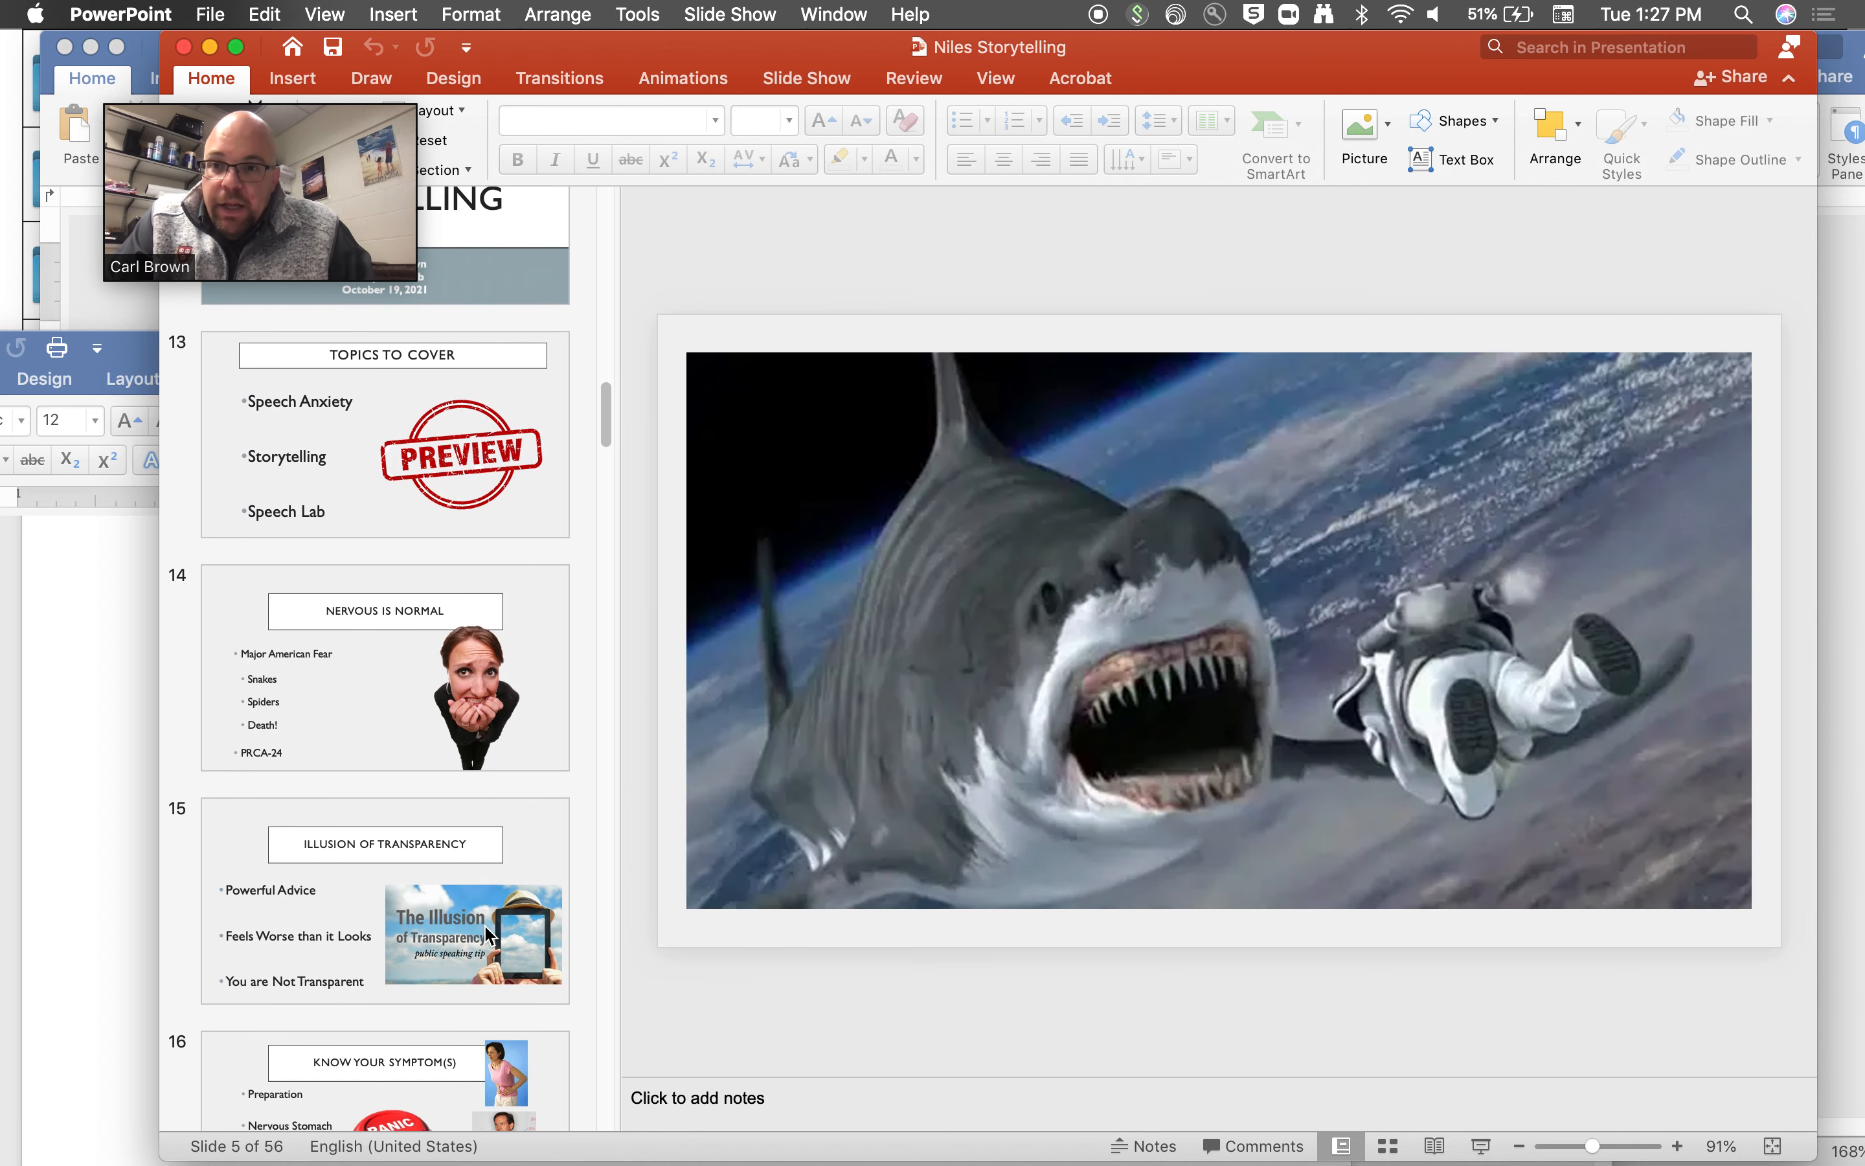
mouse_move(486, 934)
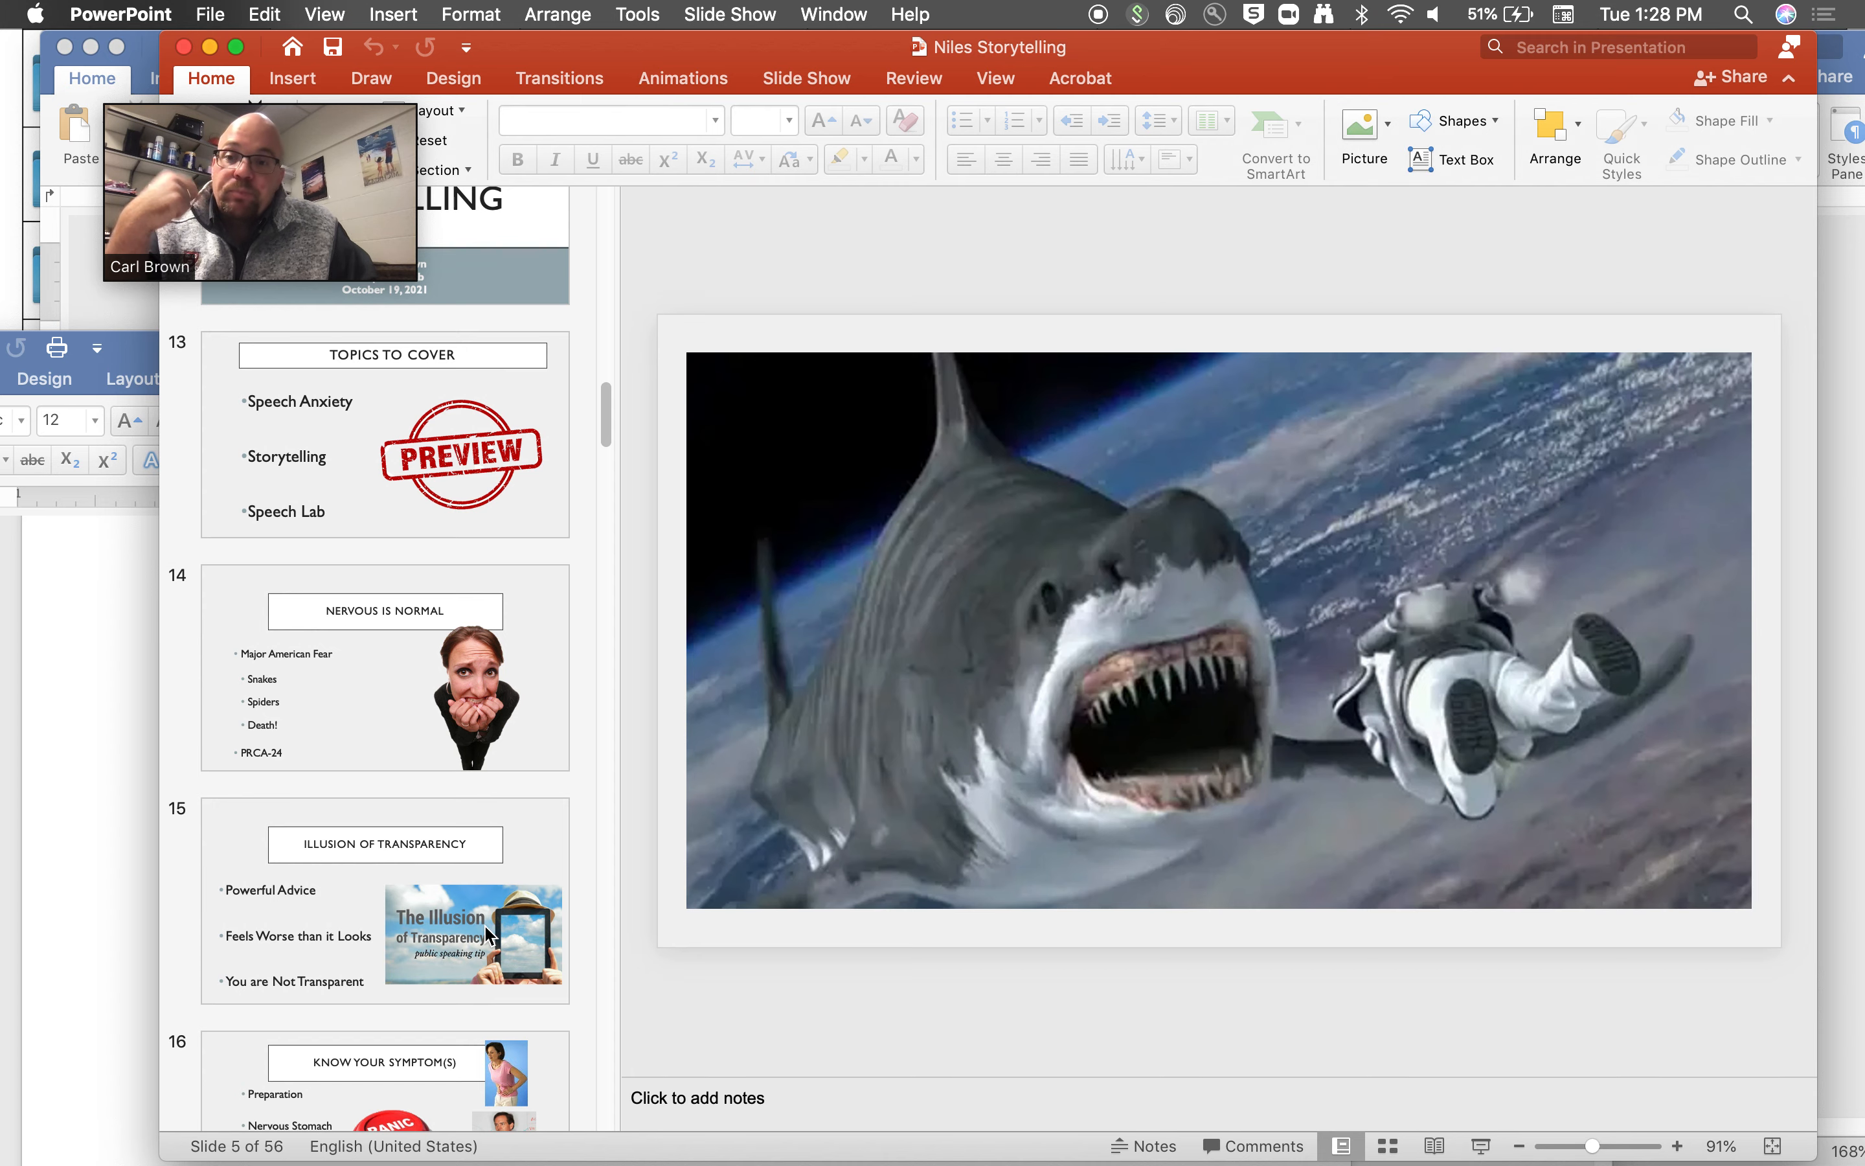
scroll(down, 3)
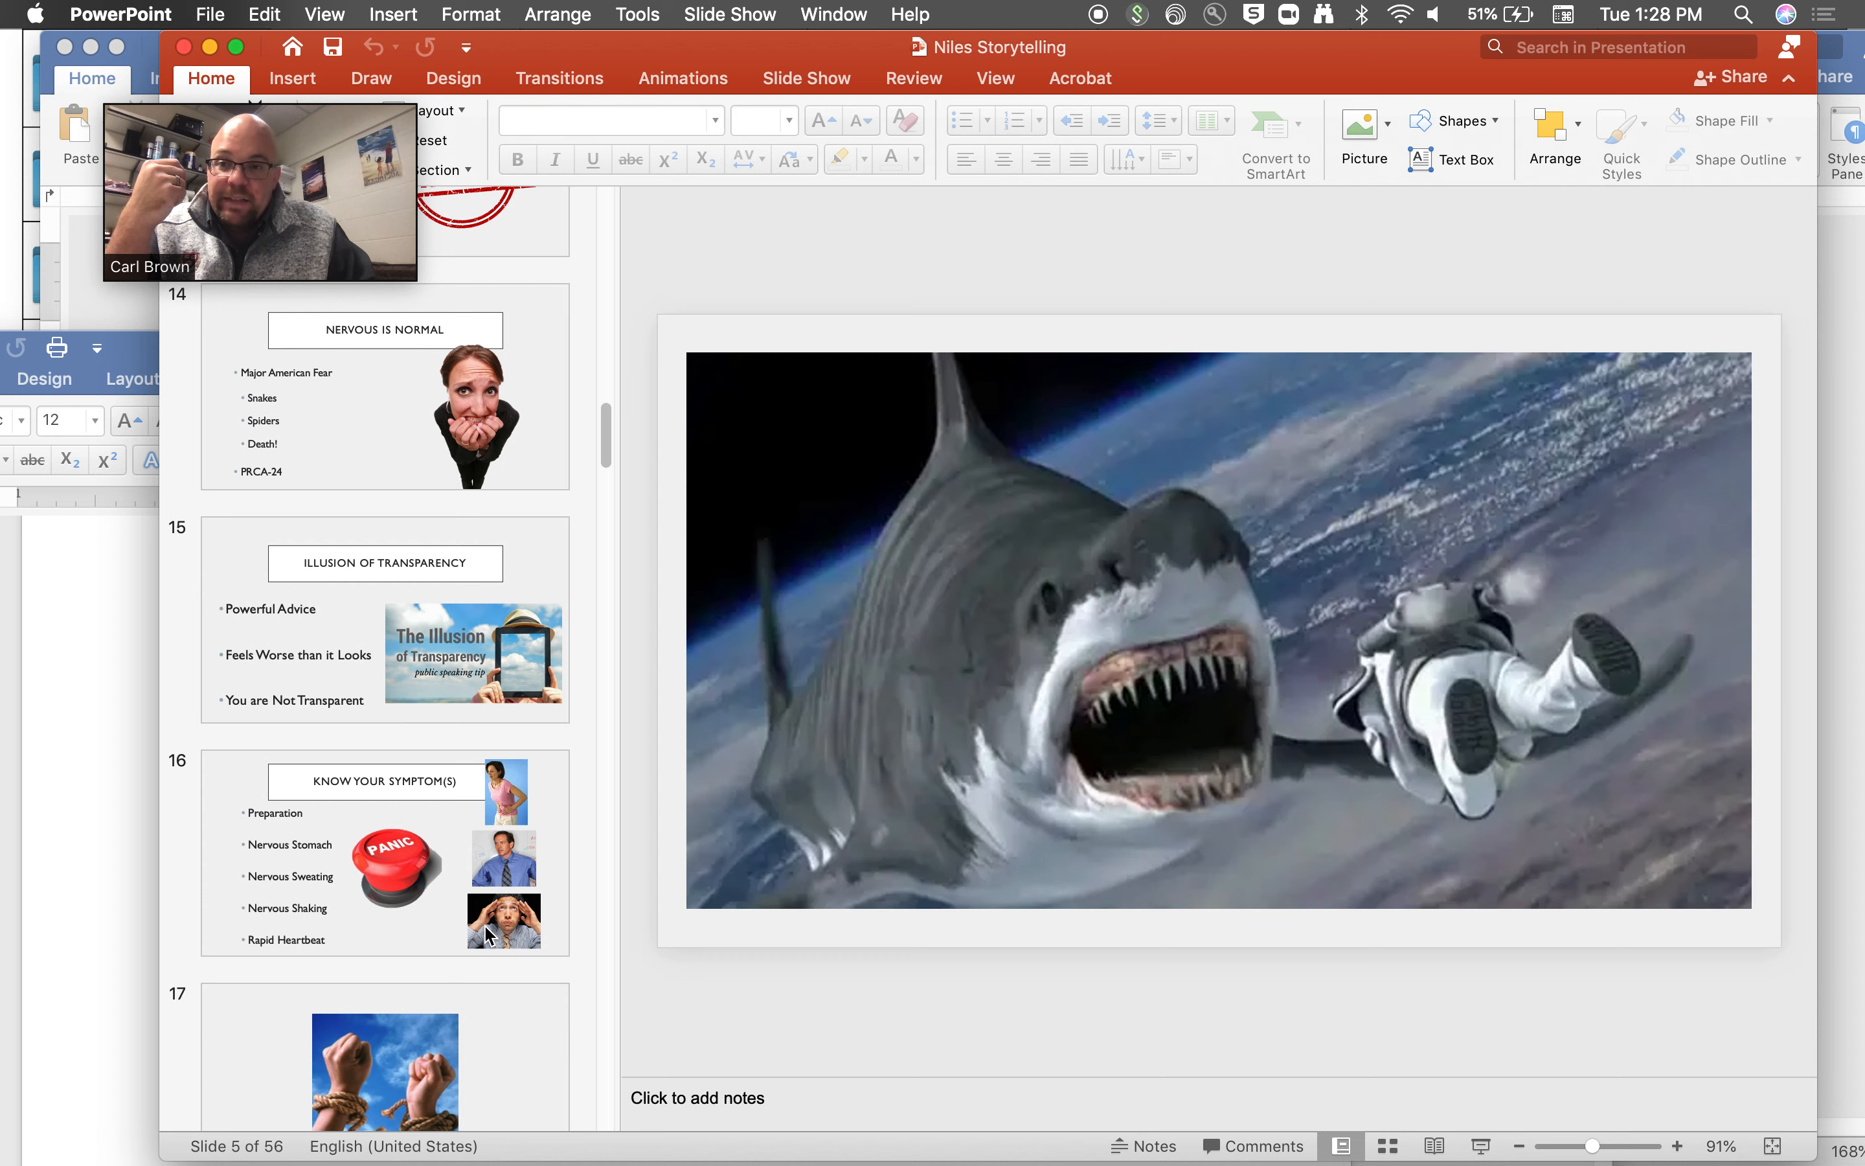
scroll(down, 3)
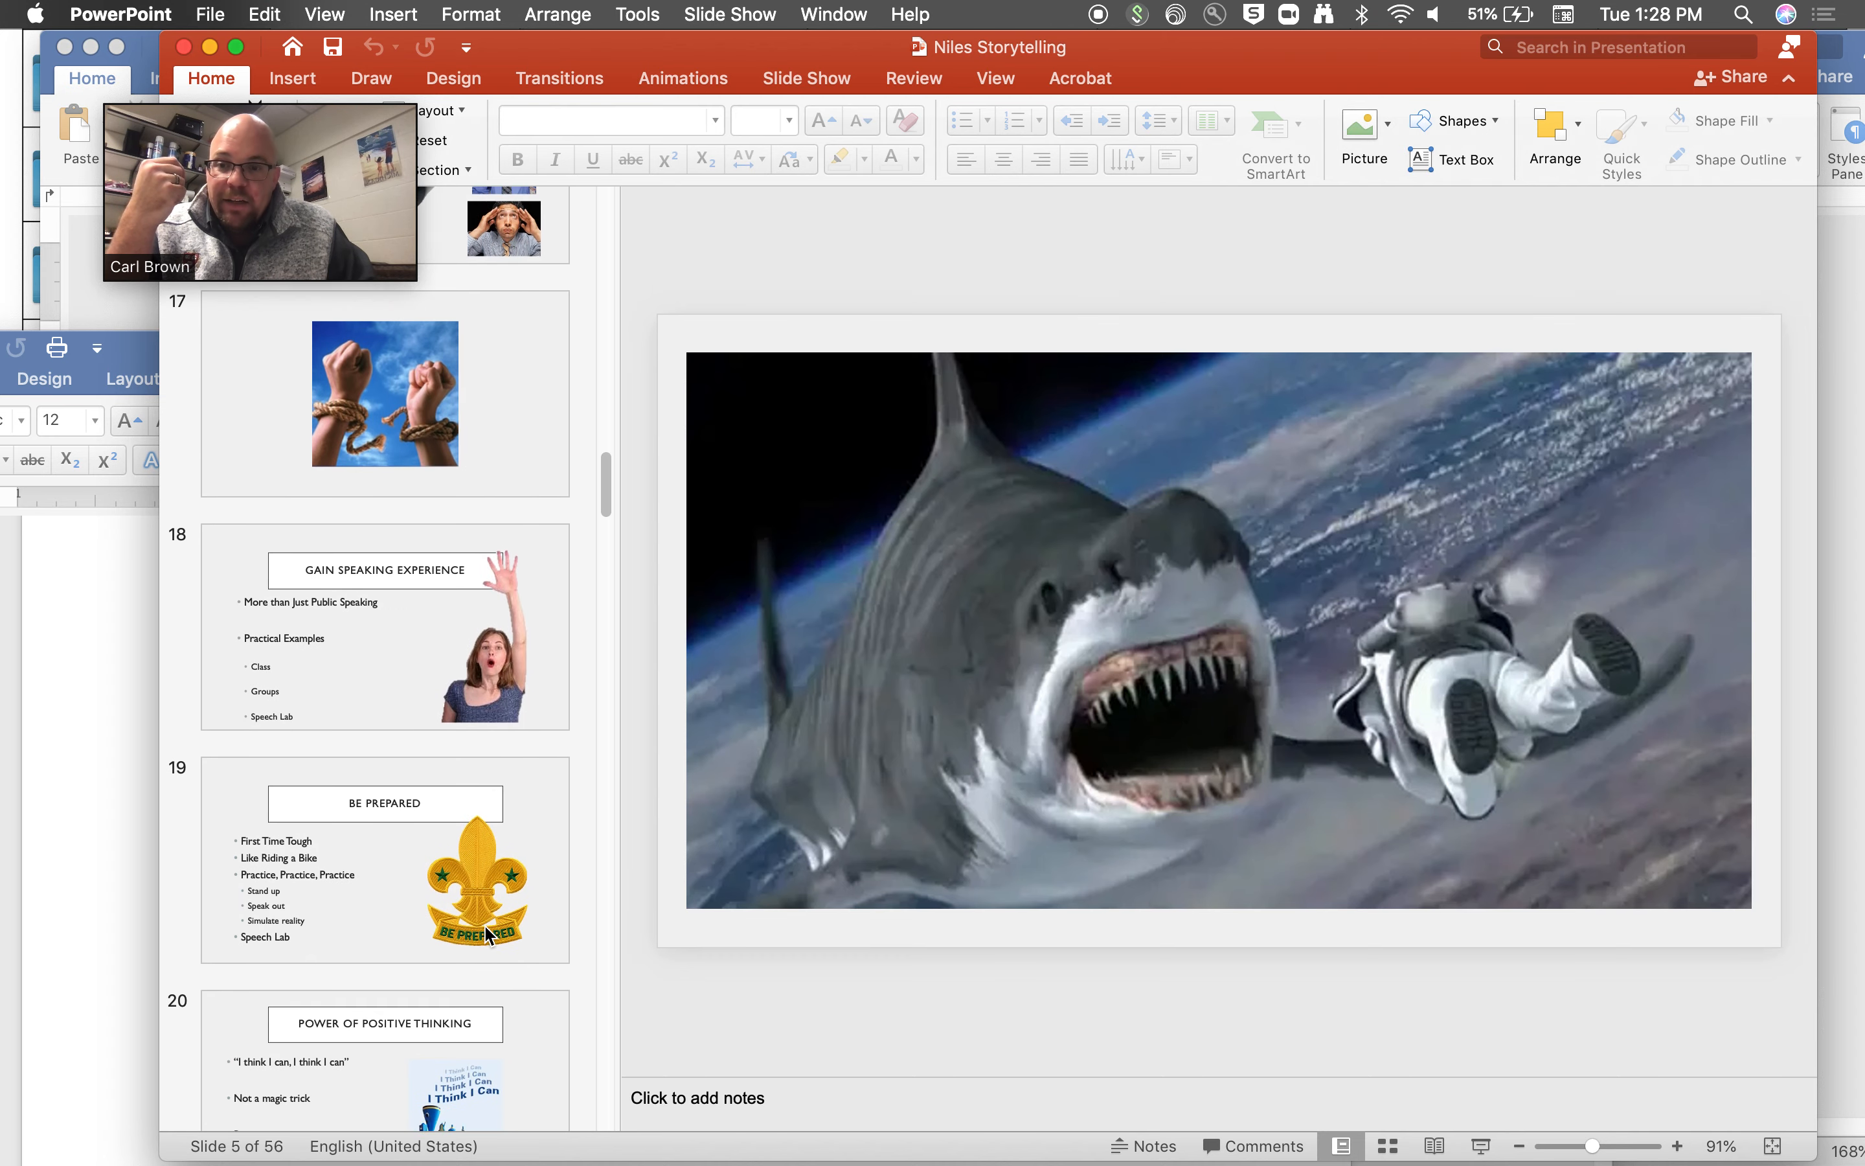
scroll(down, 3)
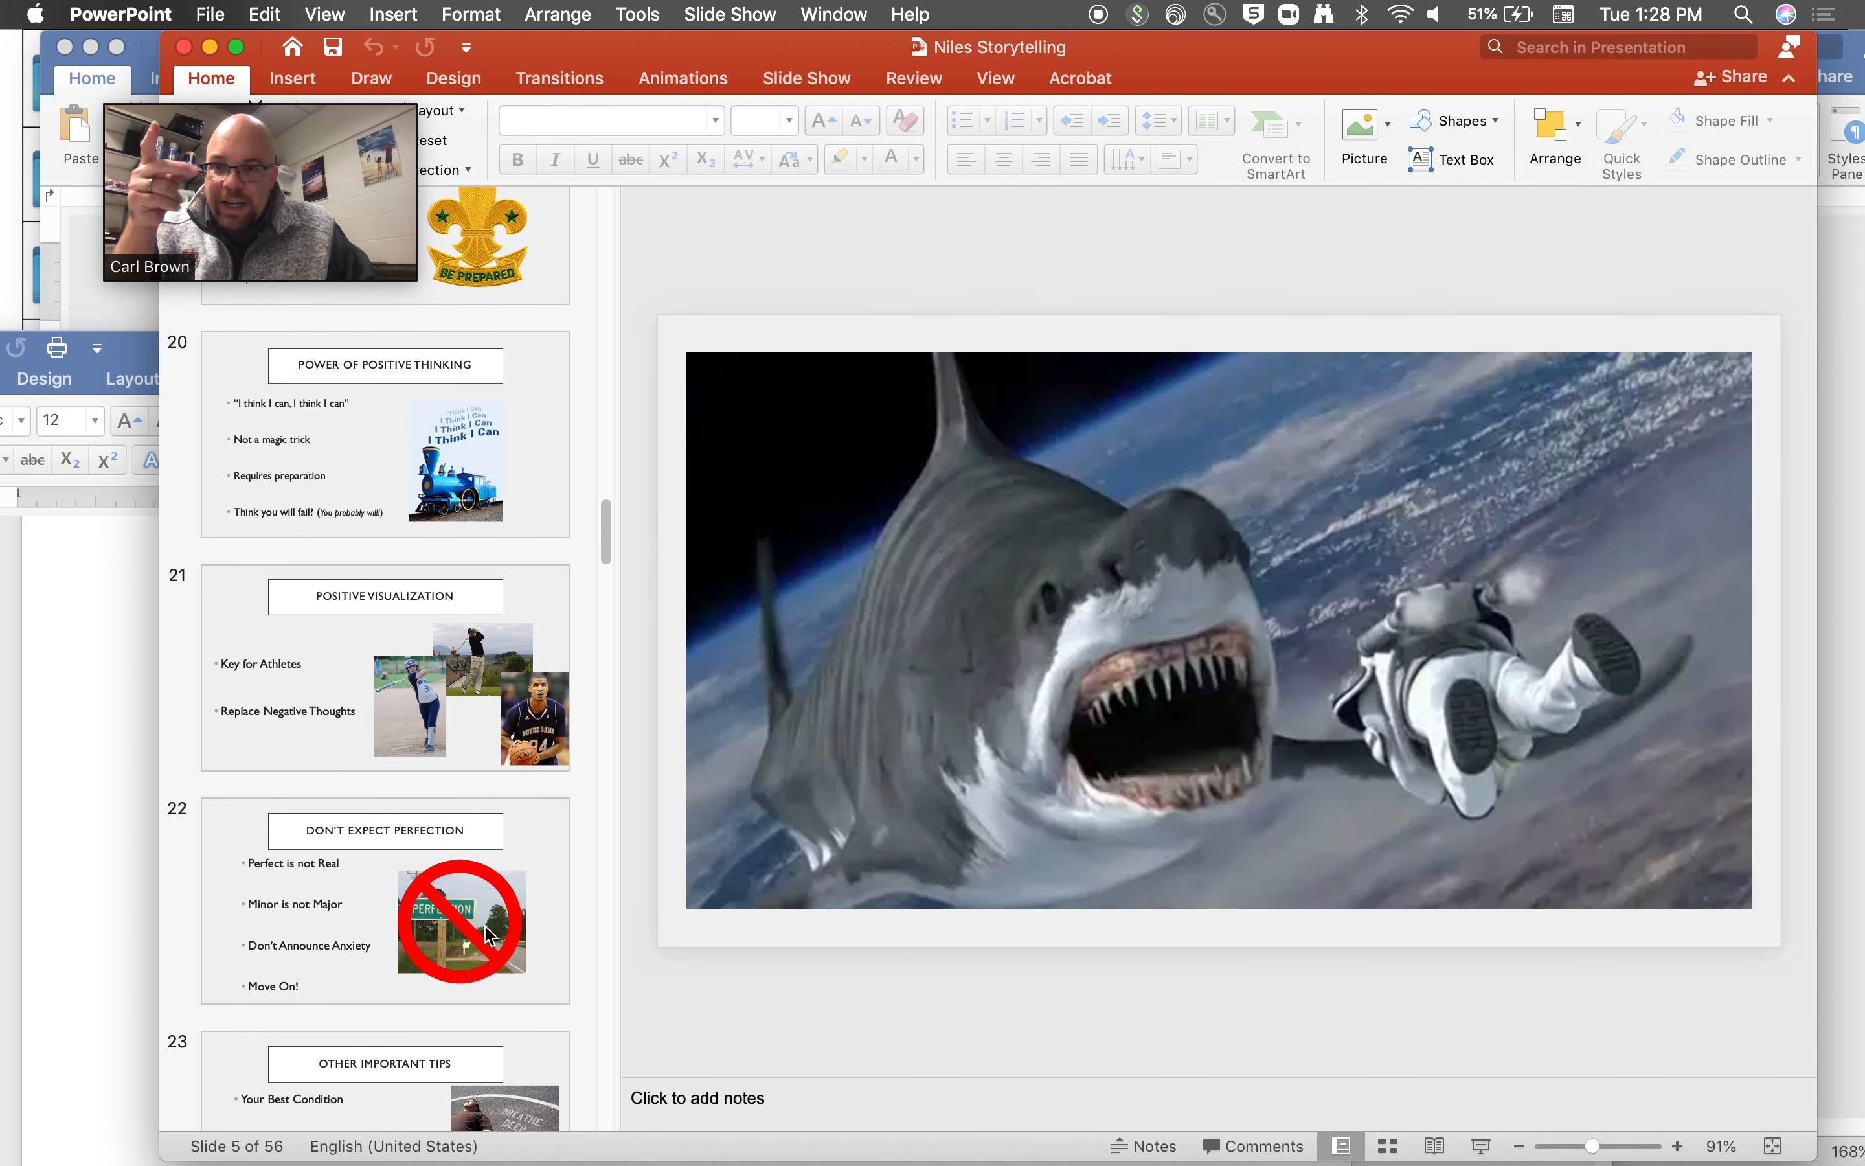
scroll(down, 3)
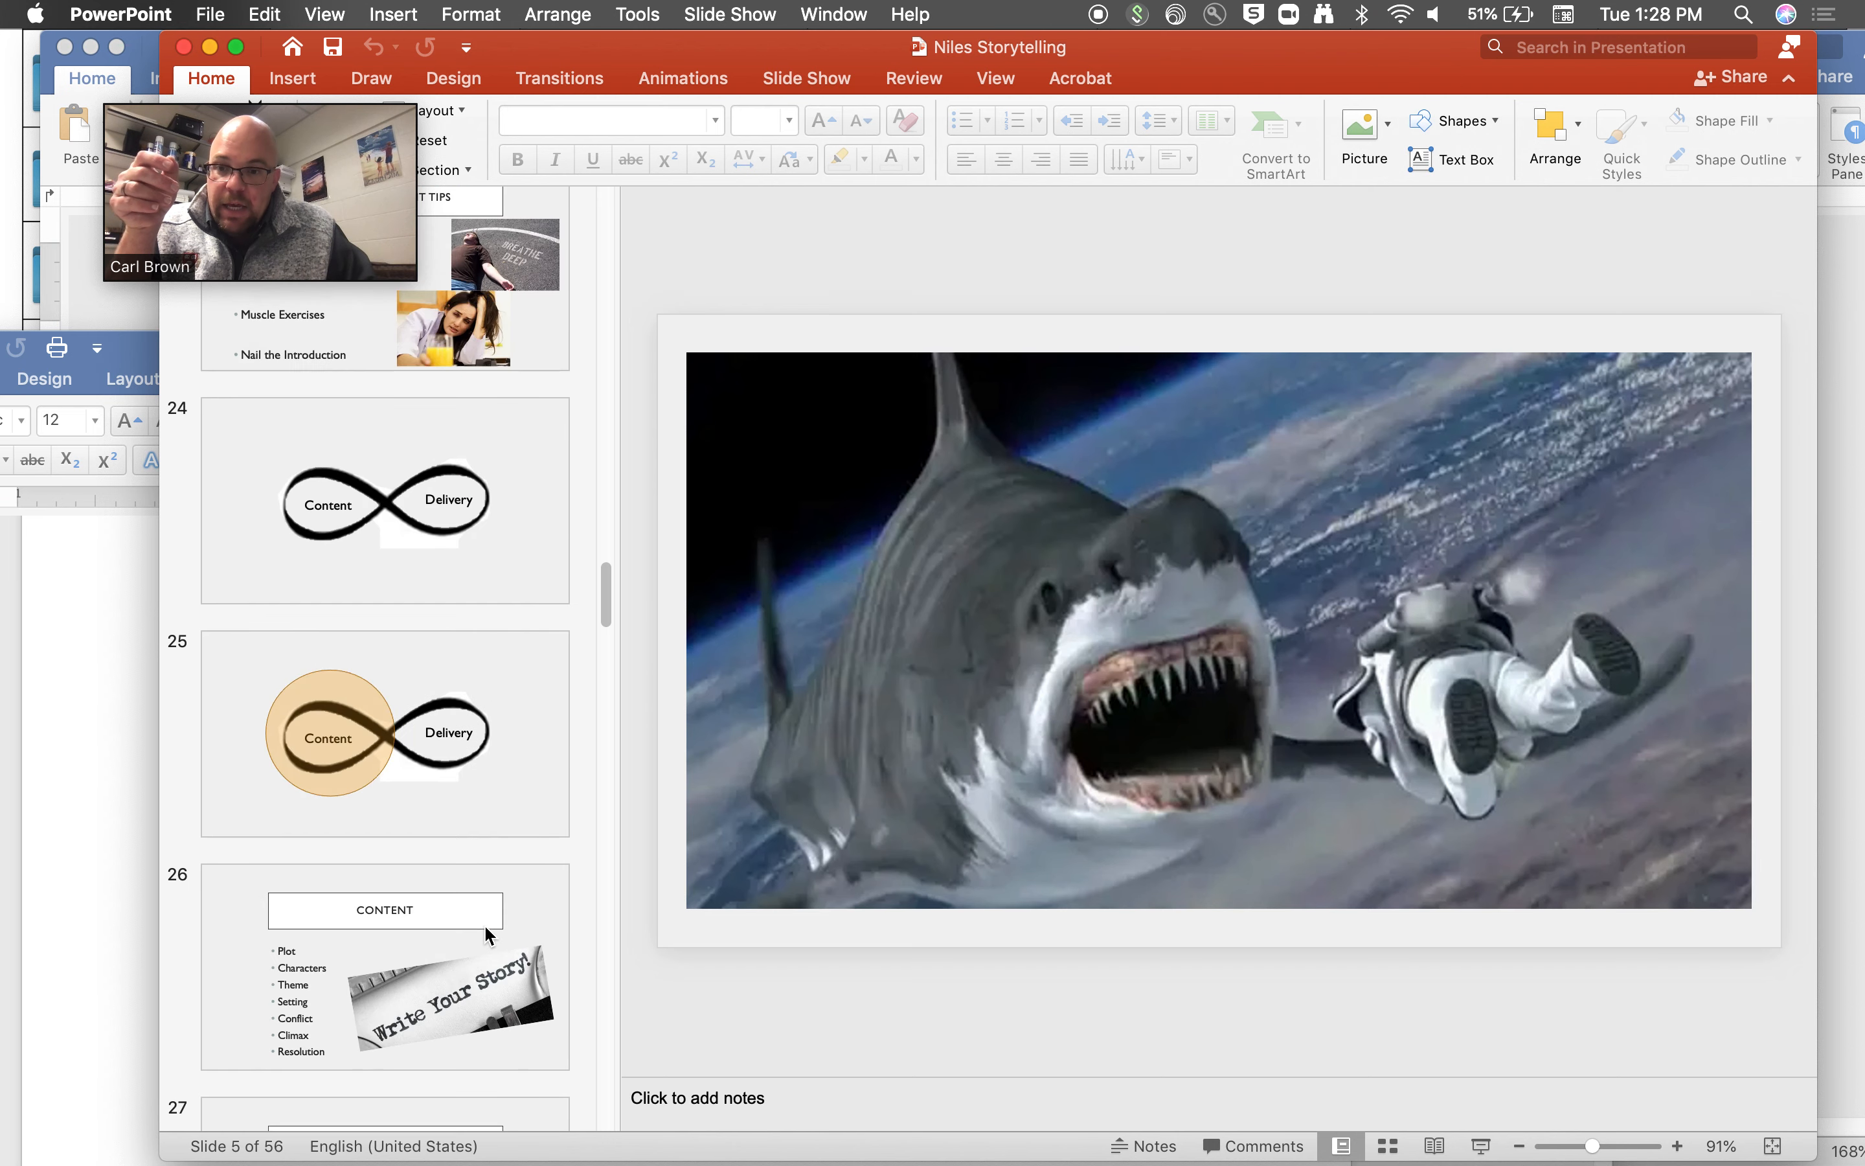
scroll(down, 3)
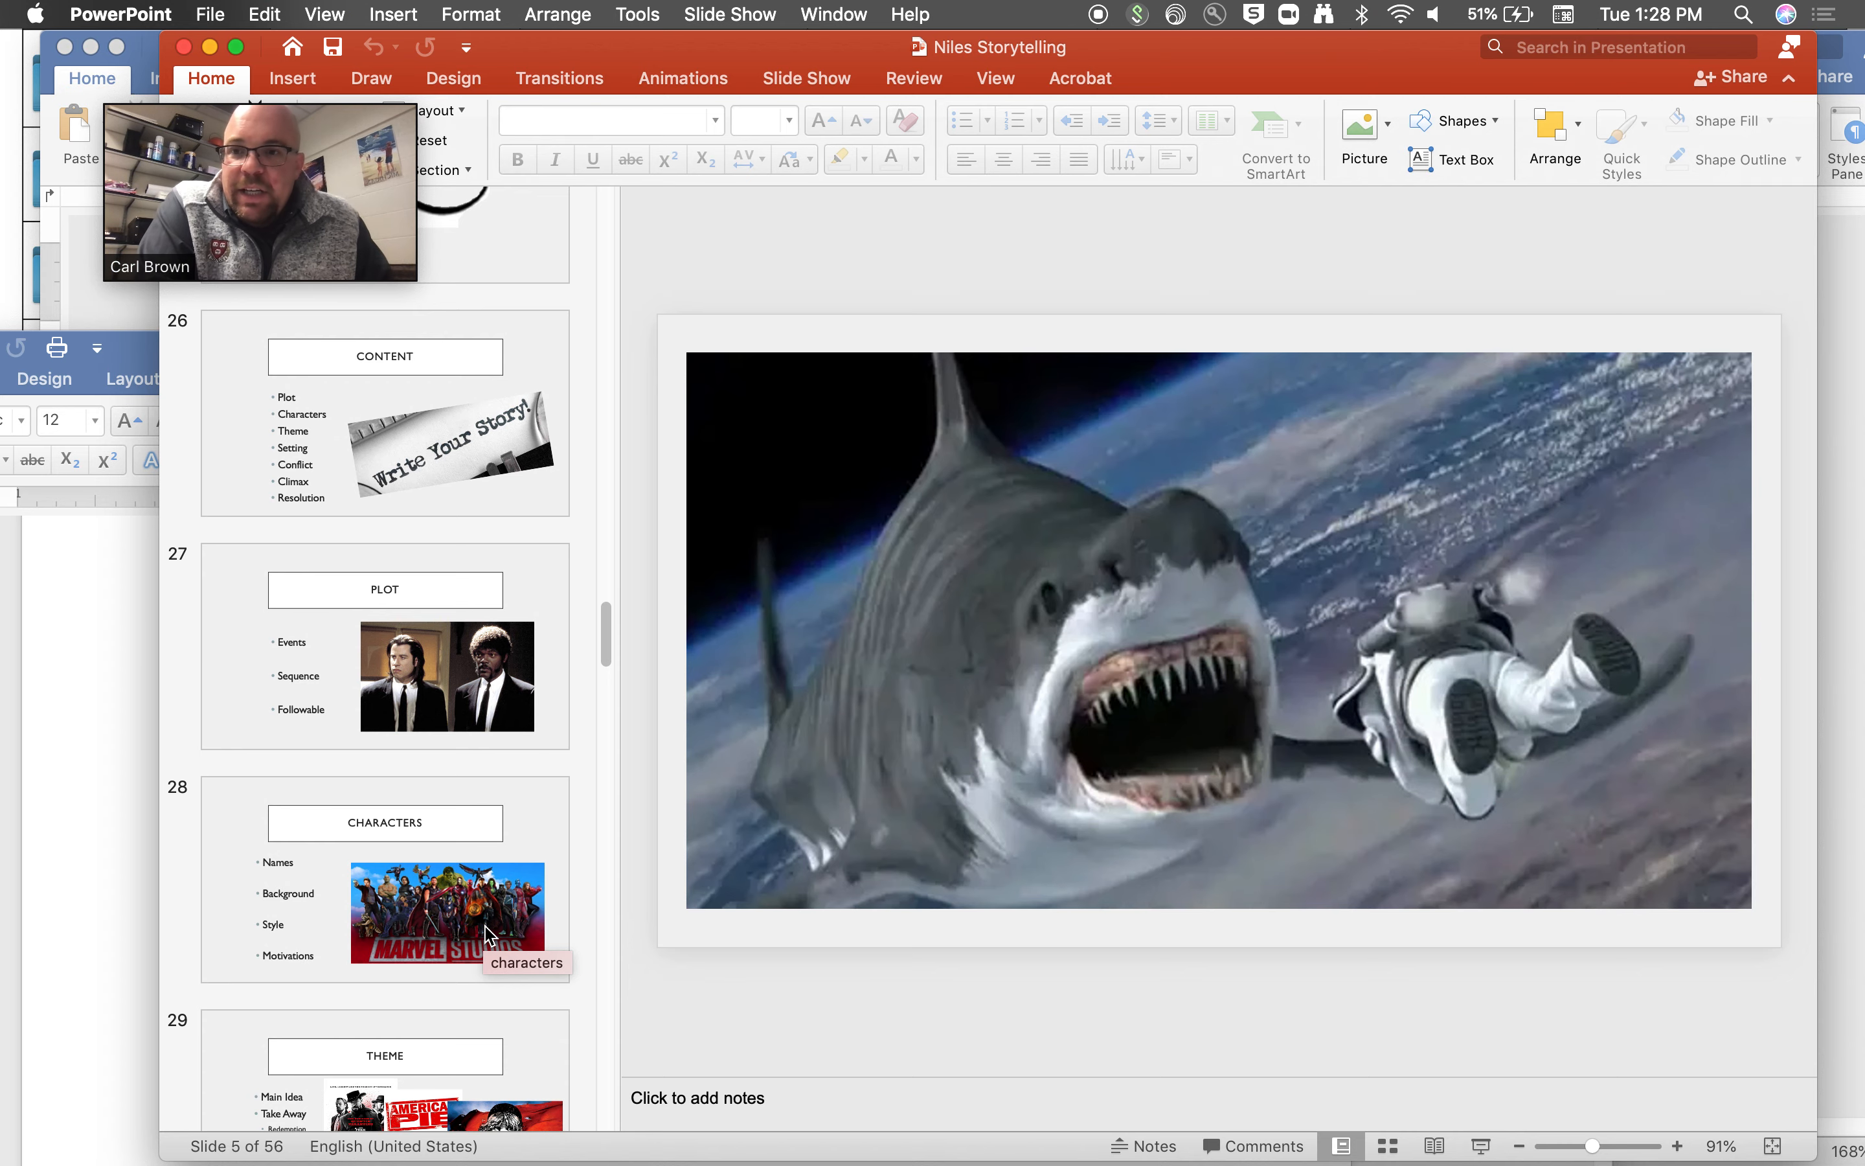
mouse_move(366, 530)
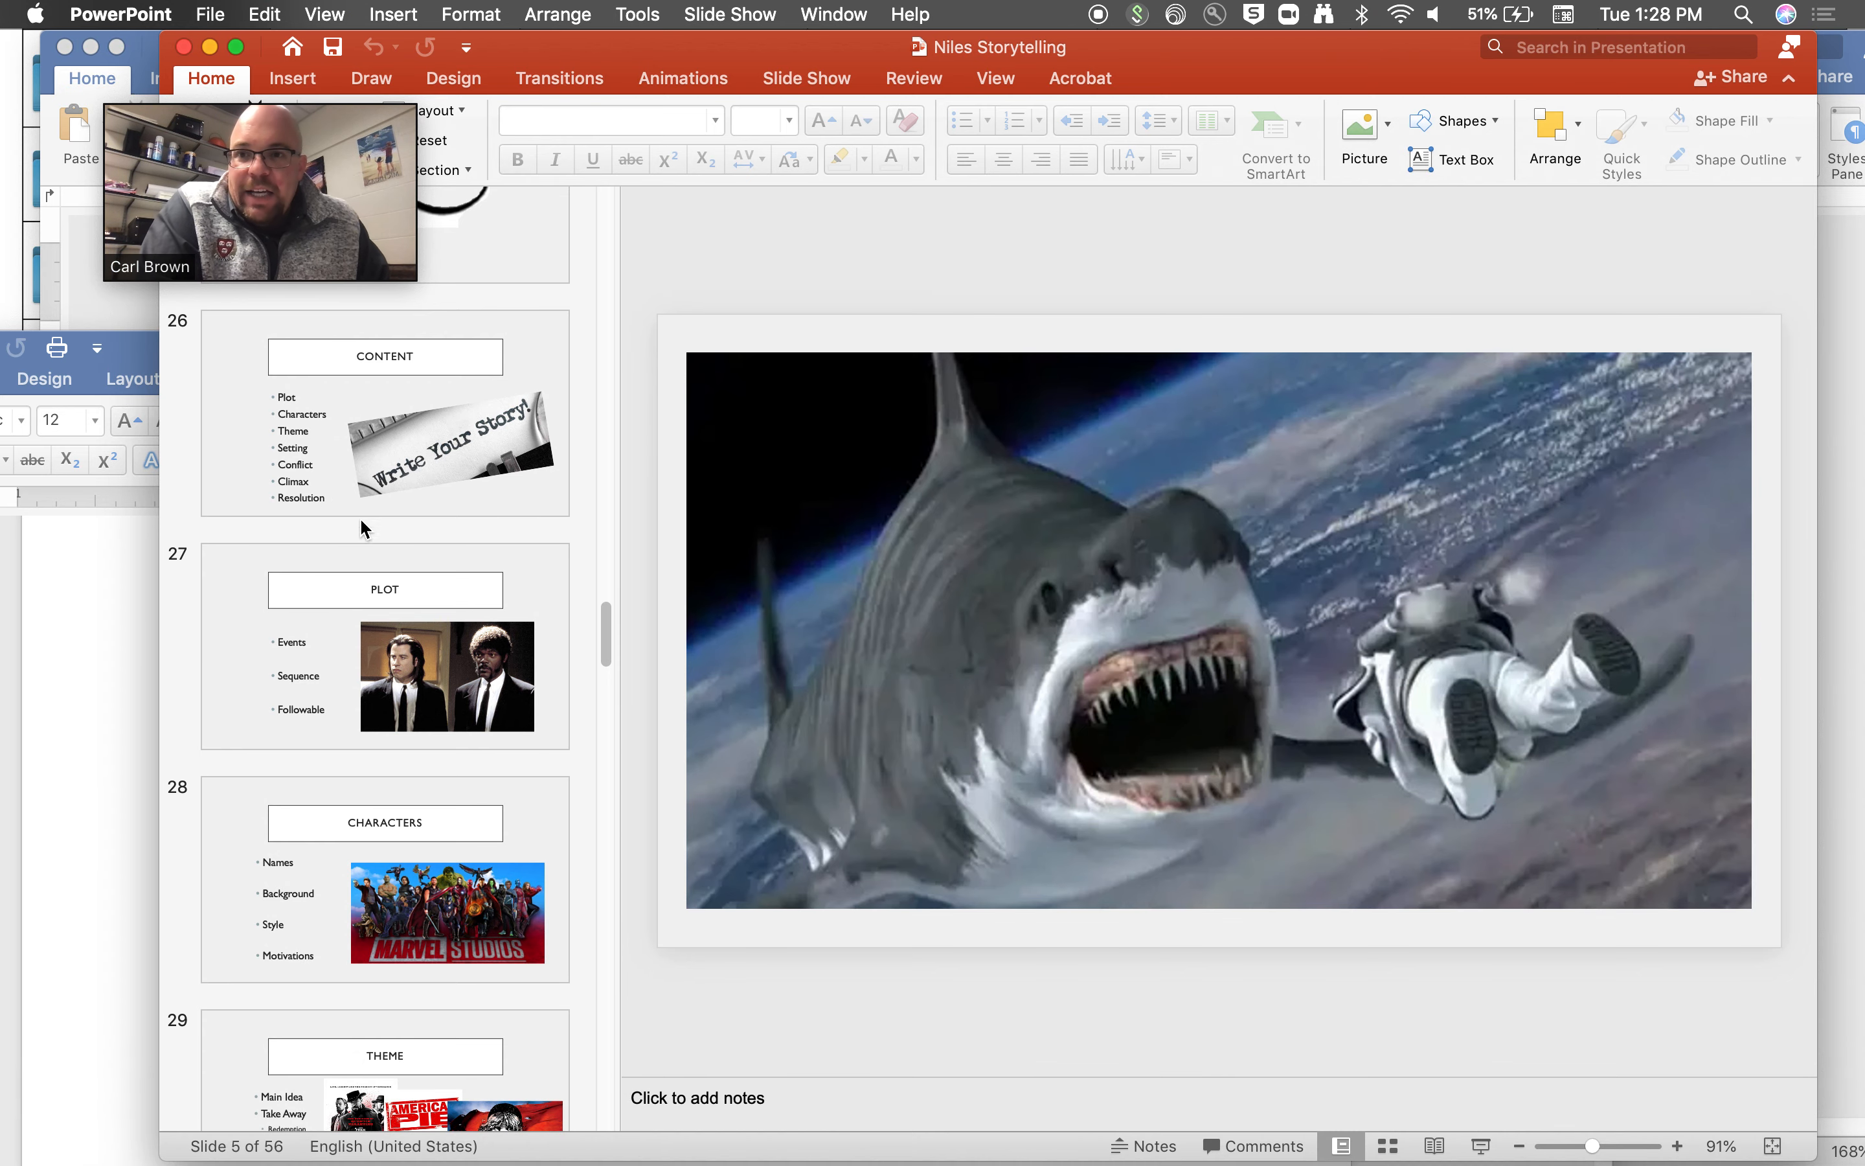
- Show the Content slide, then advance through Theme, Setting and Conflict to Resolution
click(385, 414)
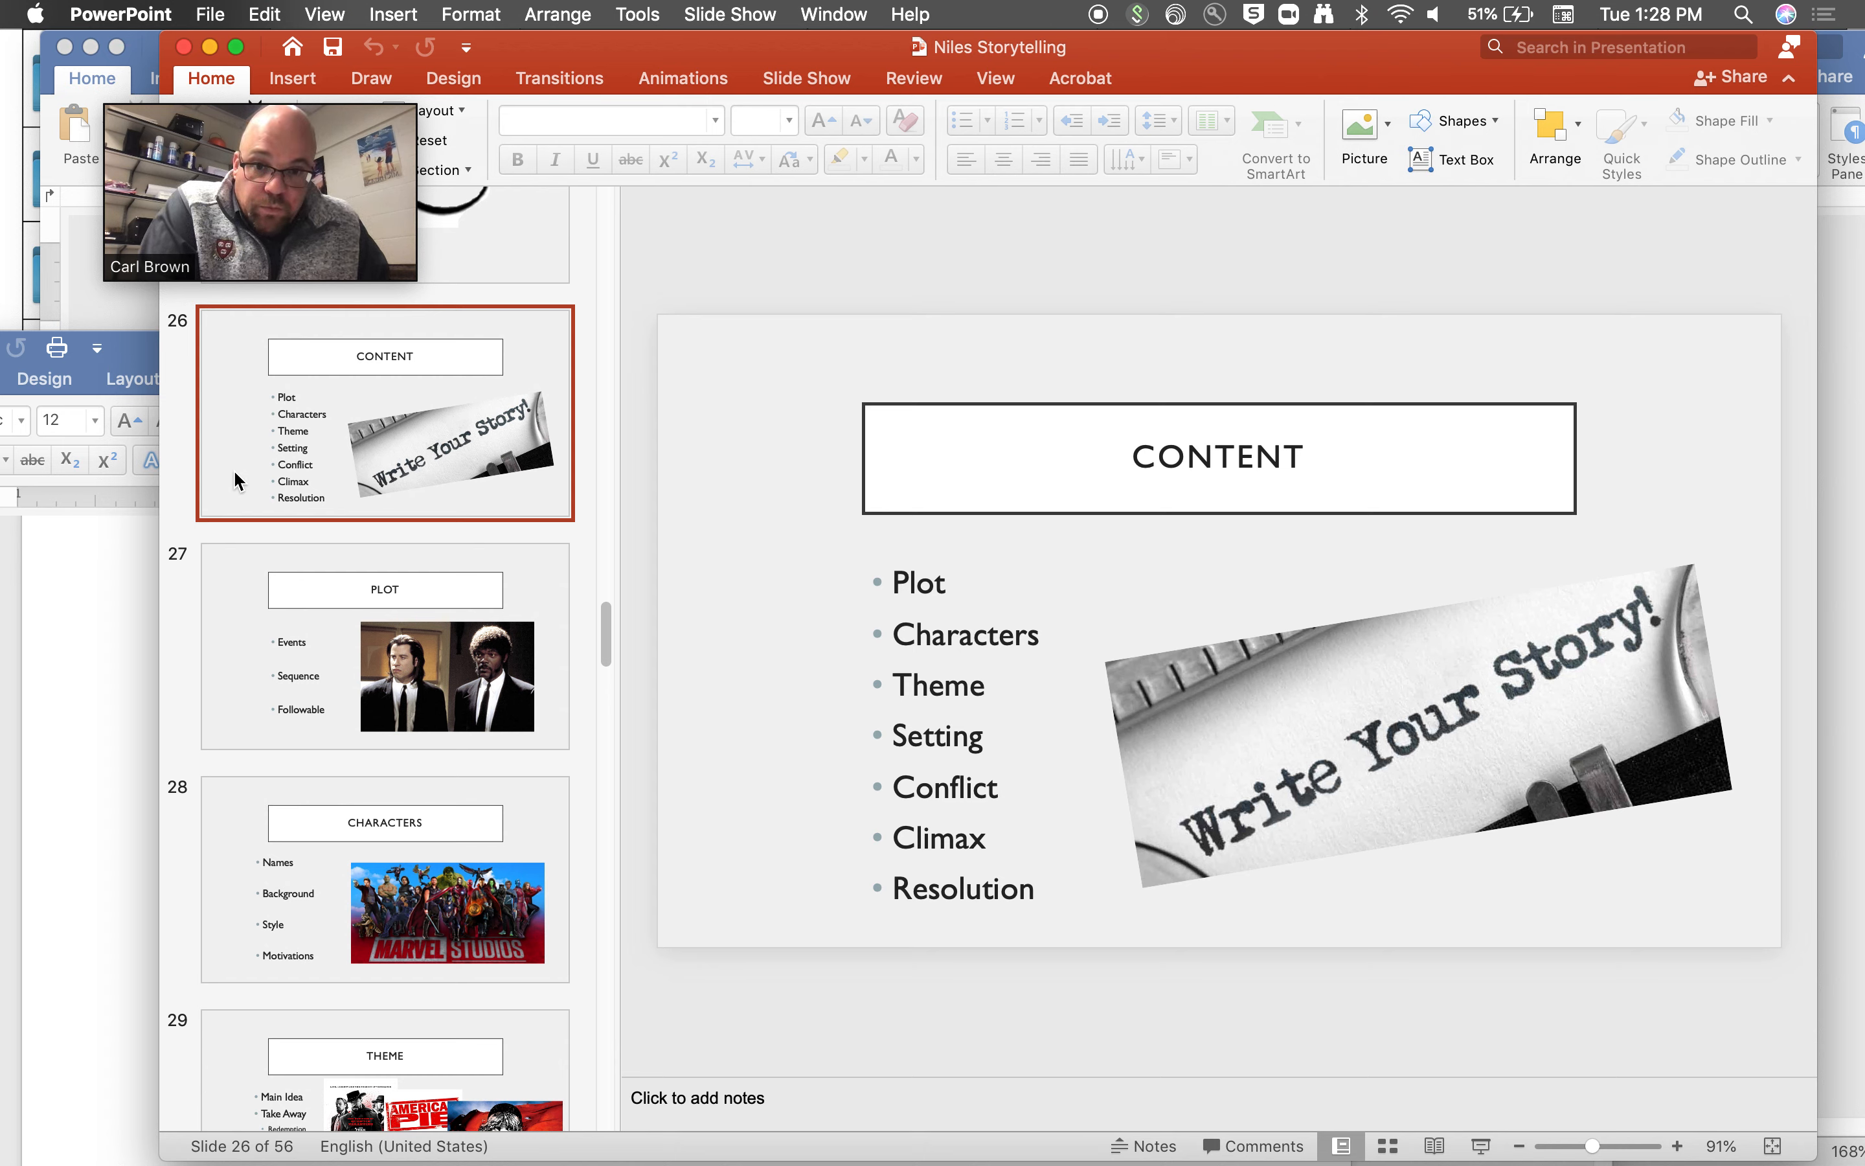
click(385, 646)
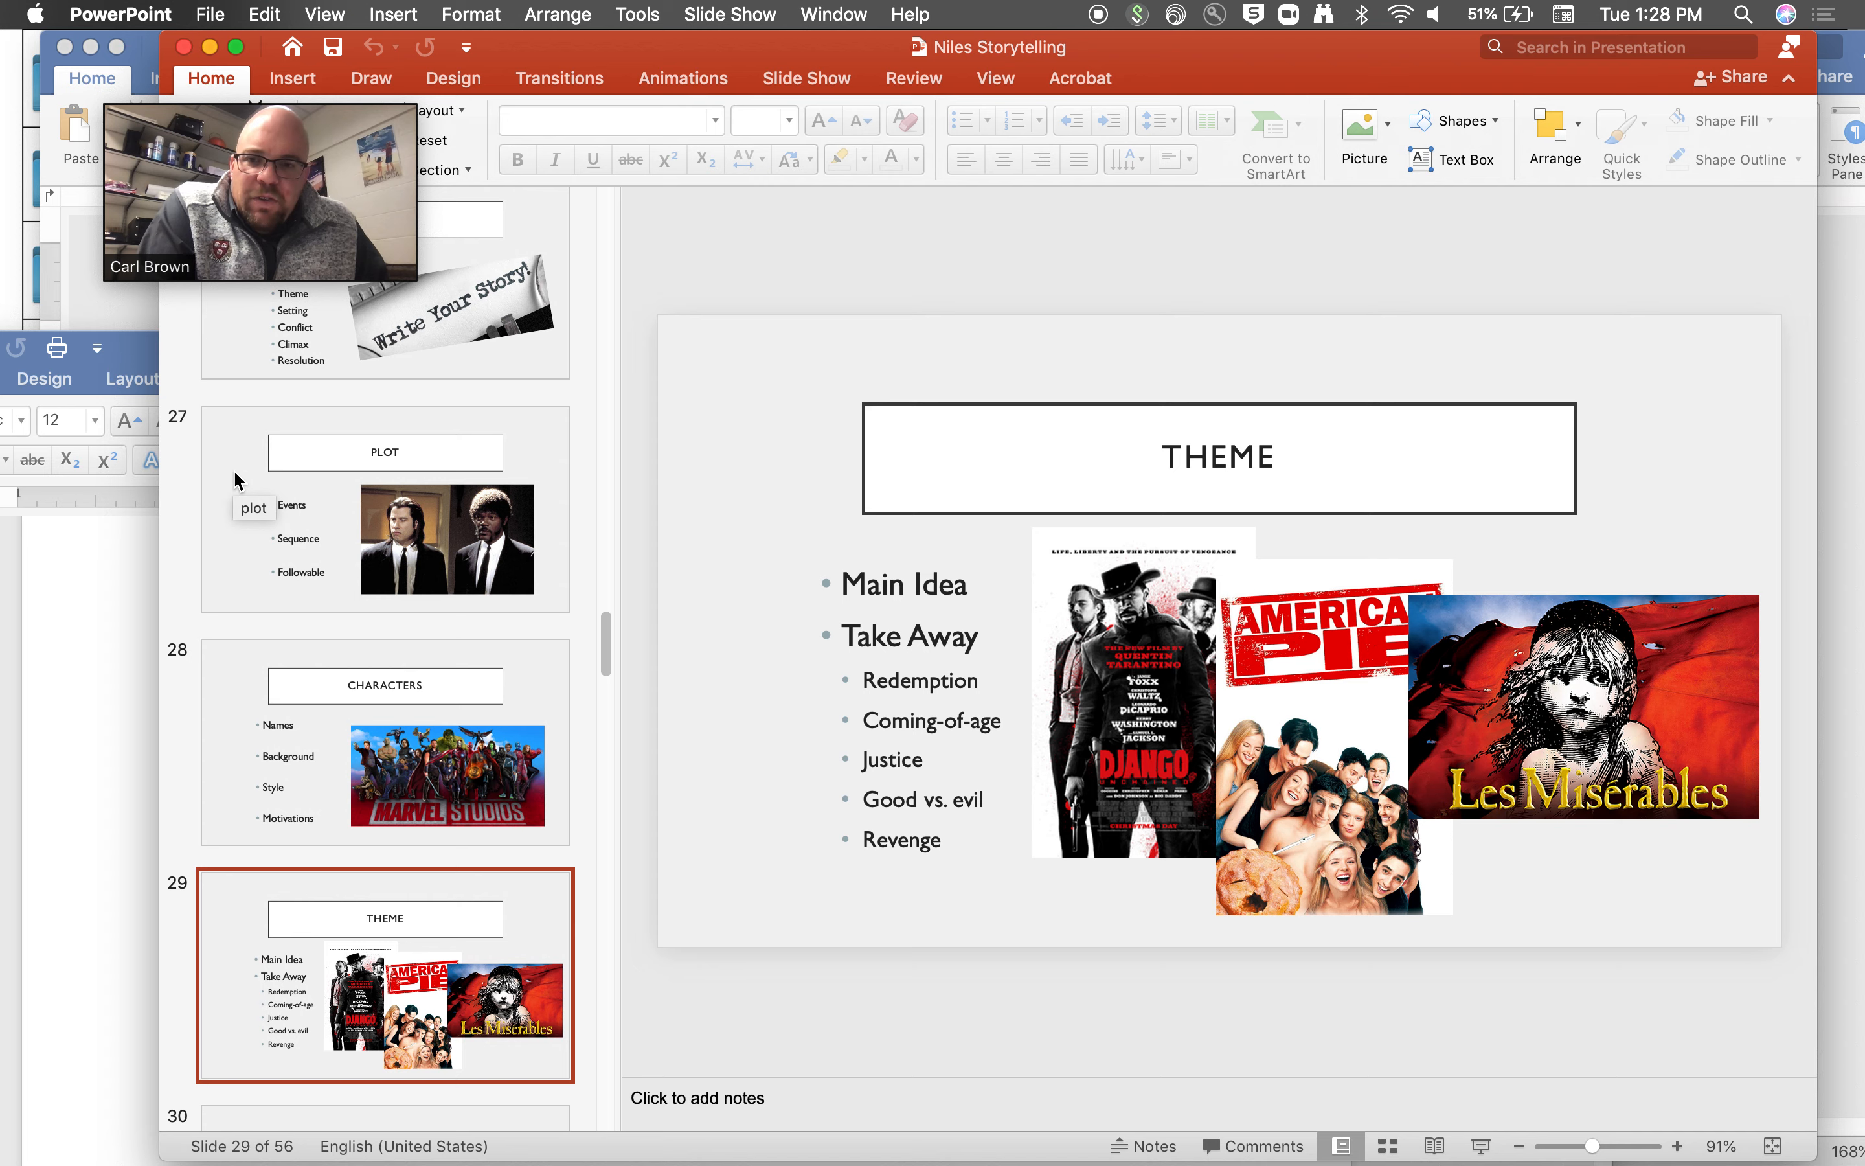
mouse_move(237, 480)
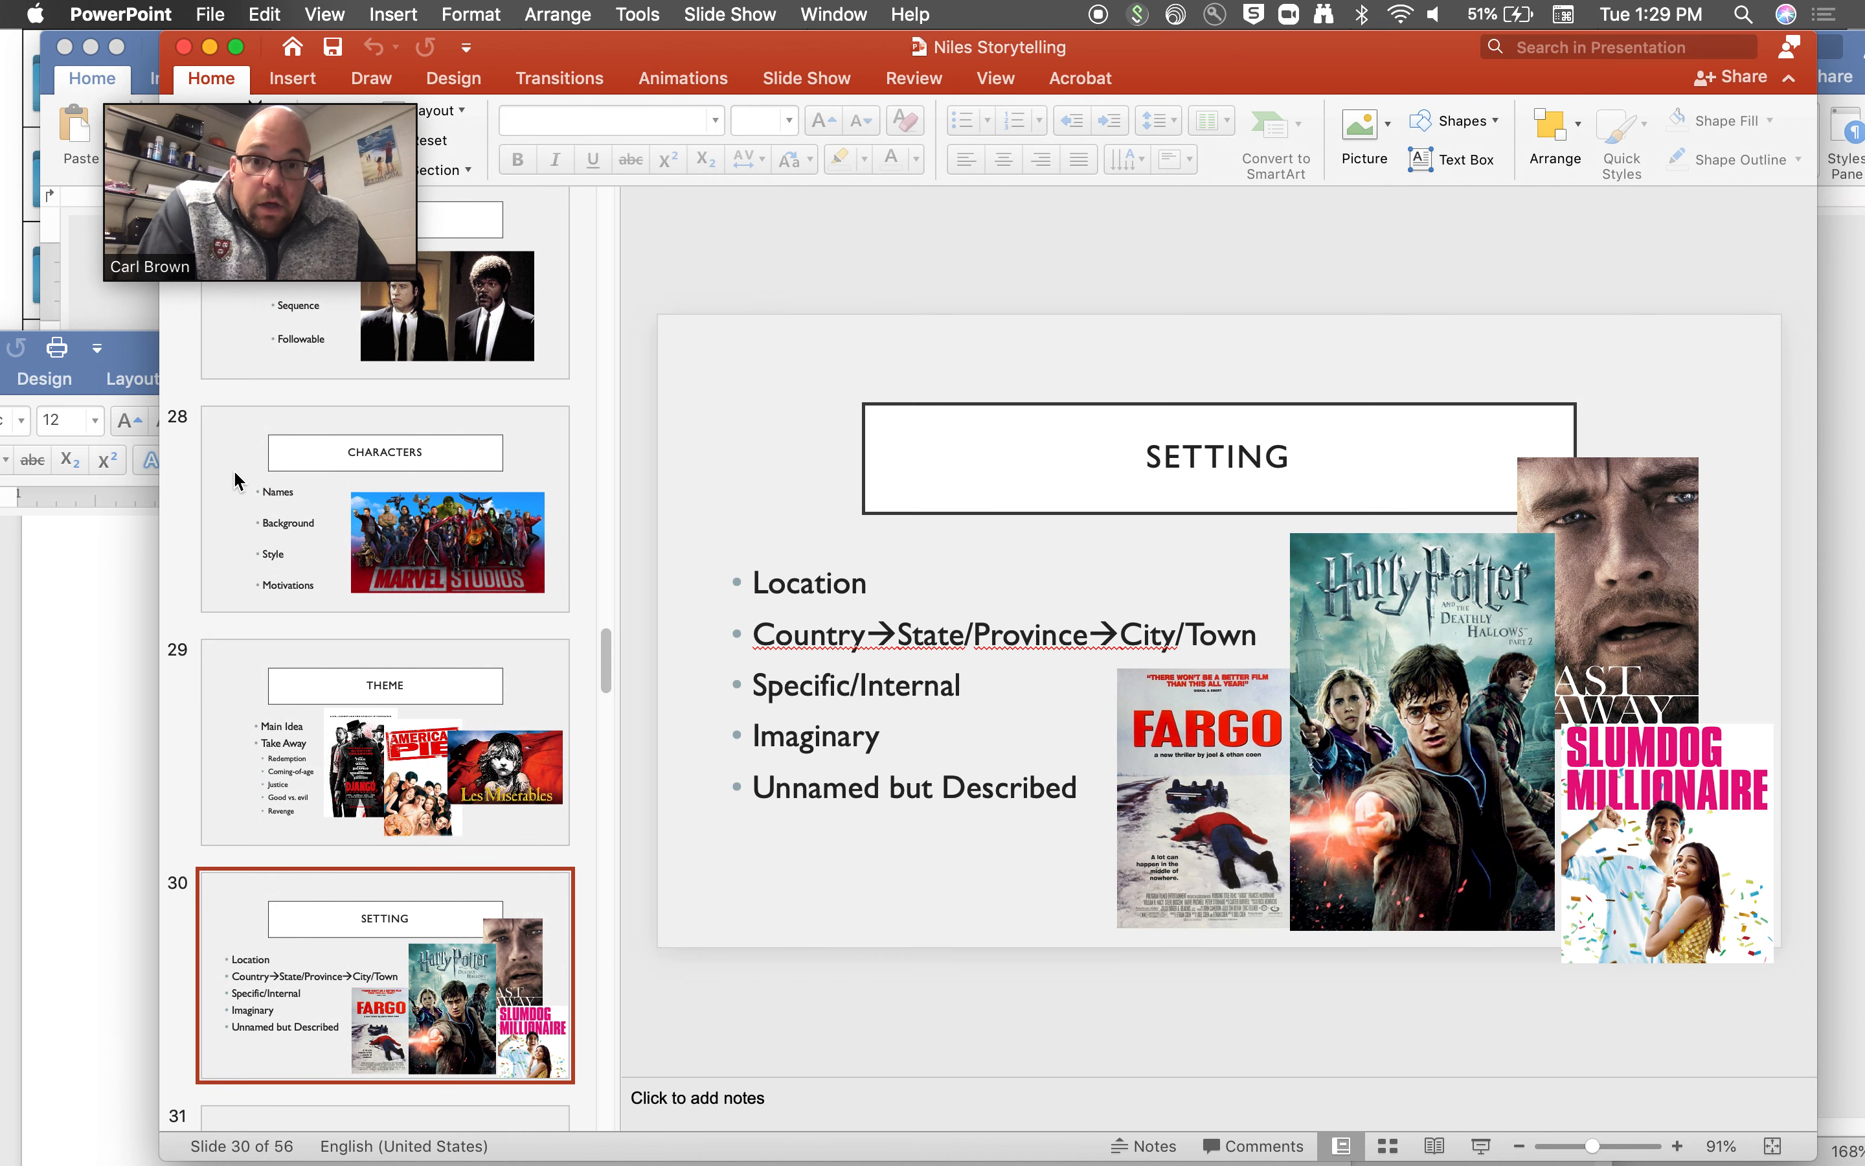
mouse_move(277, 491)
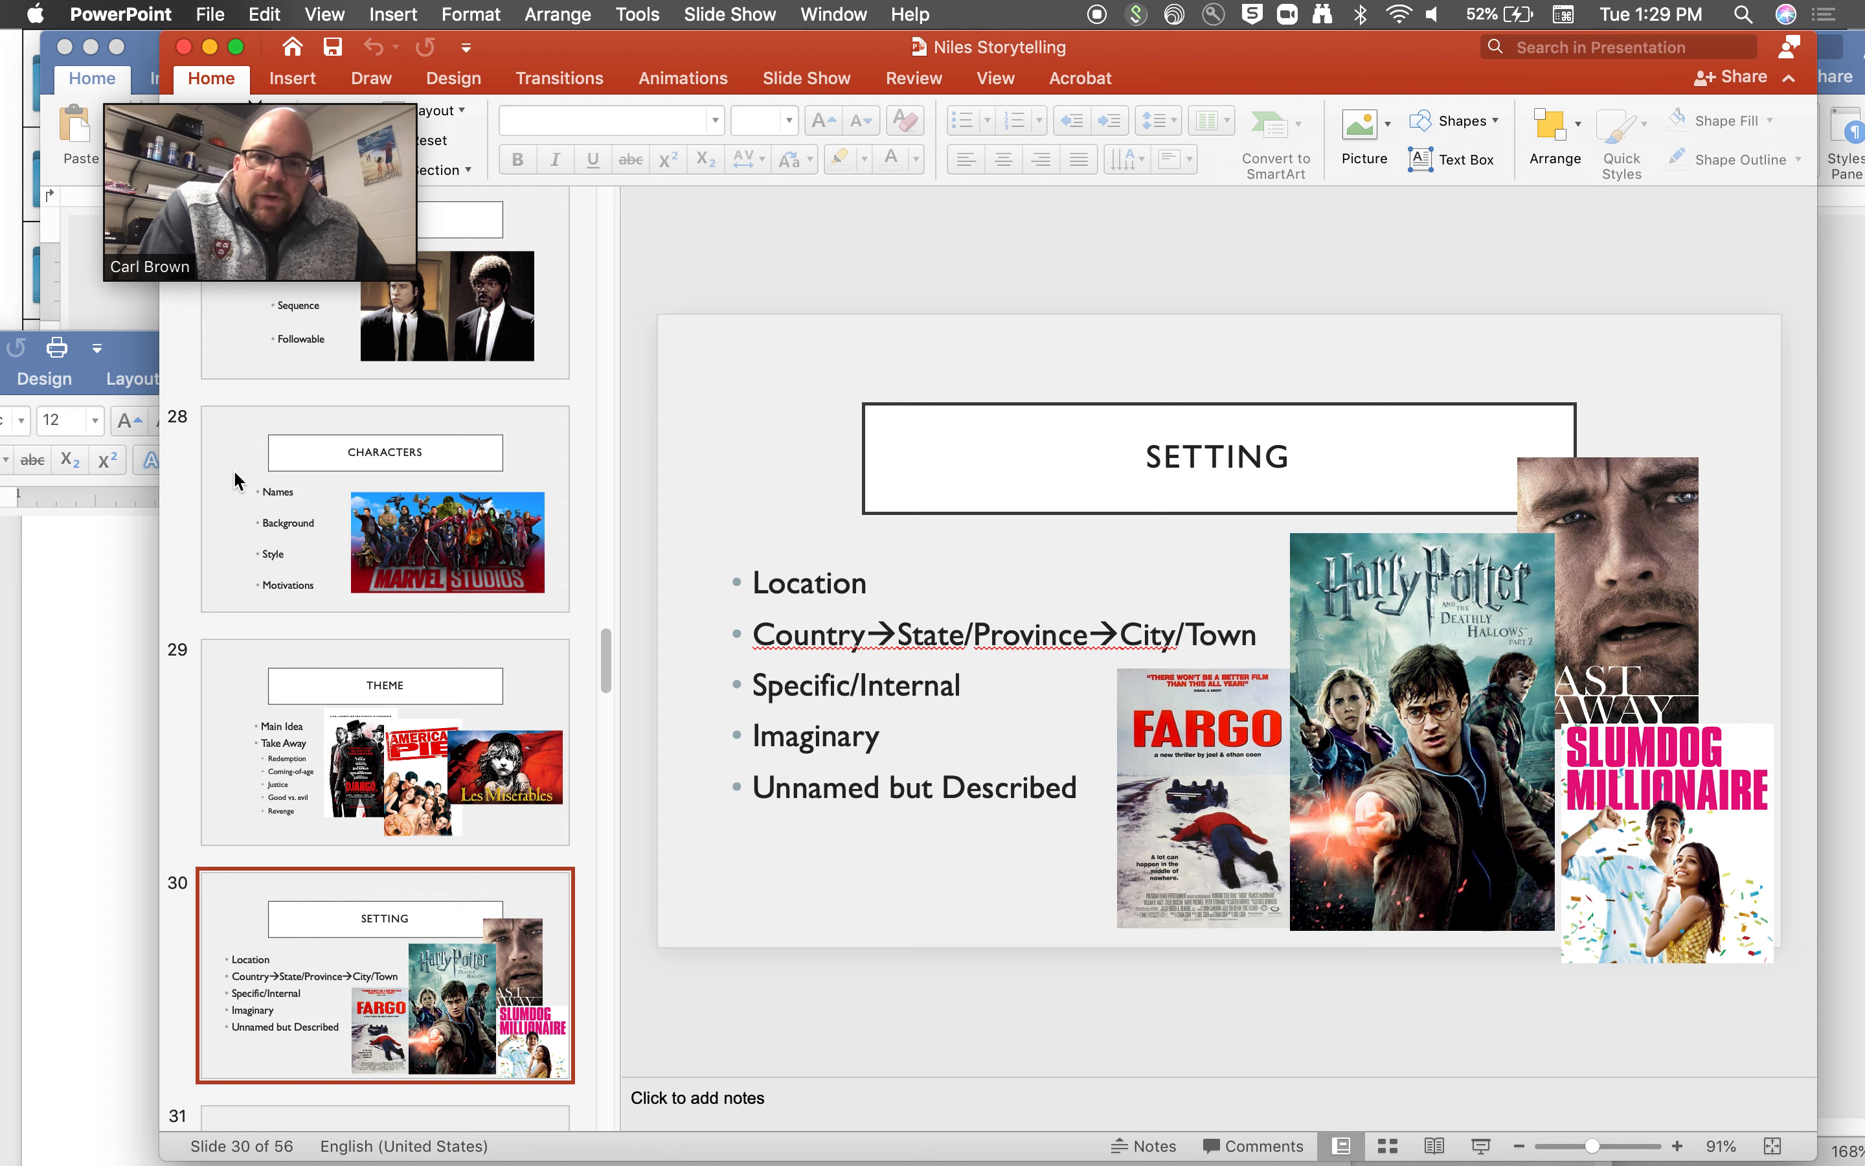
scroll(down, 3)
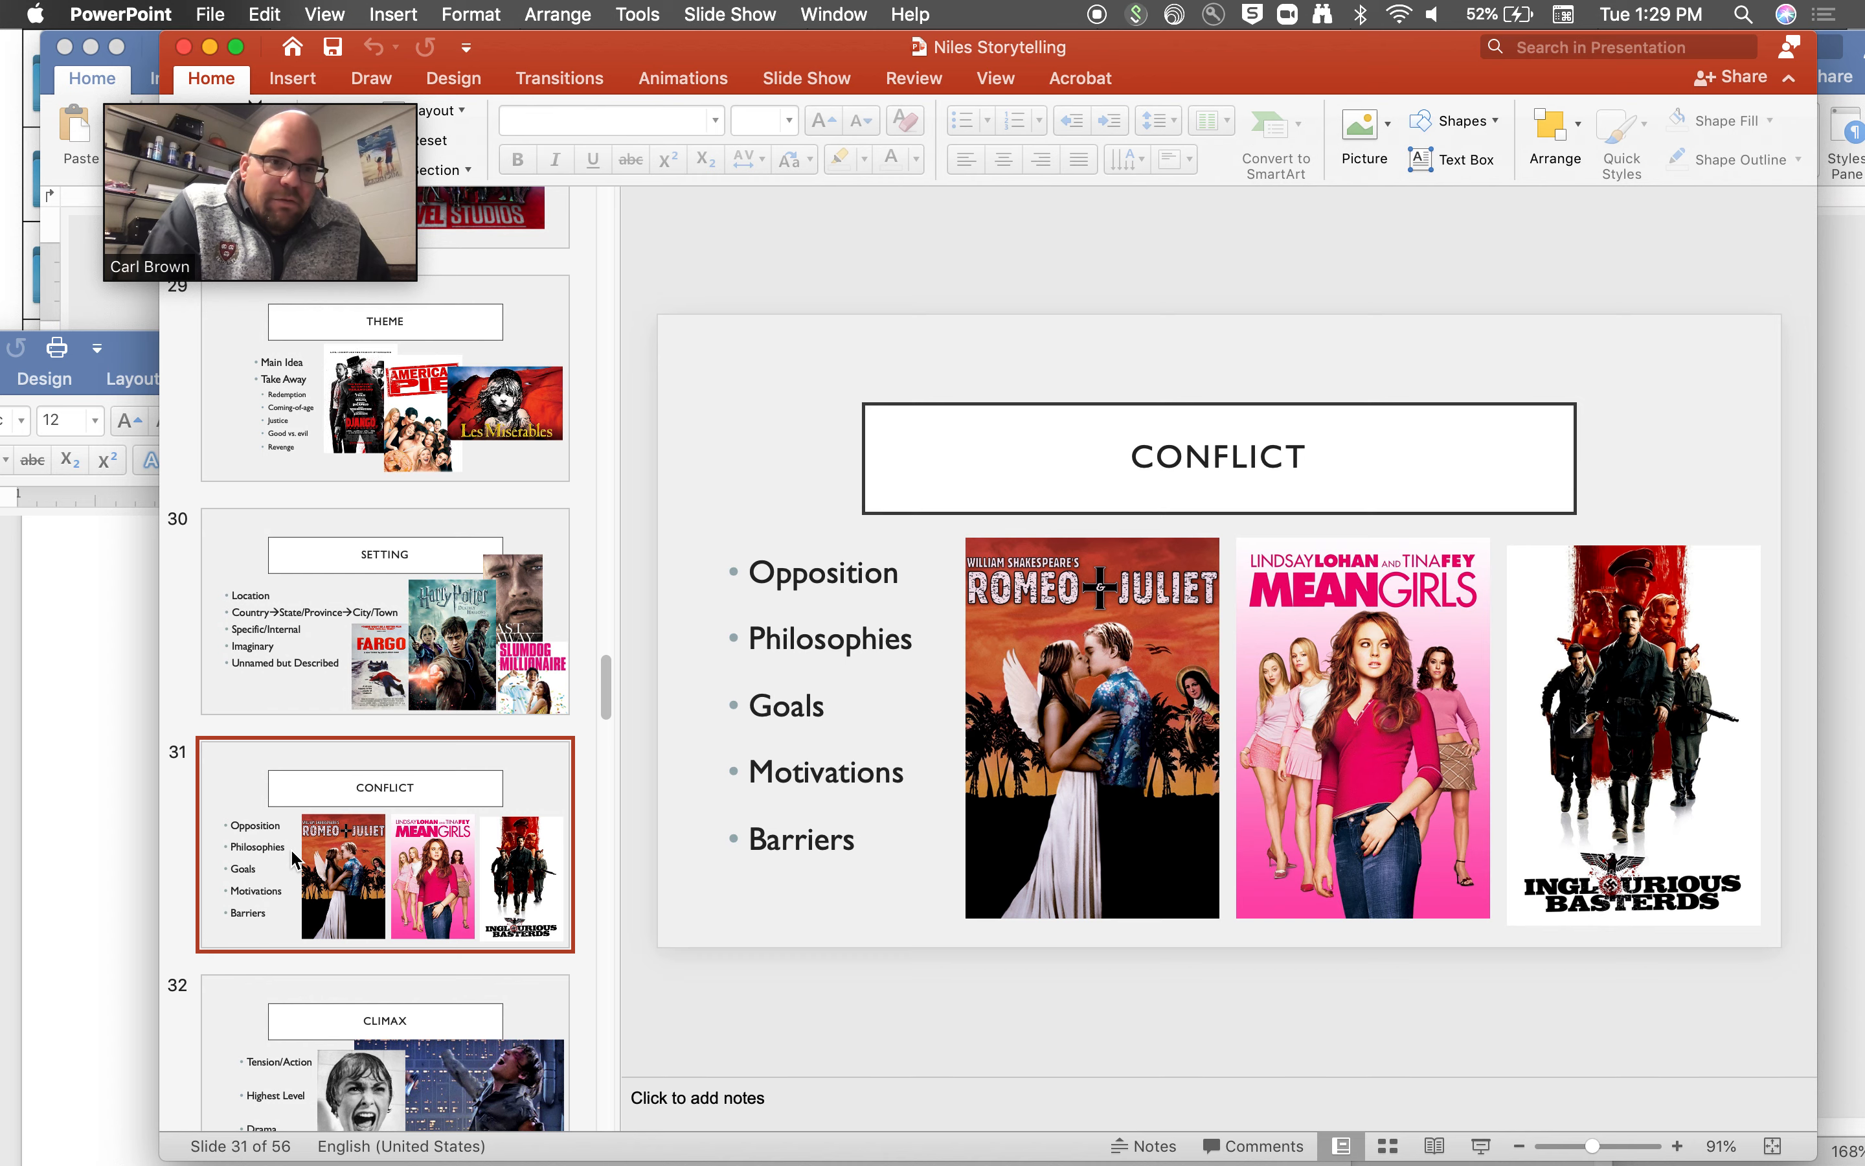
scroll(down, 3)
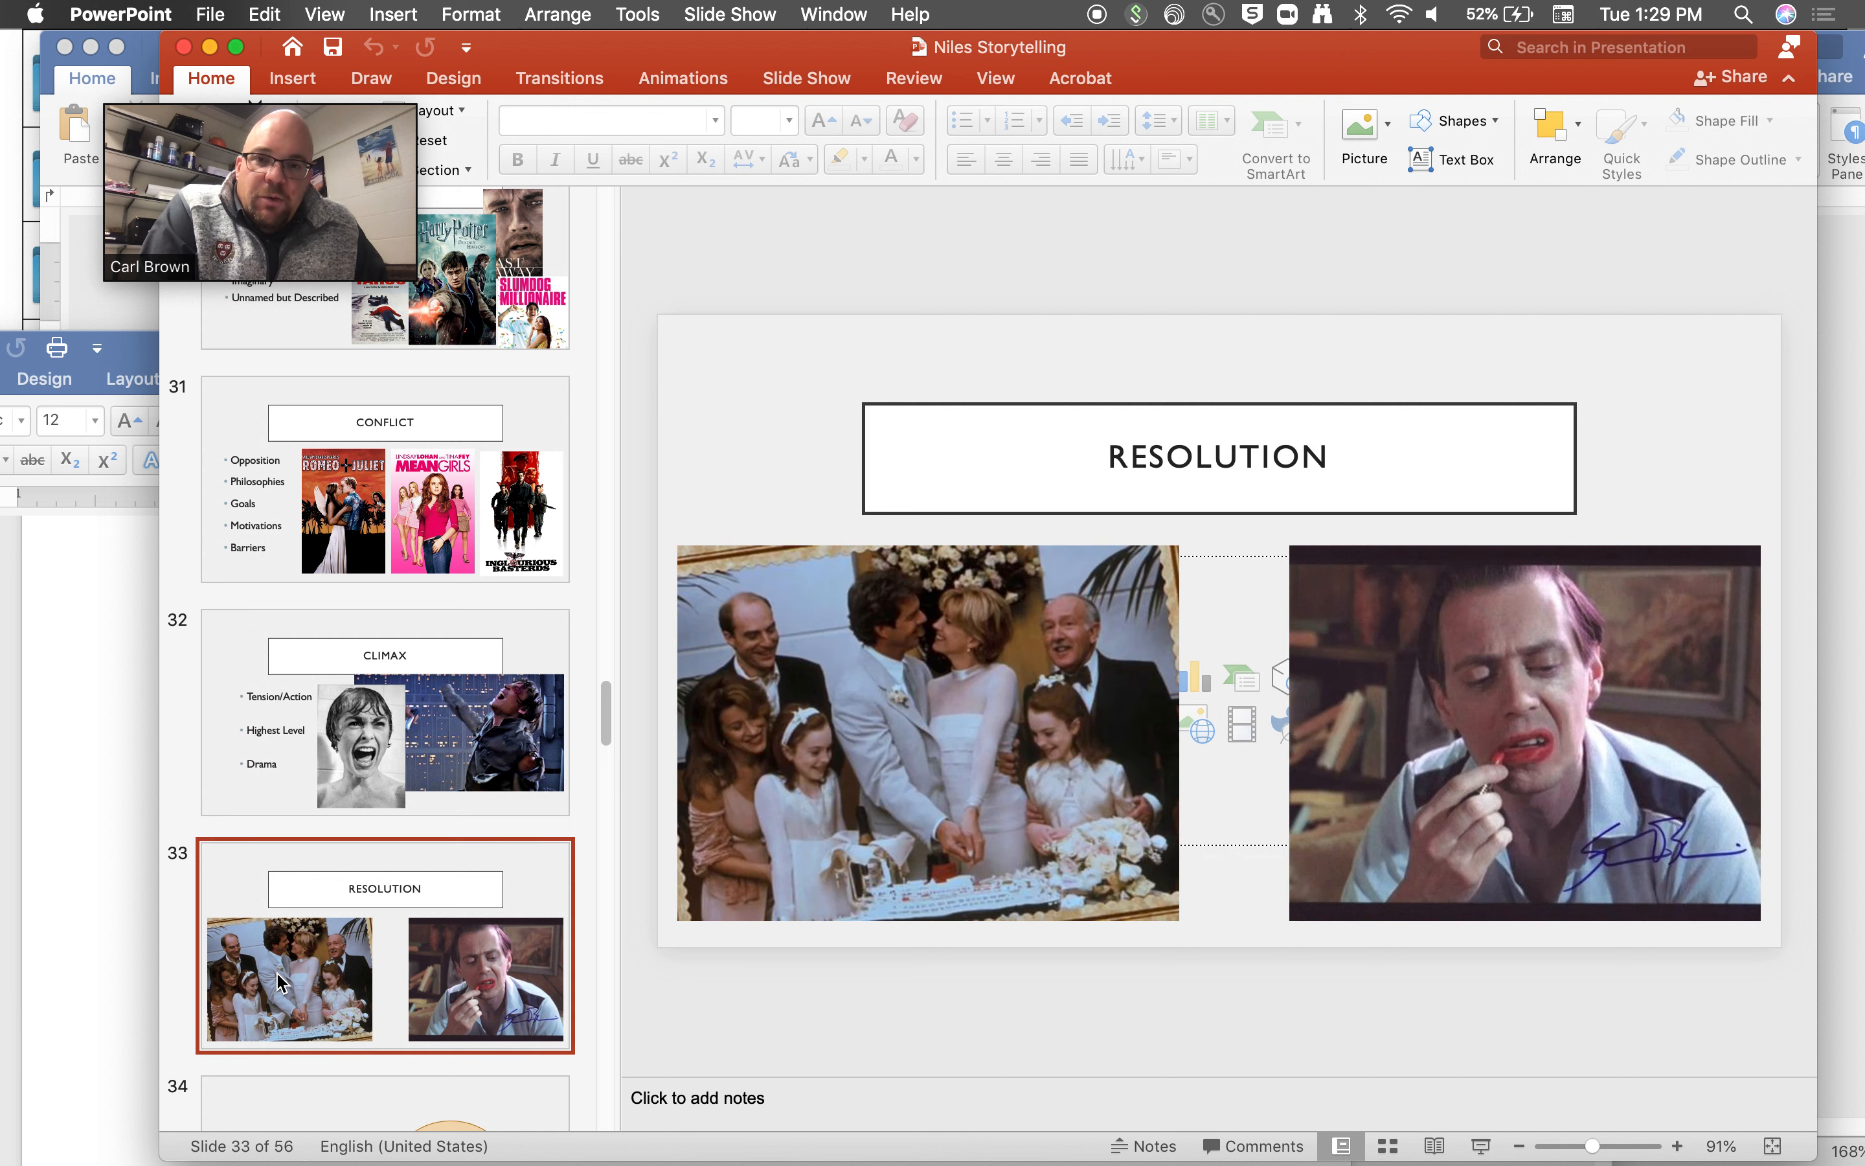
mouse_move(1046, 683)
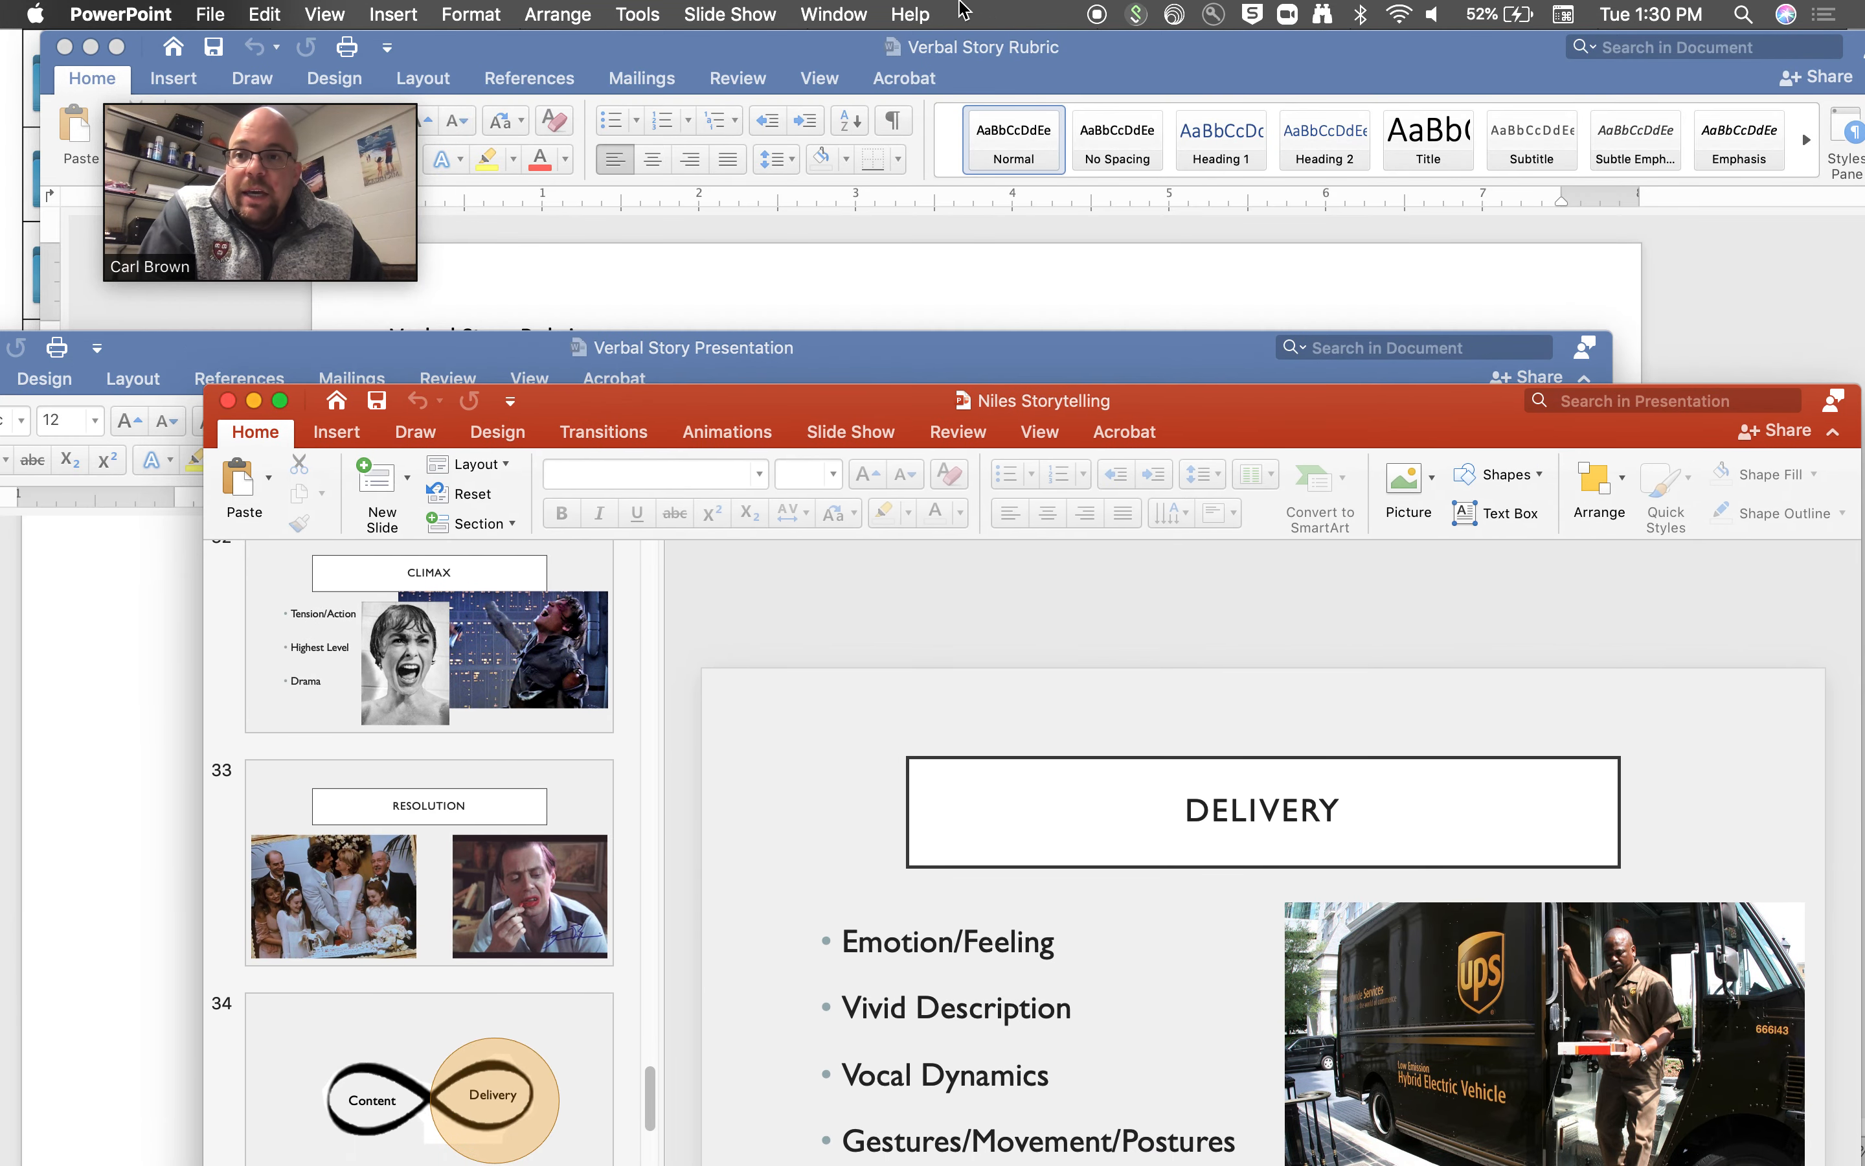
mouse_move(608, 277)
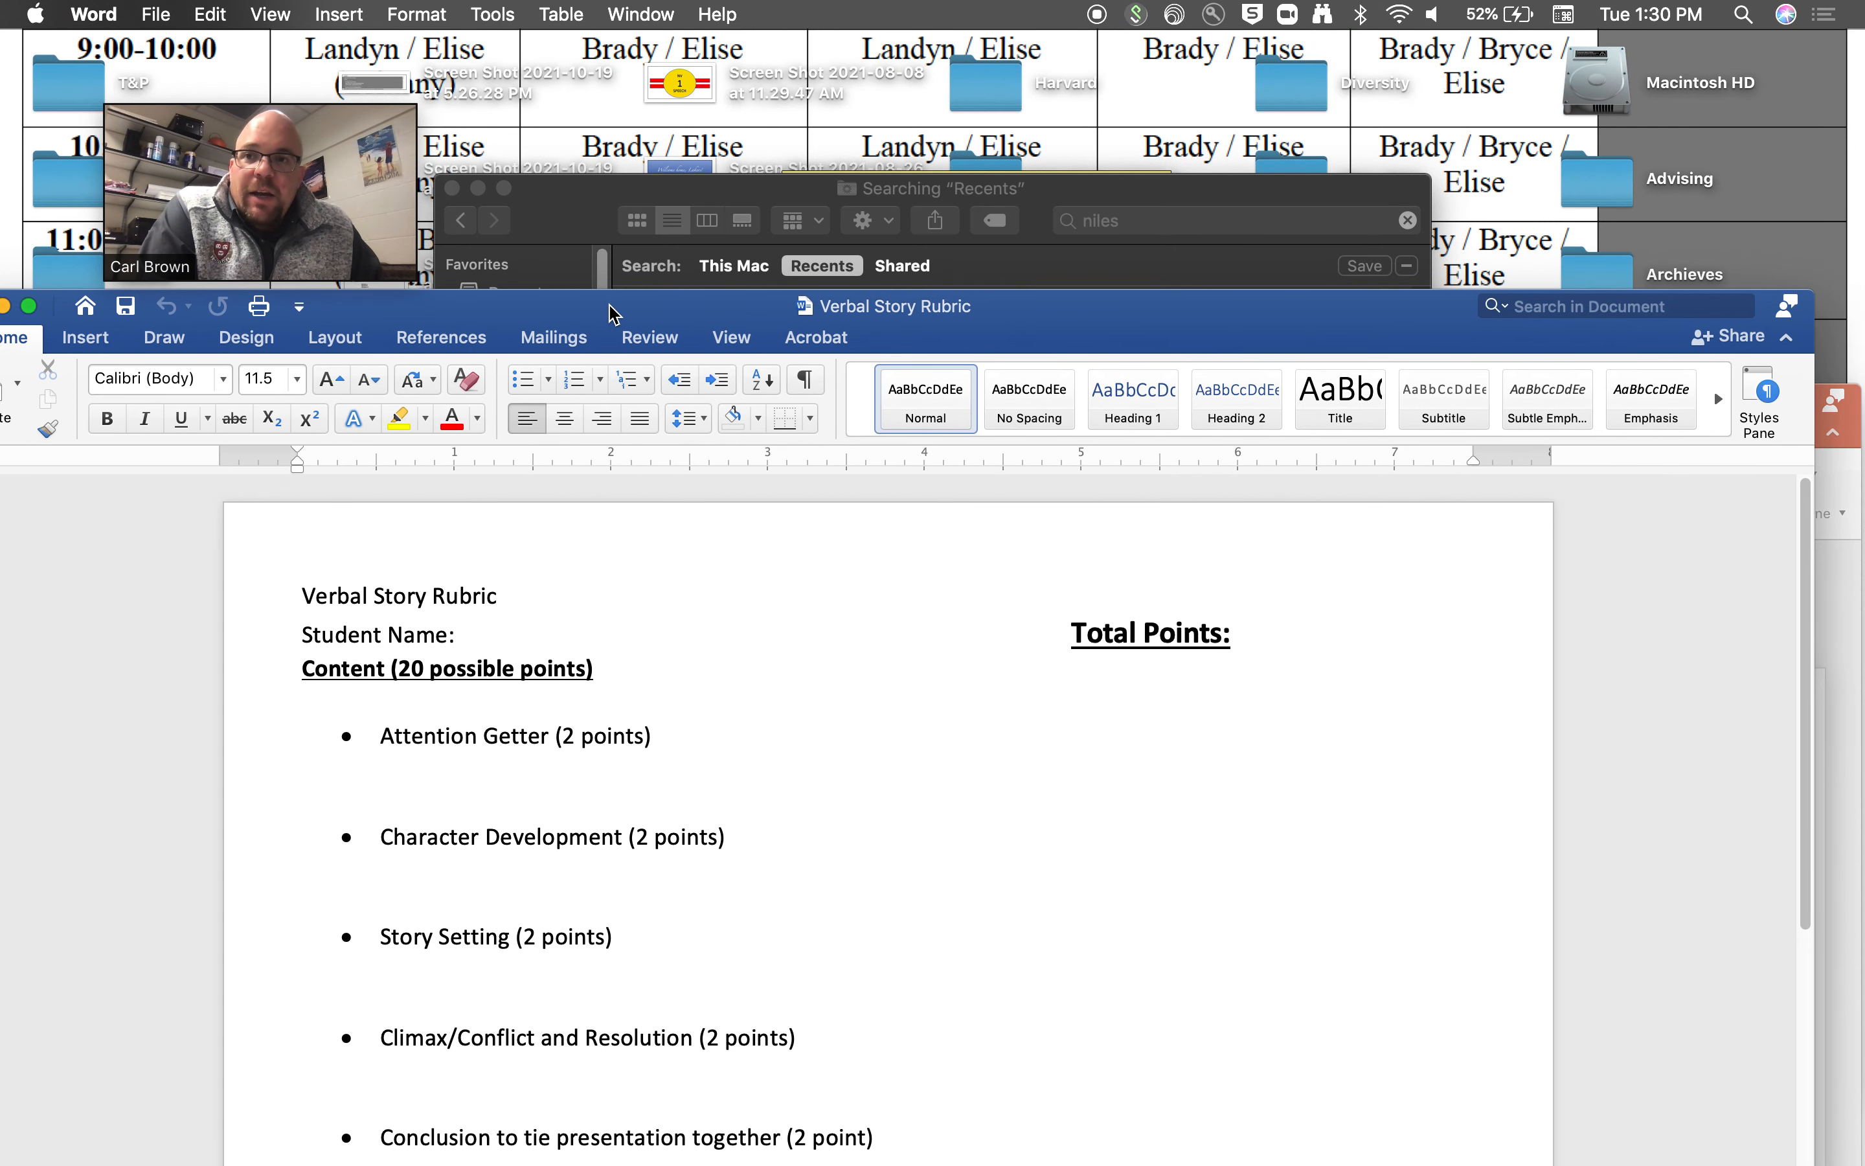
- Activate the Verbal Story Rubric document with its Content criteria in view
click(304, 868)
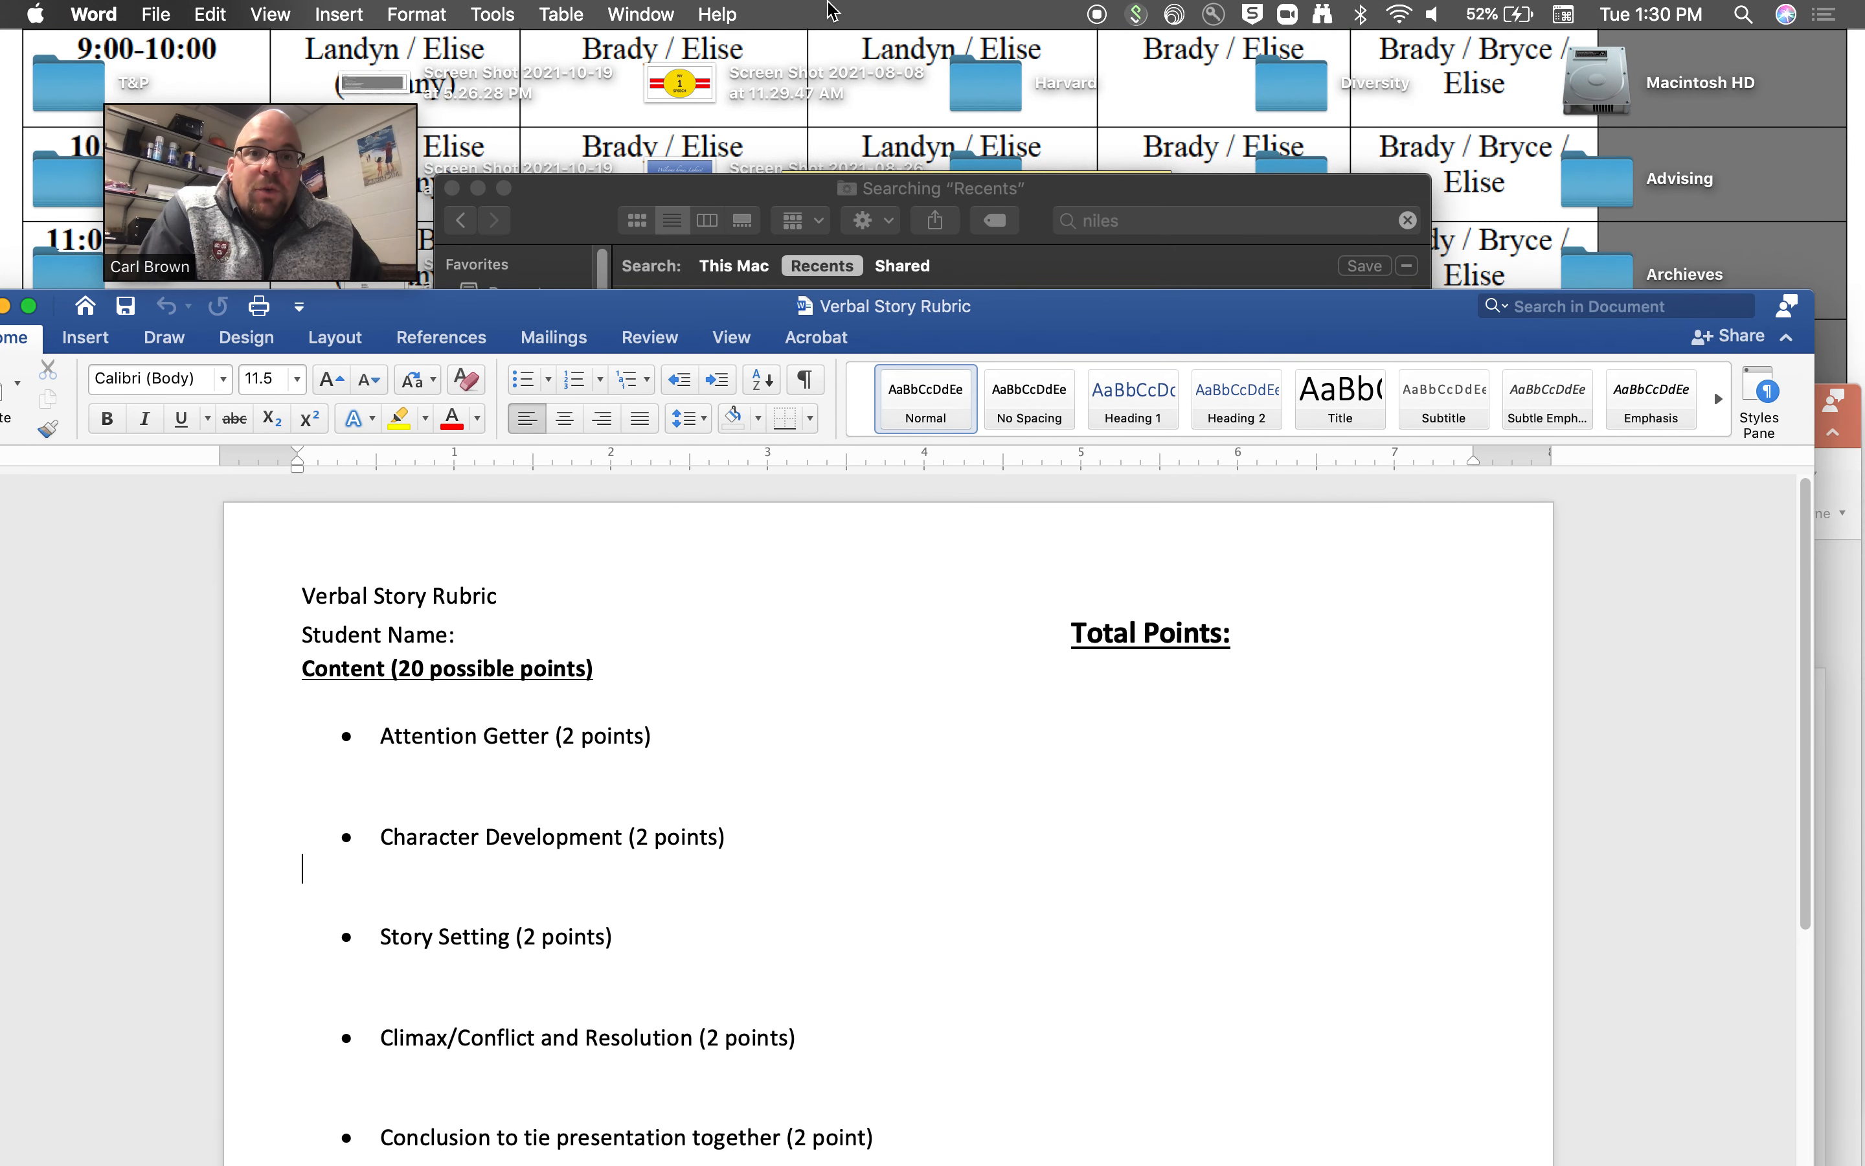
mouse_move(1029, 23)
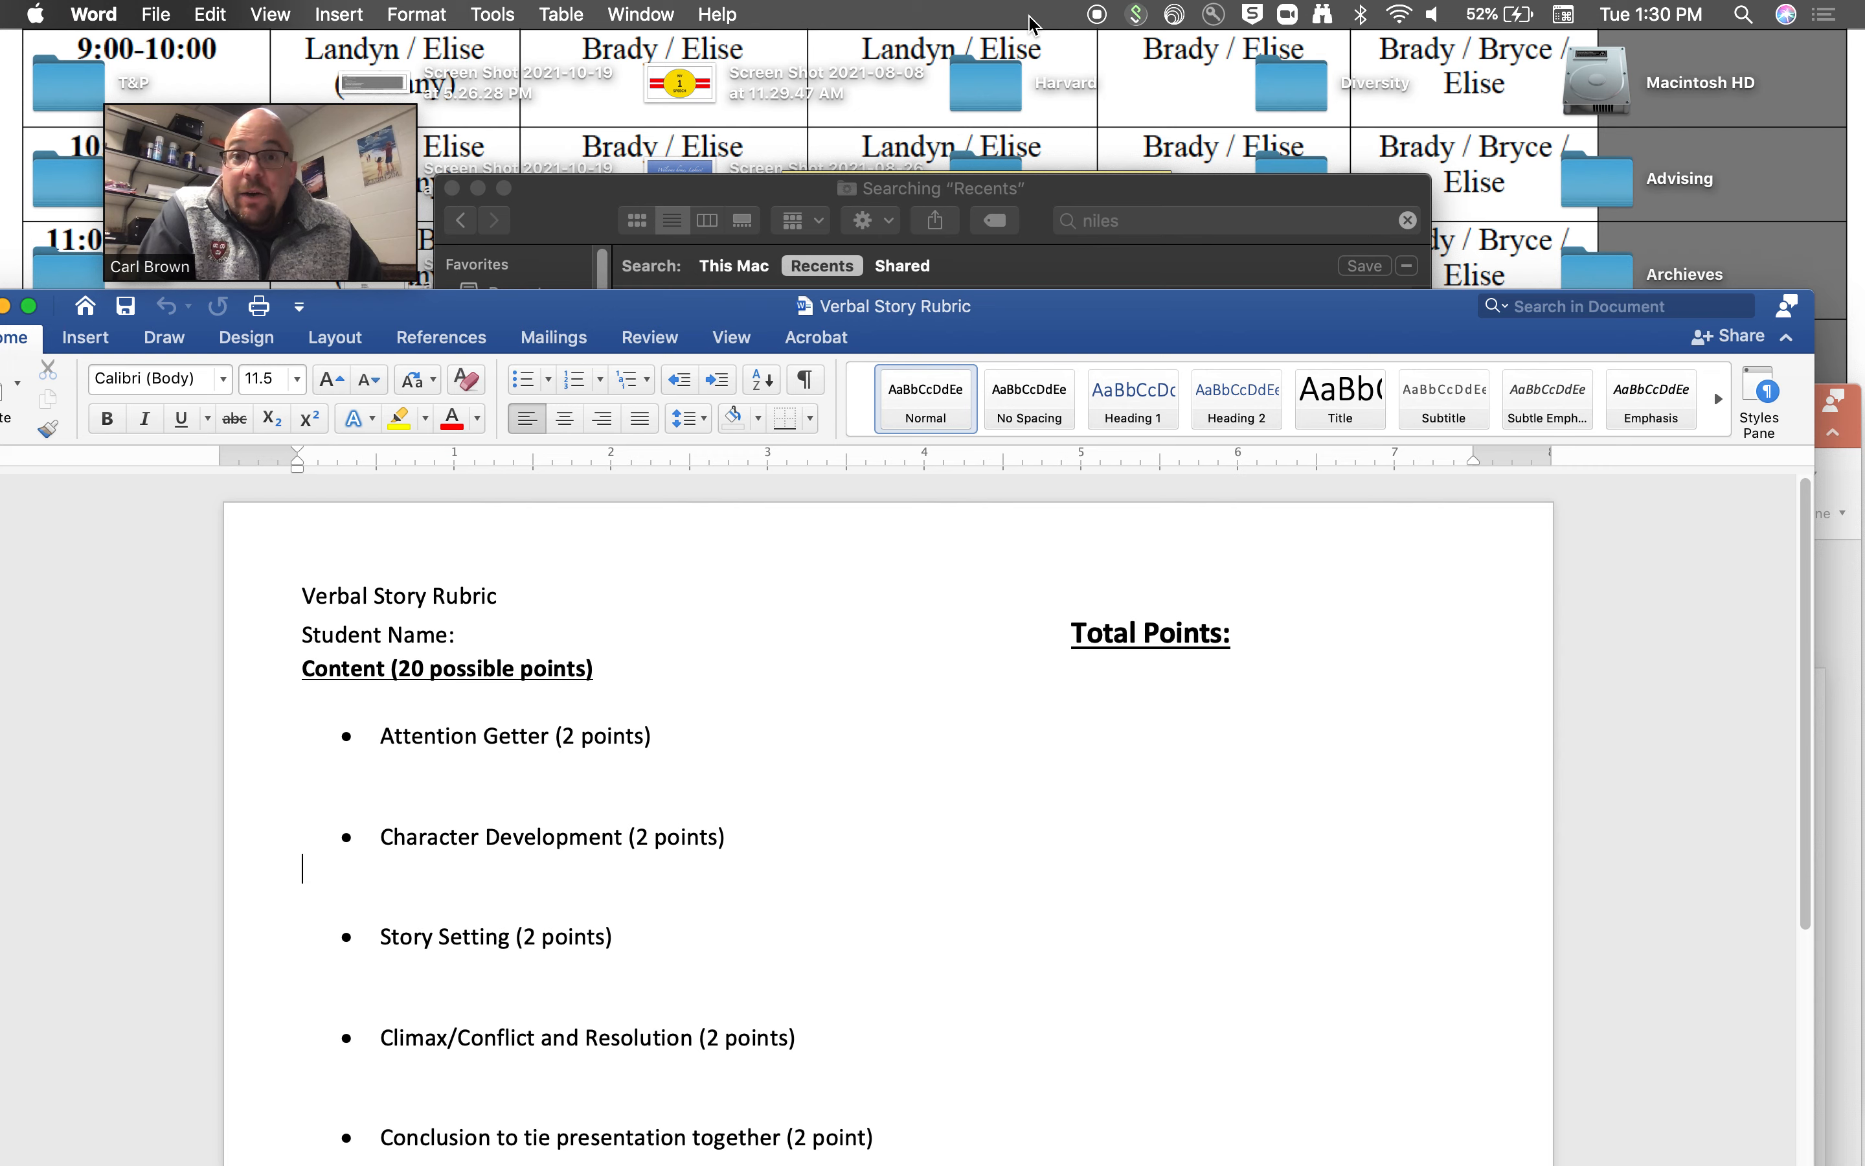